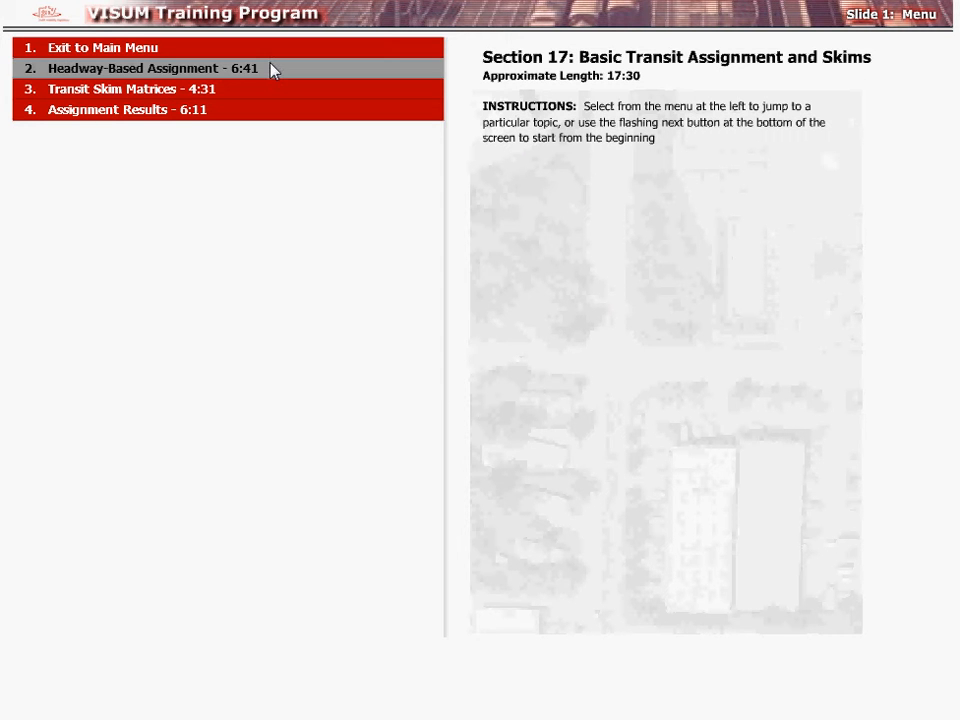
- Open the '2. Headway-Based Assignment' lesson showing the transit lines network
click(144, 68)
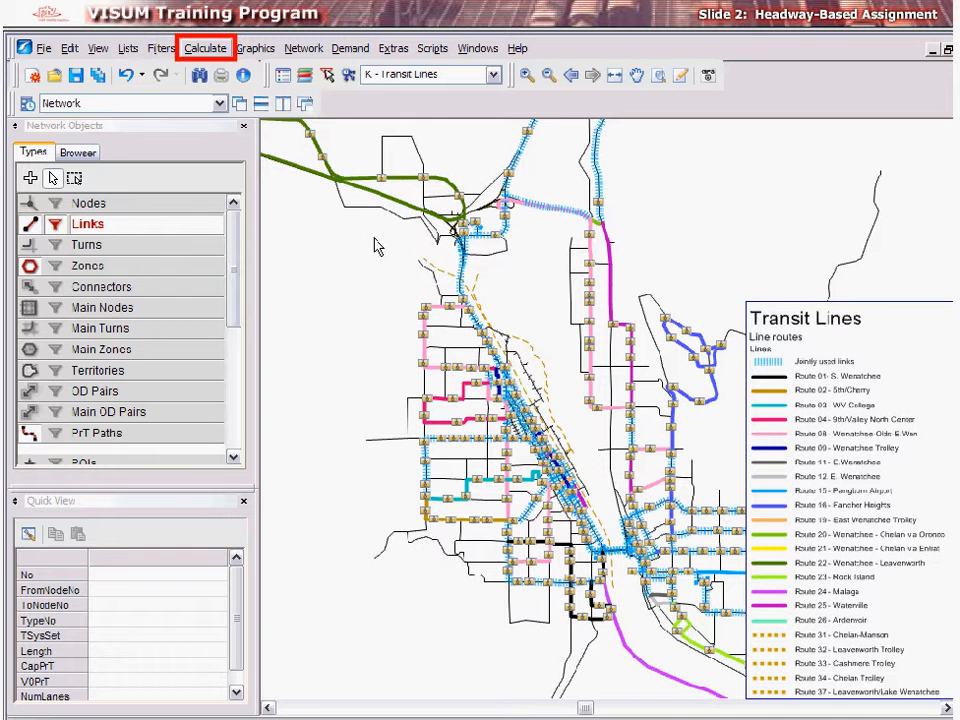
- Add a new Assignment operation to the procedure sequence via Calculate > Procedures
click(204, 48)
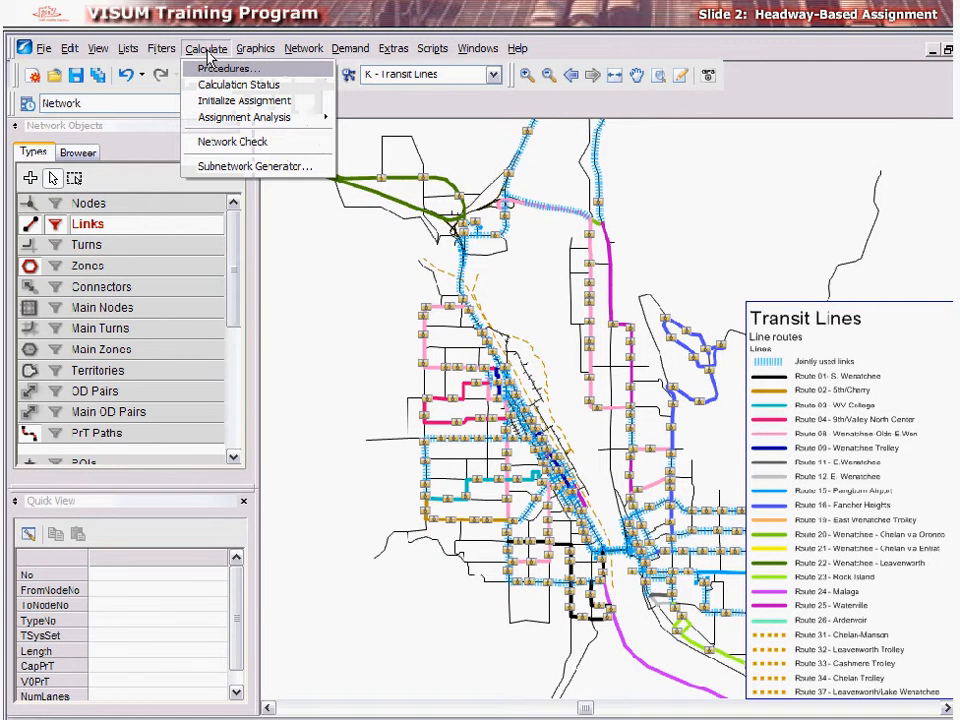
click(228, 68)
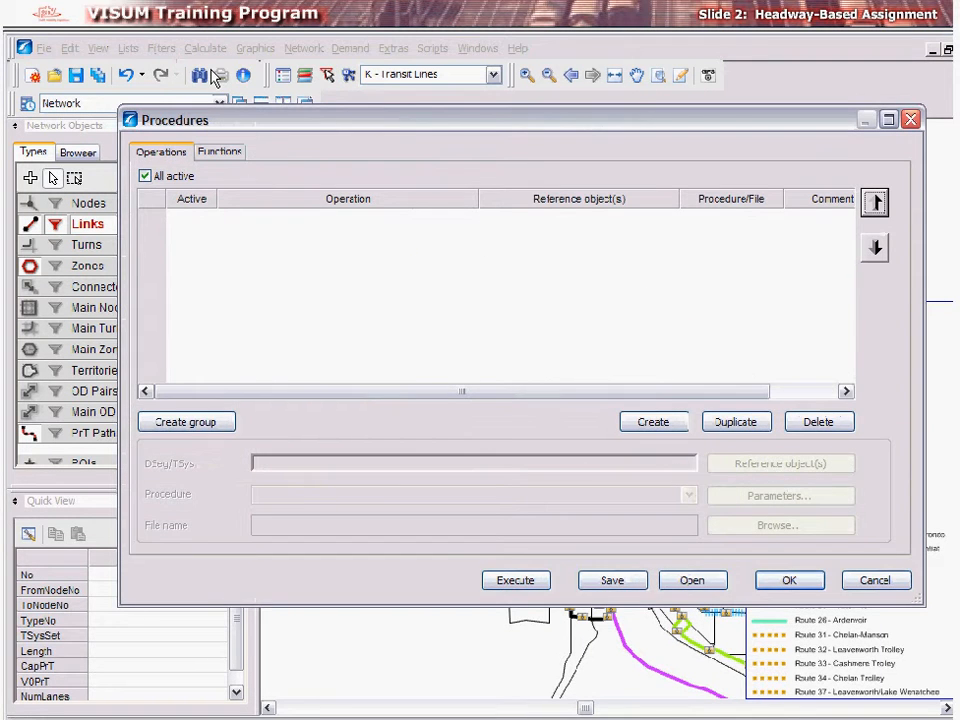
click(652, 420)
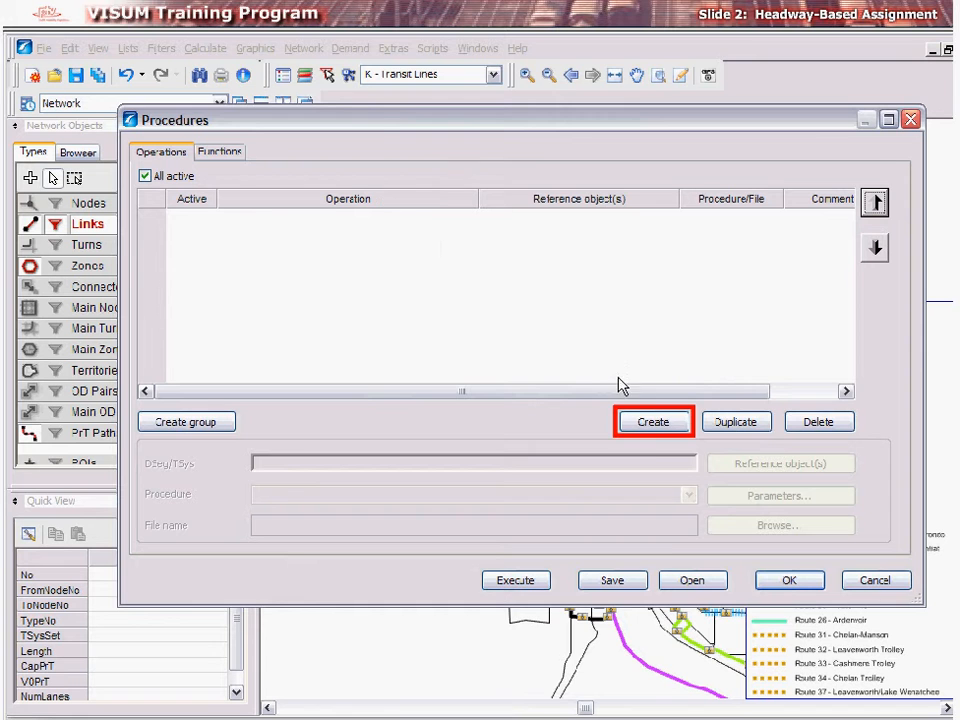
click(652, 420)
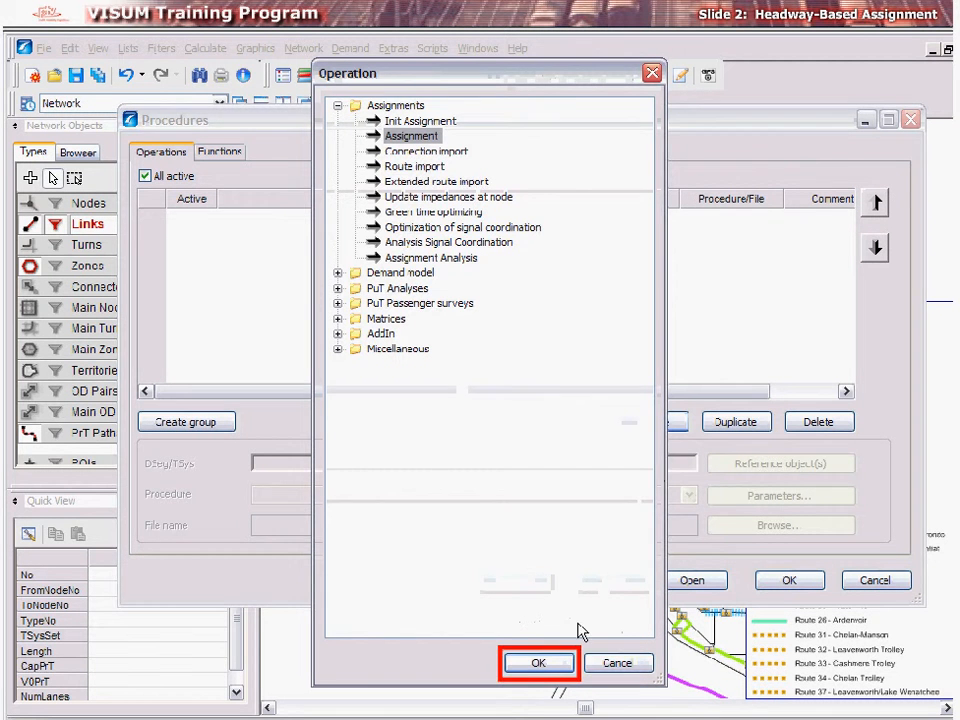
click(538, 664)
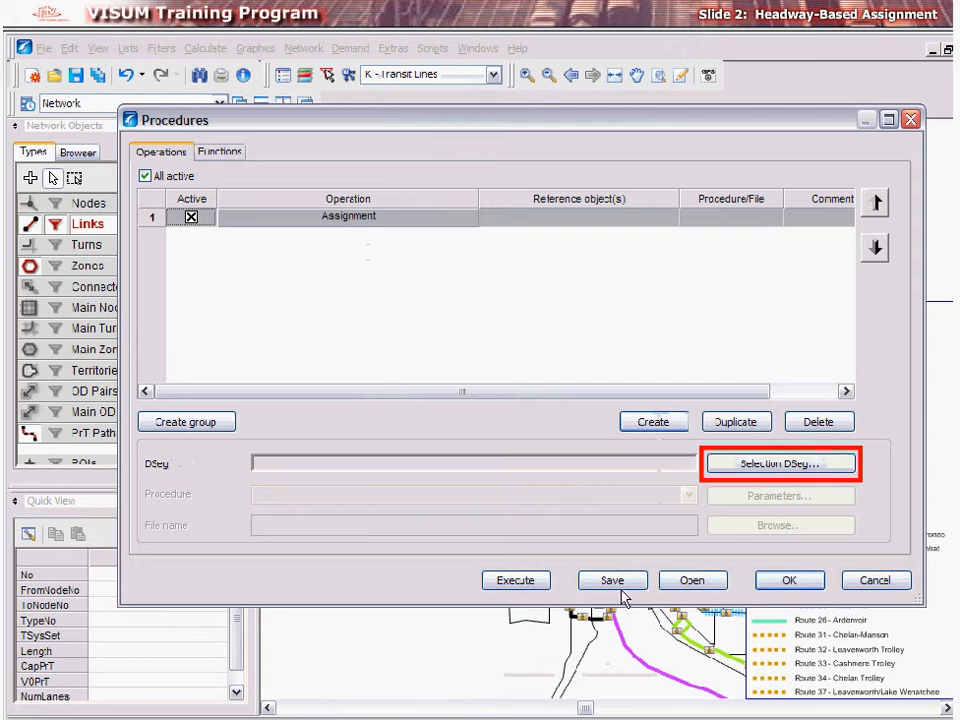
- Assign all three Public Transport demand segments to the new assignment step
click(780, 464)
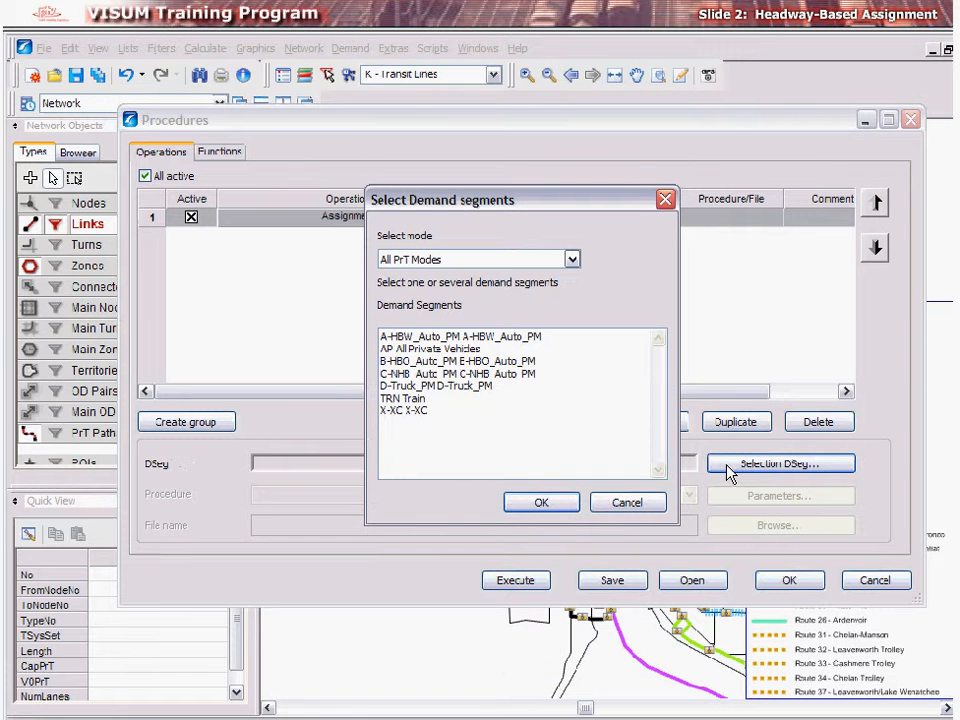
click(572, 260)
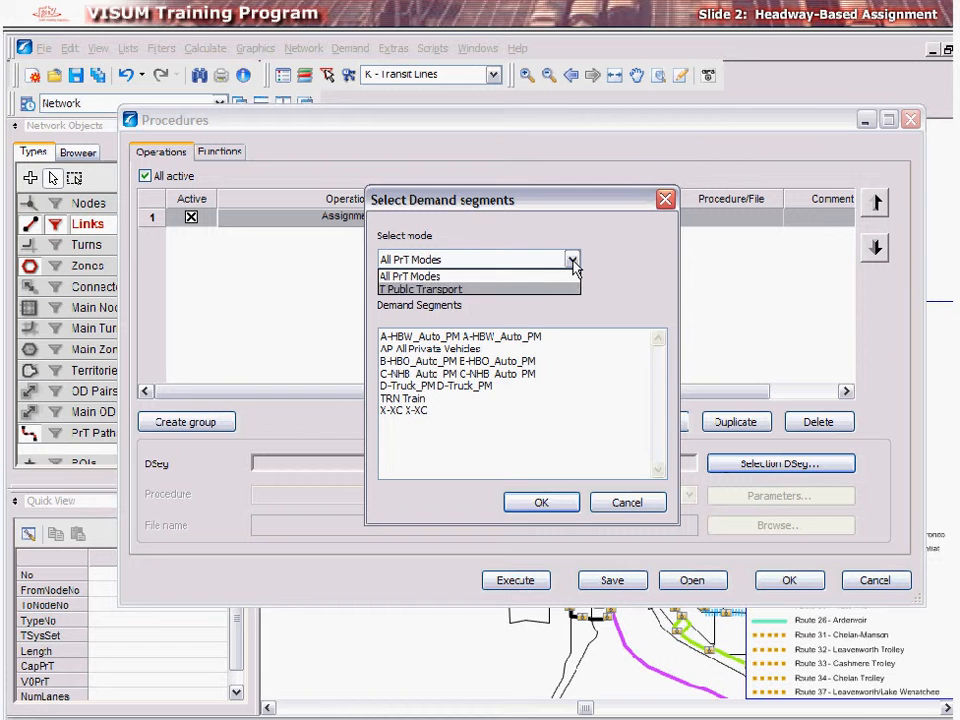
click(420, 288)
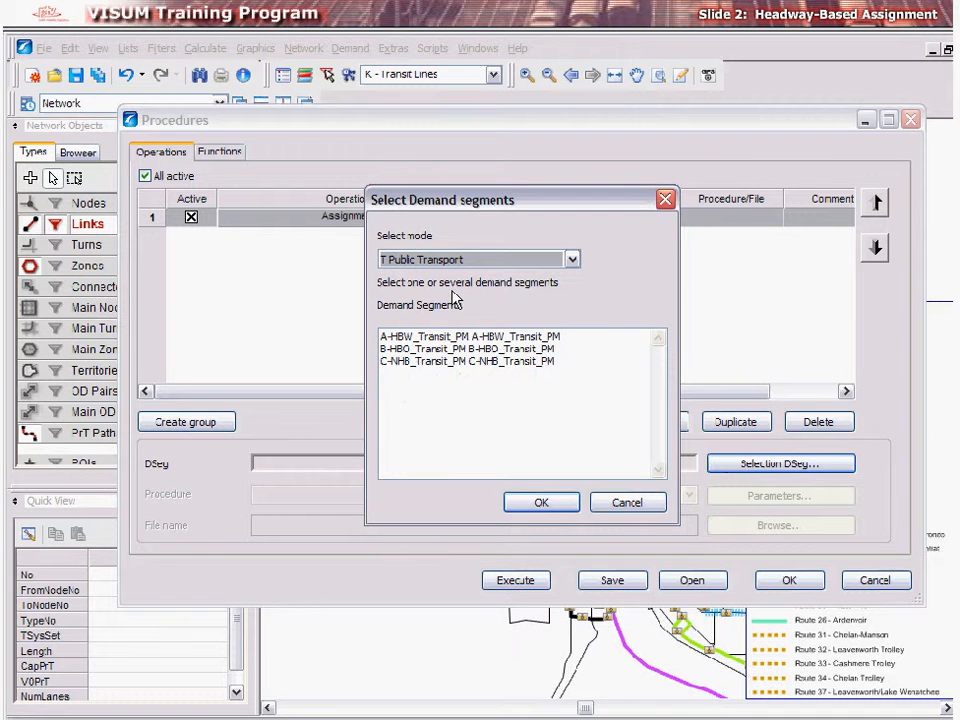
click(464, 348)
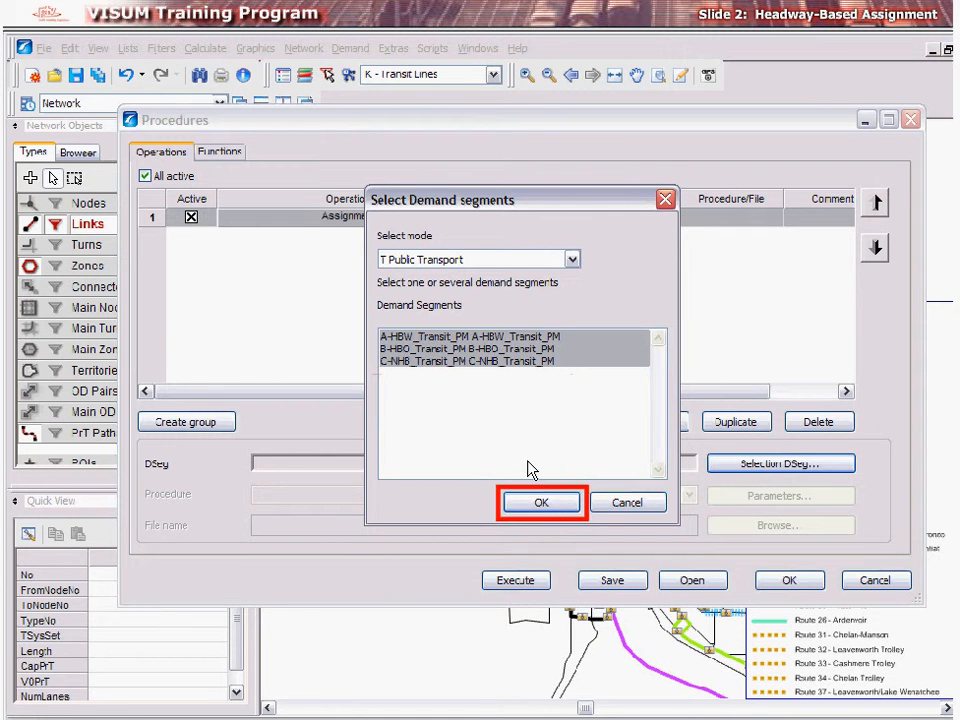
click(540, 502)
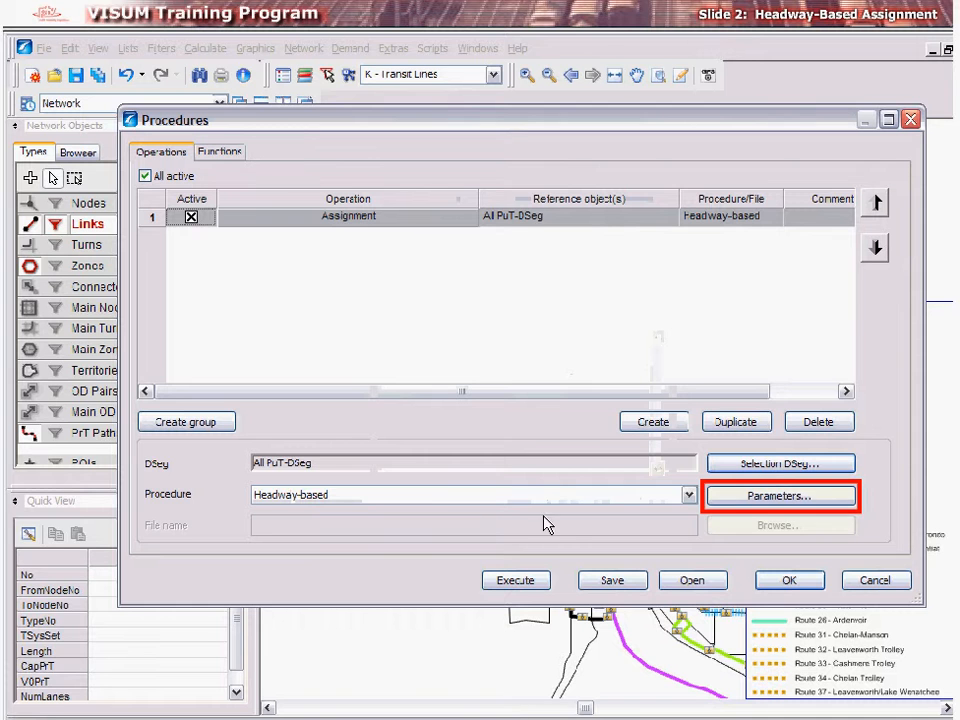
- In the assignment's Basis parameters, enable skim matrices and set the interval 16:00:00–17:00:00
click(780, 496)
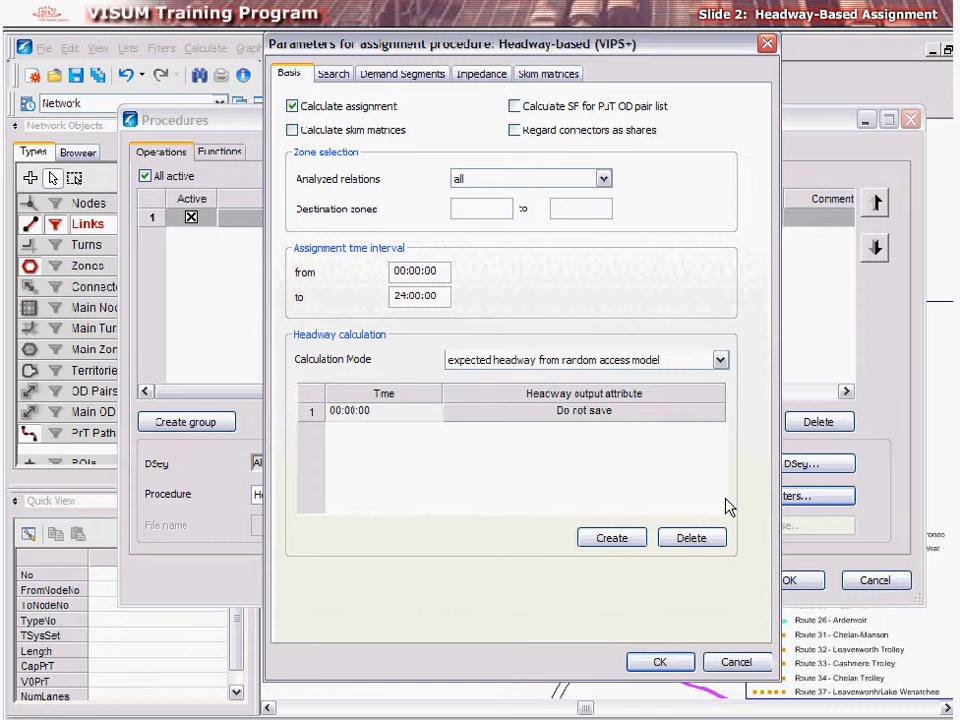
click(292, 130)
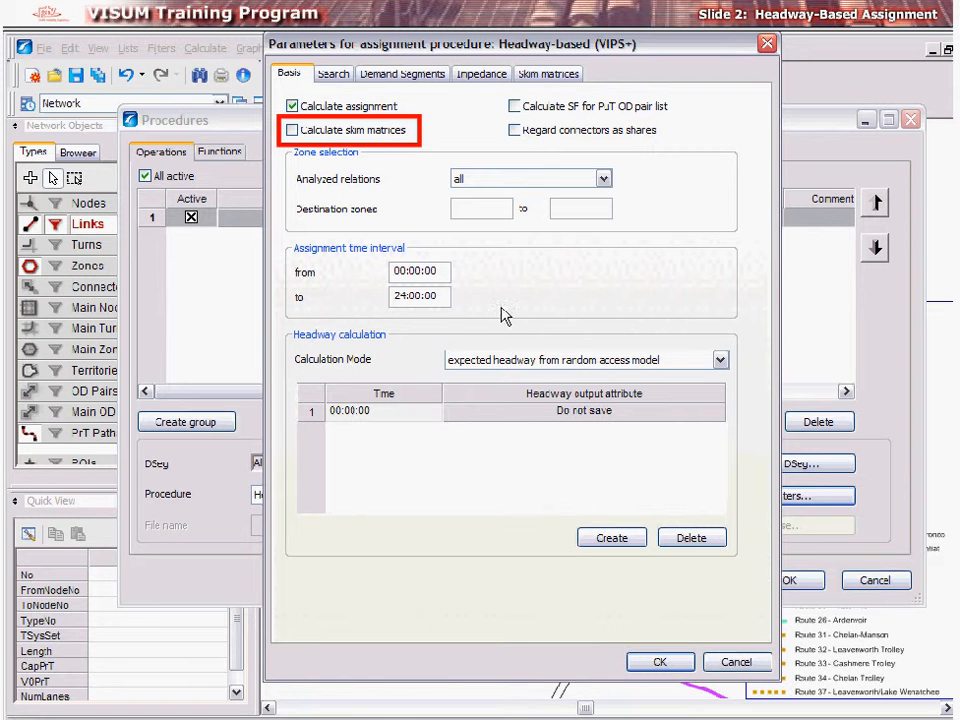
click(292, 130)
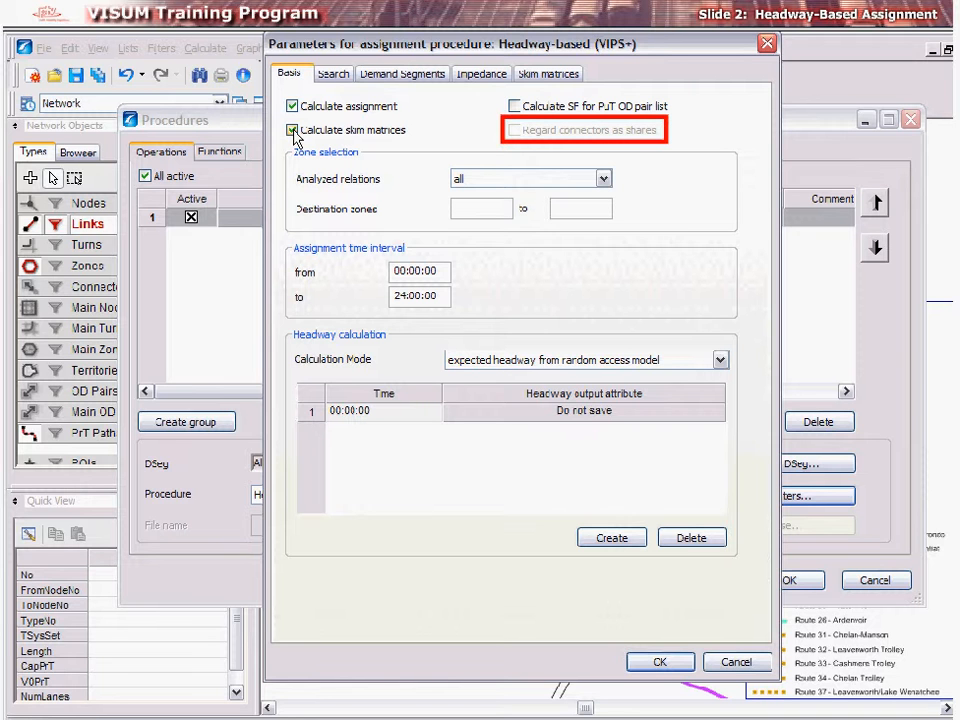
click(292, 130)
text(16)
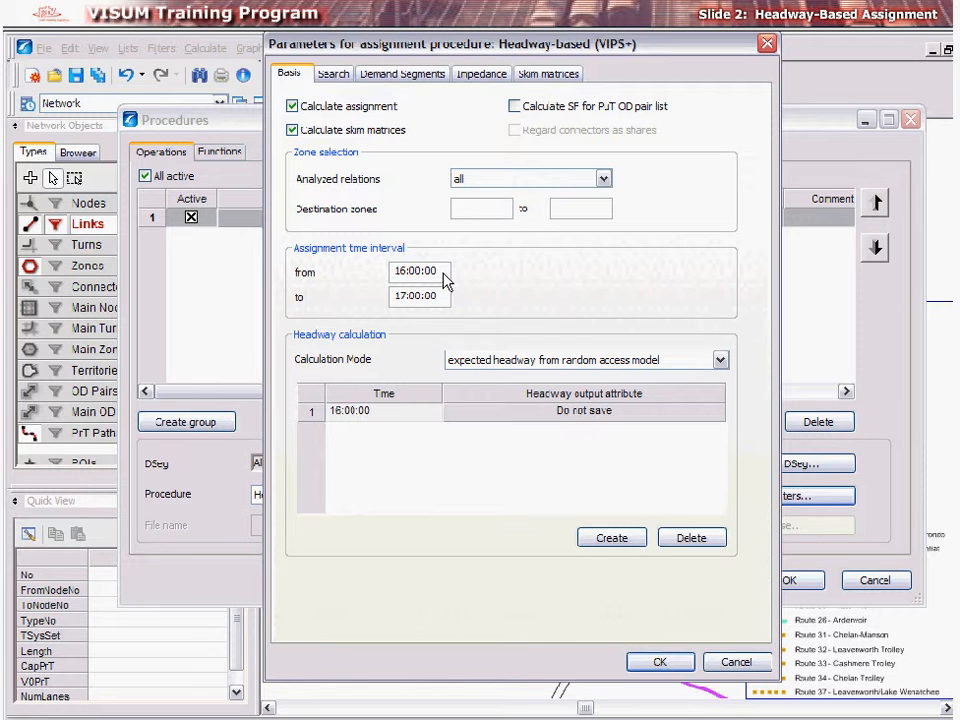
click(720, 360)
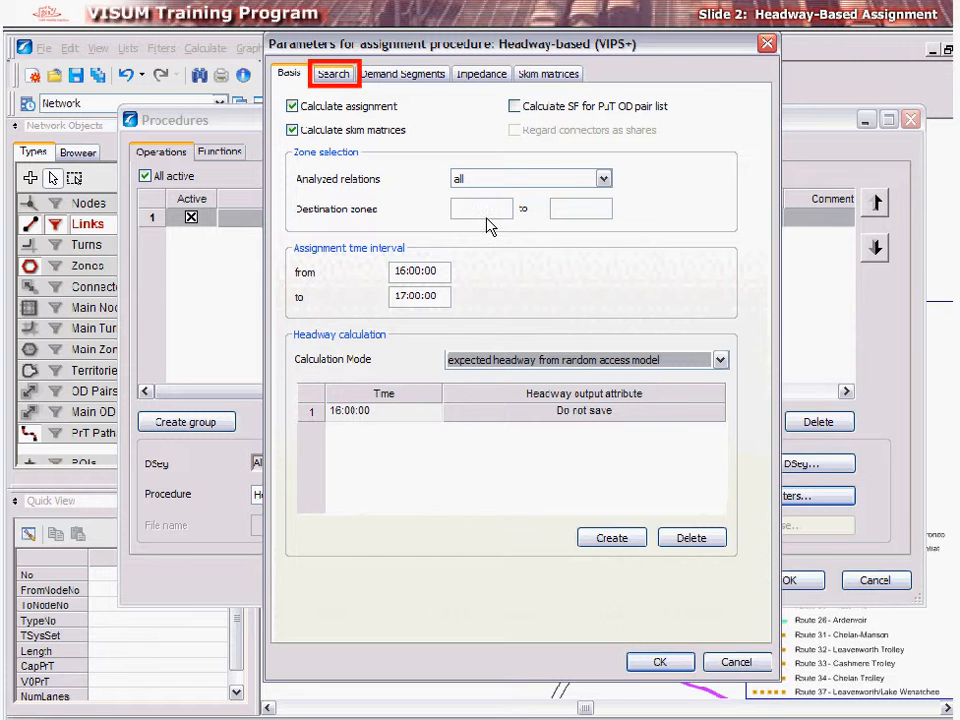
- In Search settings, keep coordination and interchanges applied and remove dominated paths
click(332, 72)
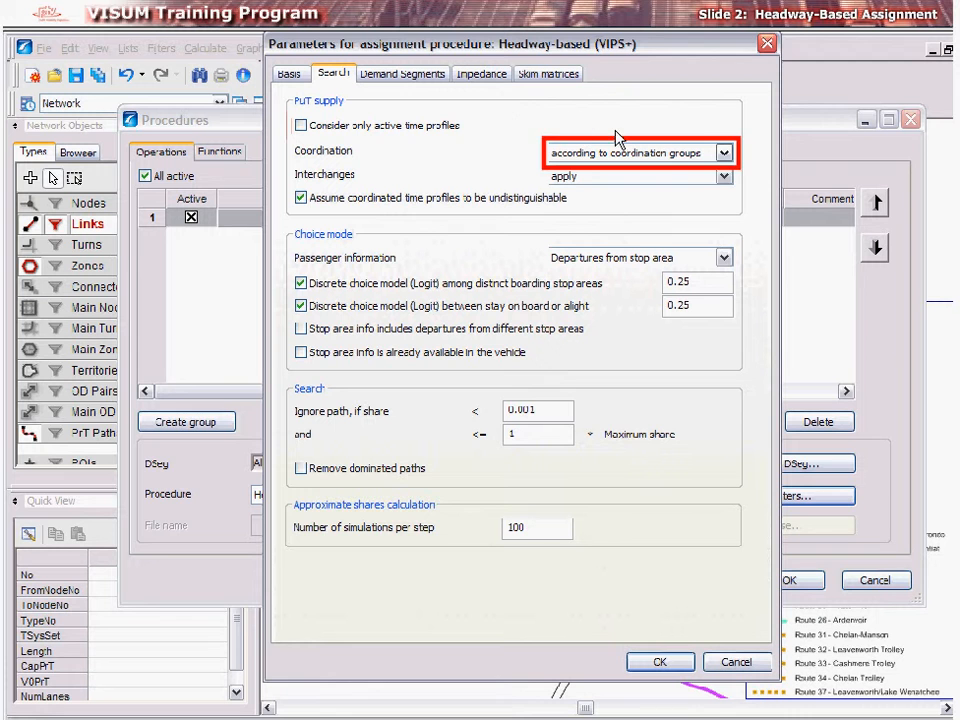
click(724, 152)
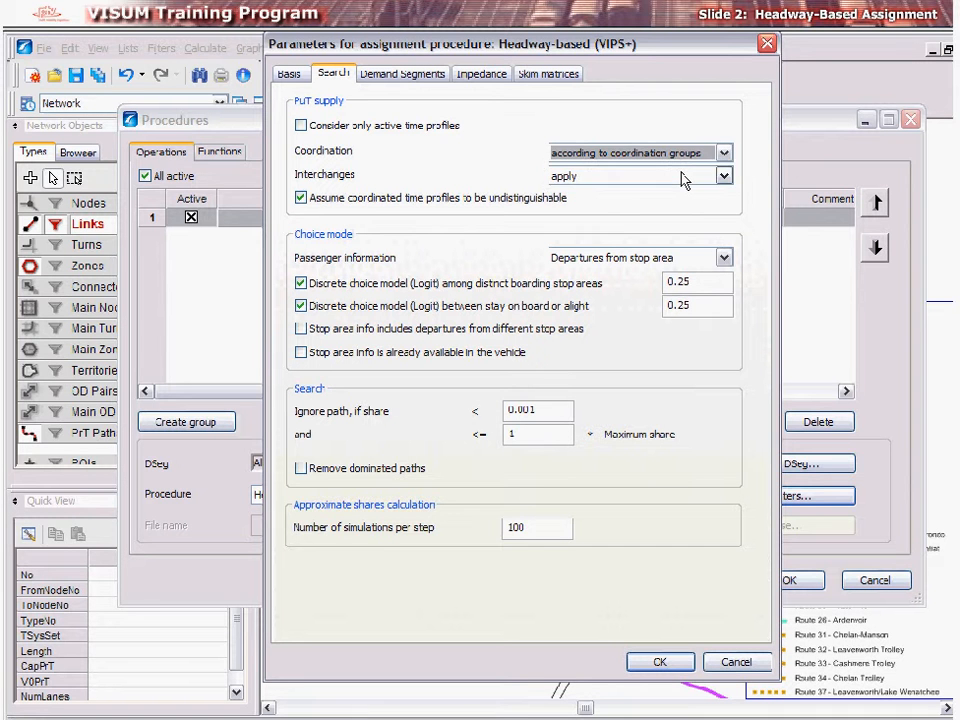
click(724, 176)
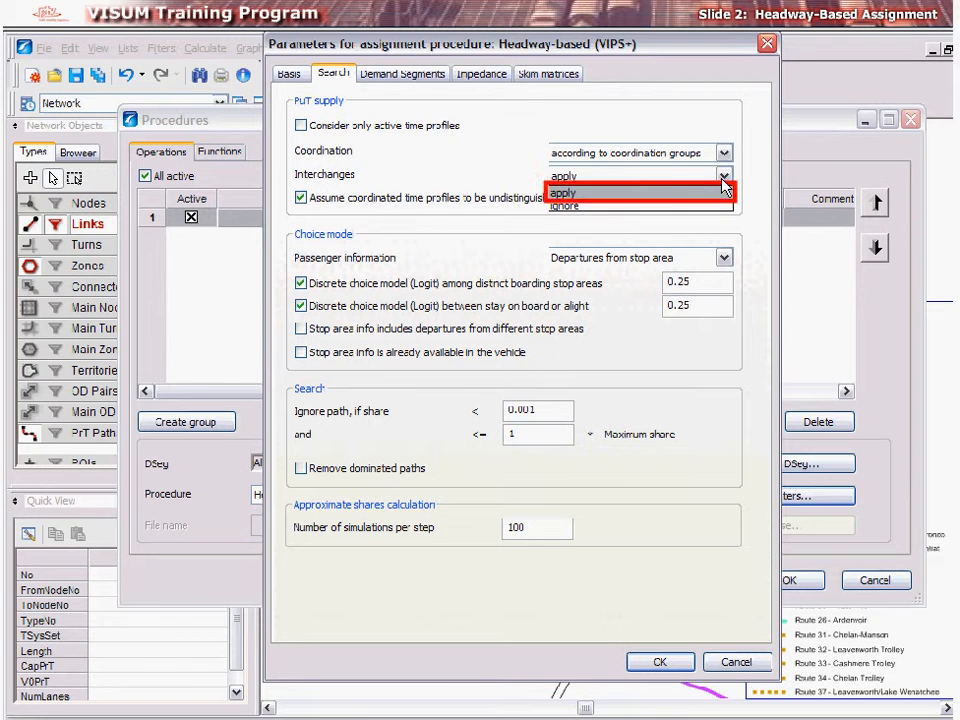
click(564, 192)
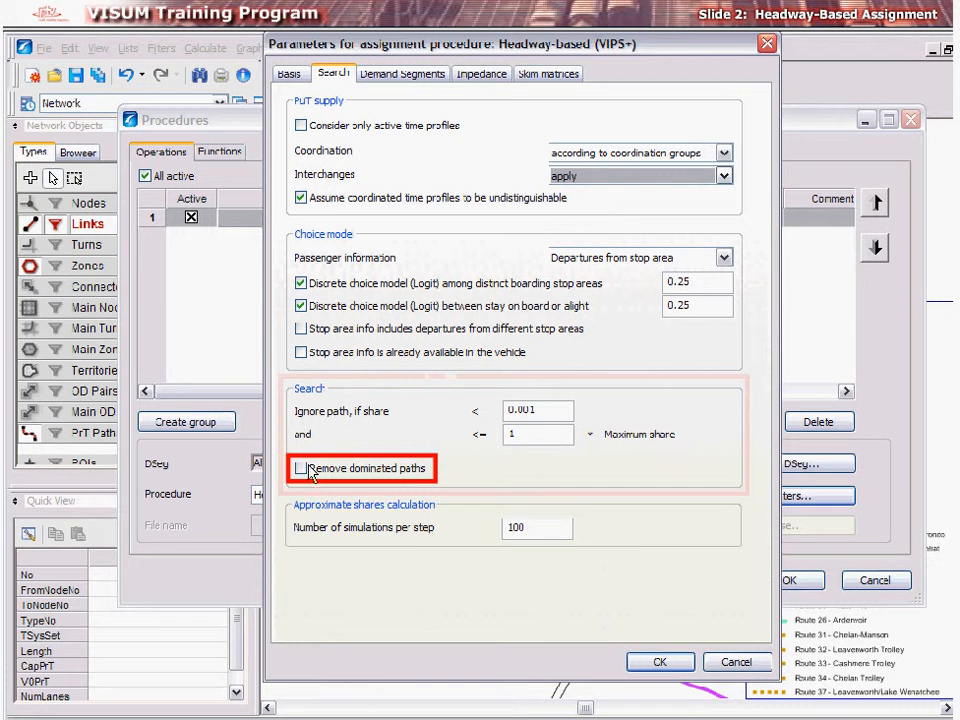
click(300, 468)
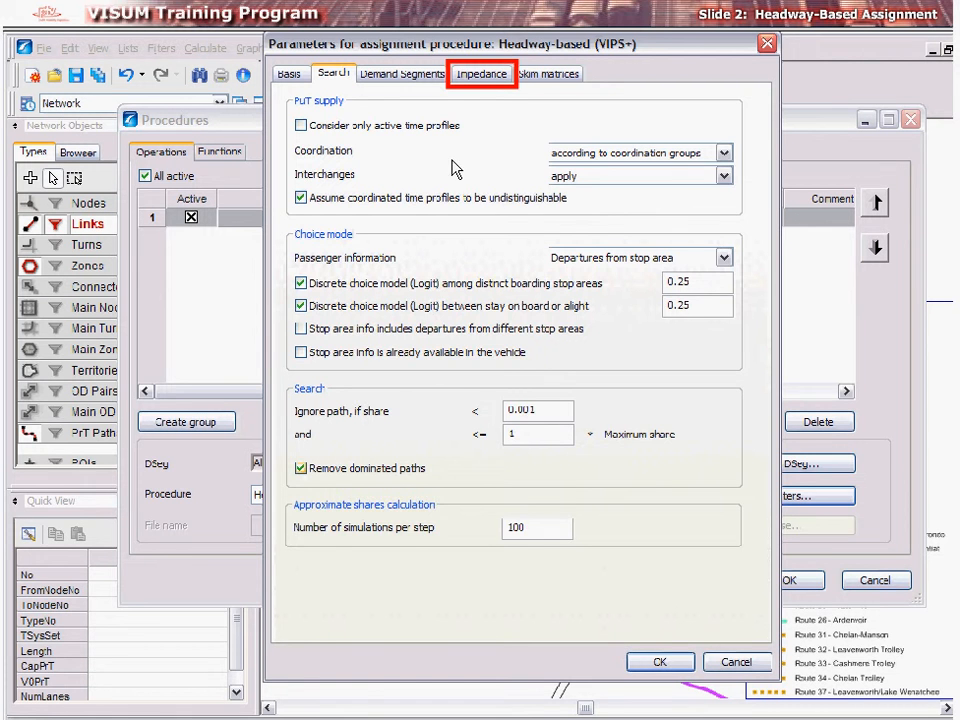
- Choose the attribute for an impedance term in the Impedance settings
click(482, 72)
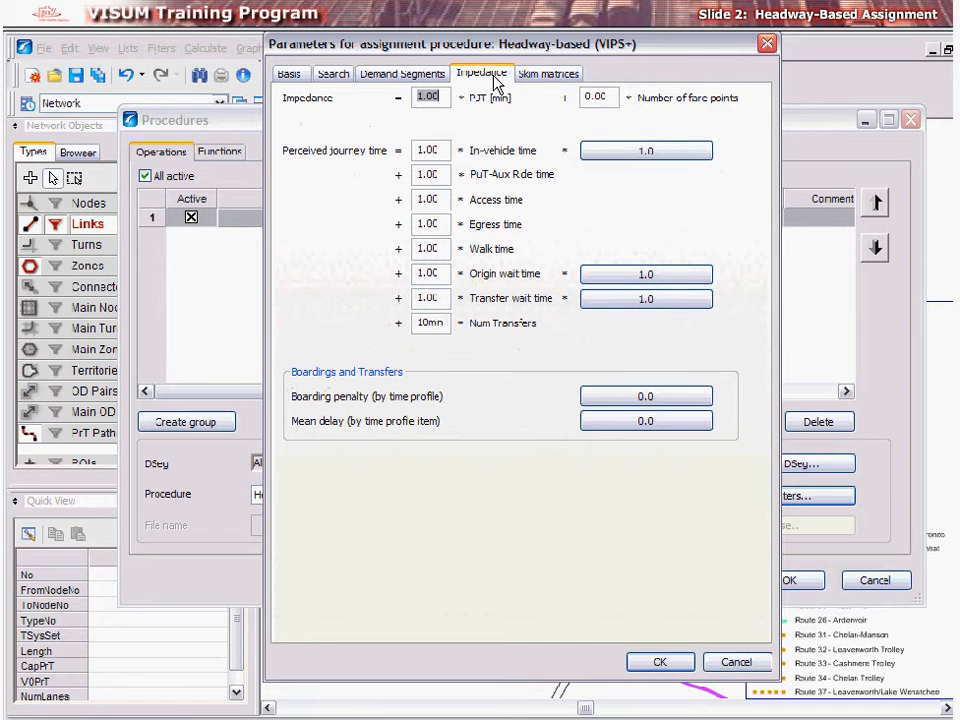
click(430, 200)
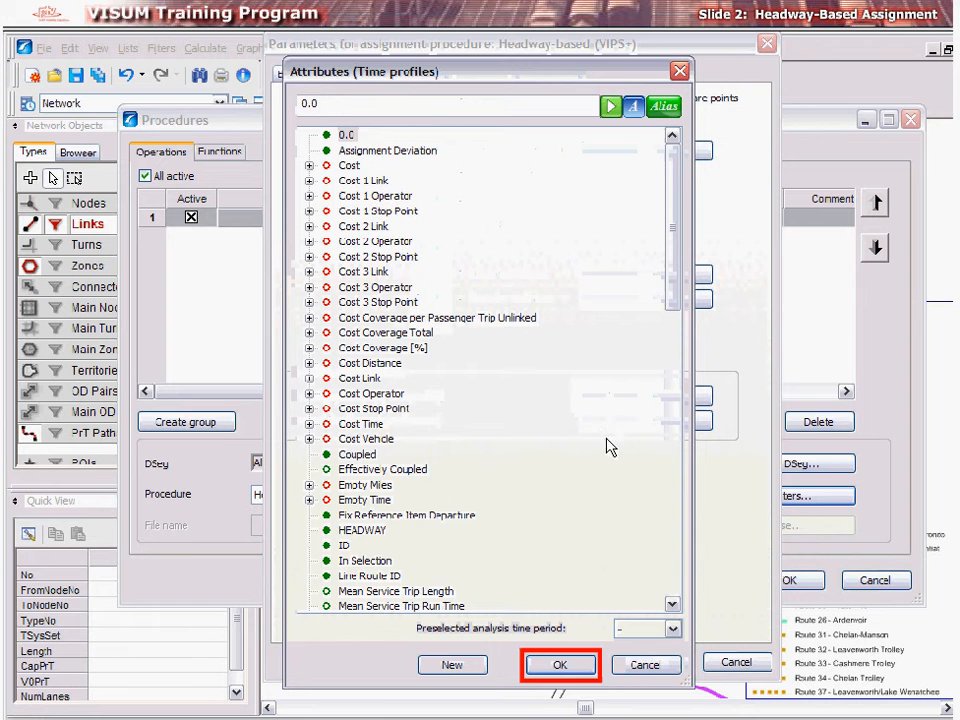
click(560, 664)
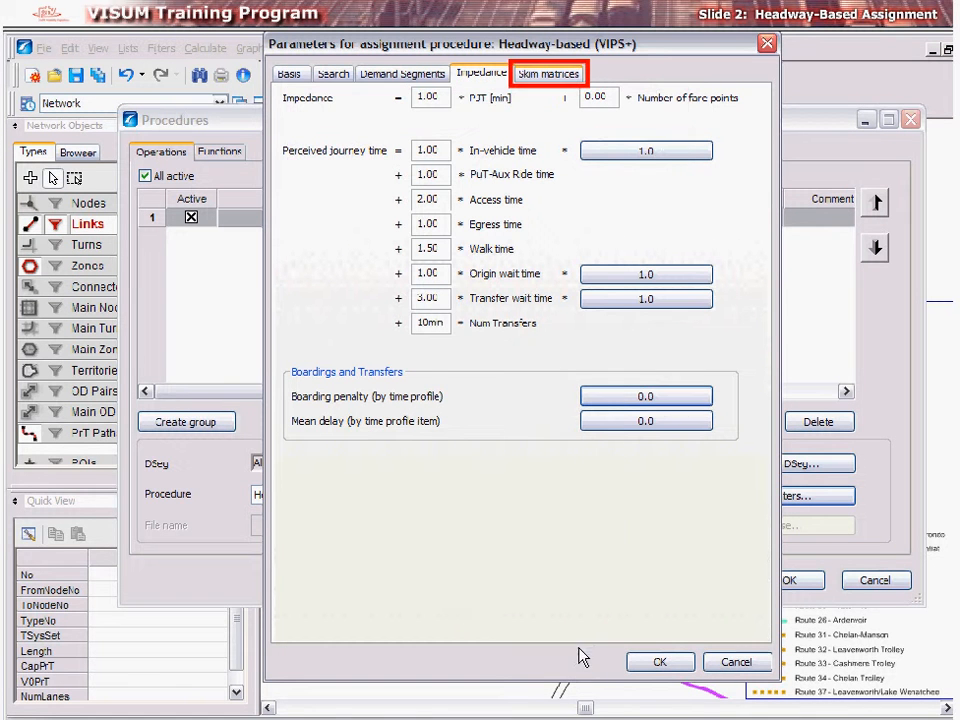
mouse_move(558, 128)
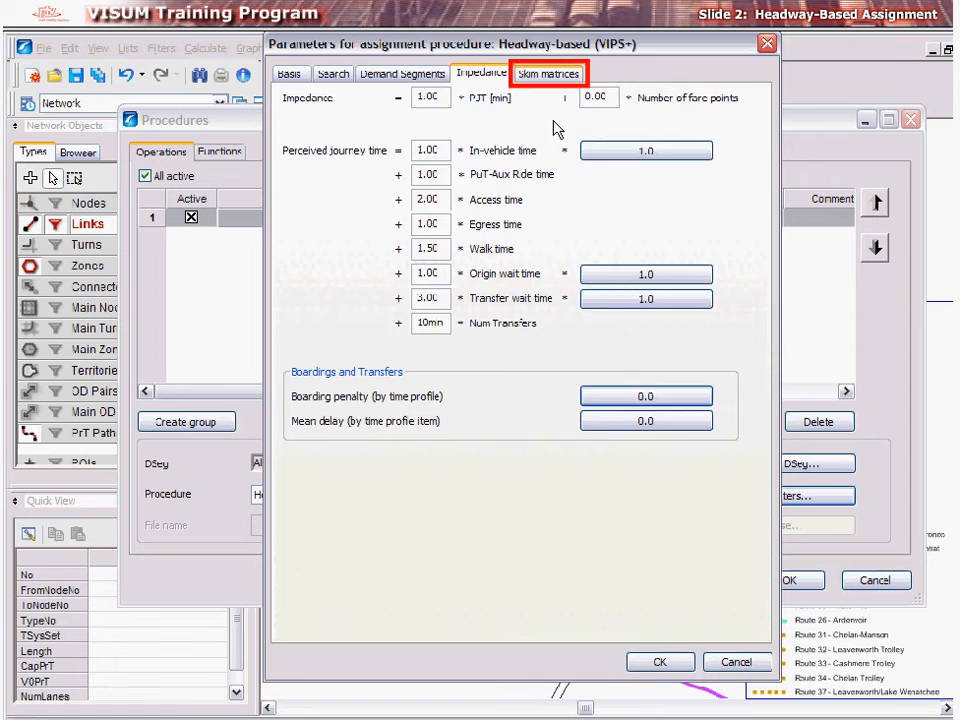
- Set the travel-time skims from Journey Time through Transfer Wait Time to be calculated and saved to file
click(548, 72)
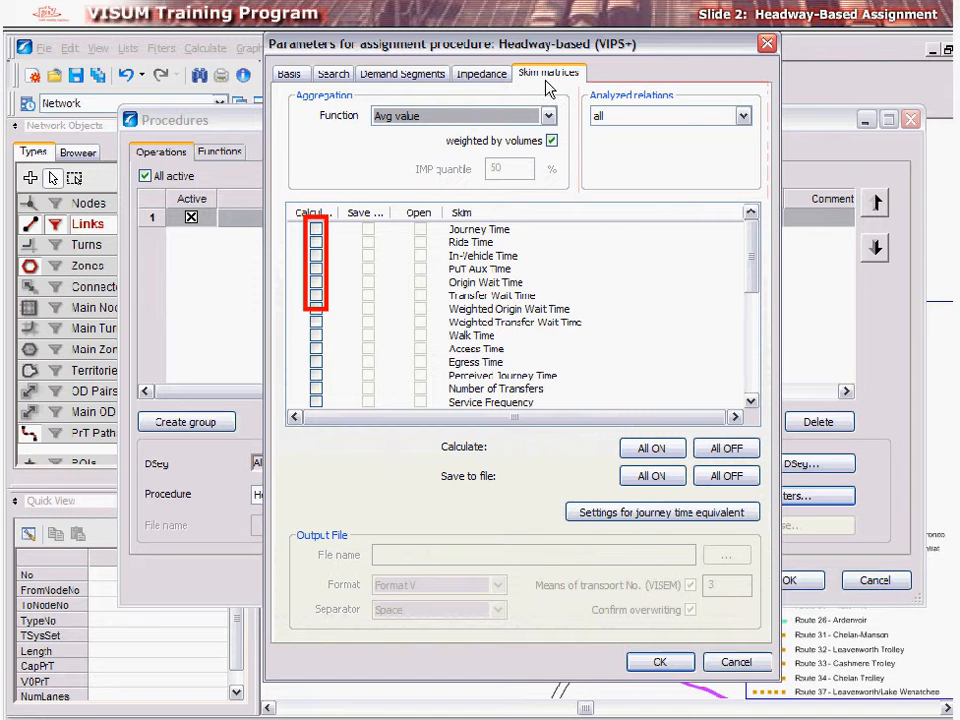
click(316, 228)
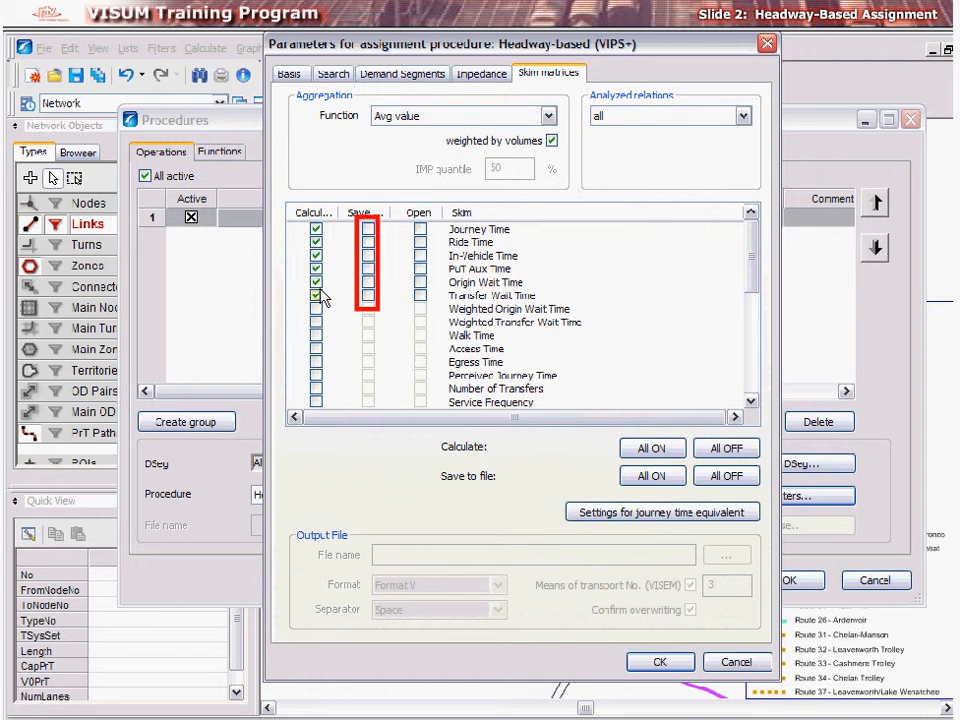
click(652, 476)
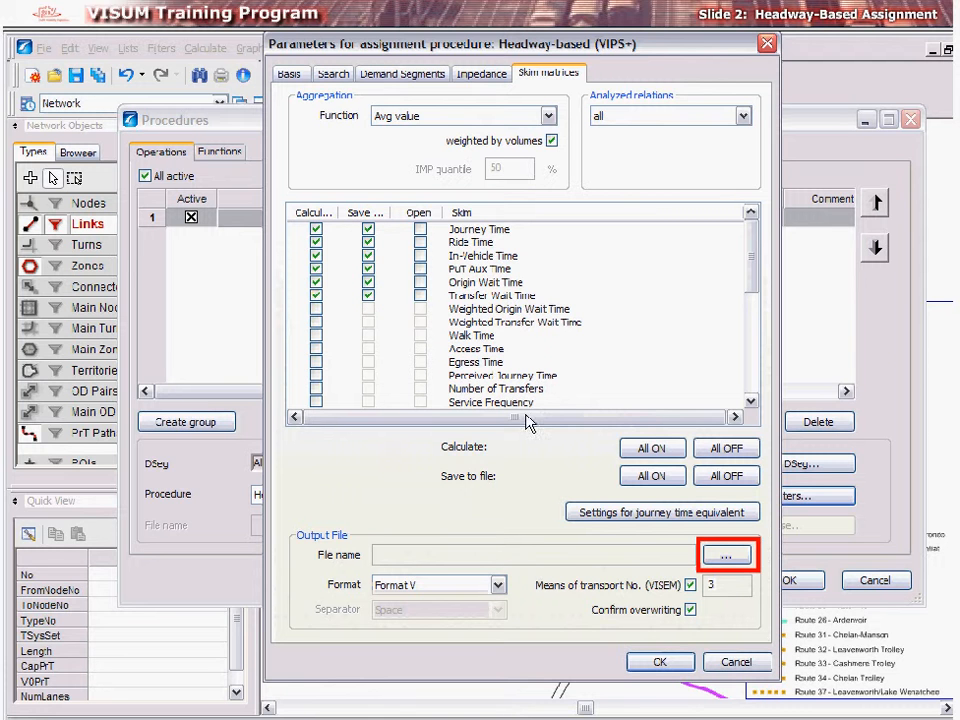
- Save the skim output as eLearningSkim with overwrite confirmed and accept the assignment parameters
click(728, 554)
text(eLearningSkim)
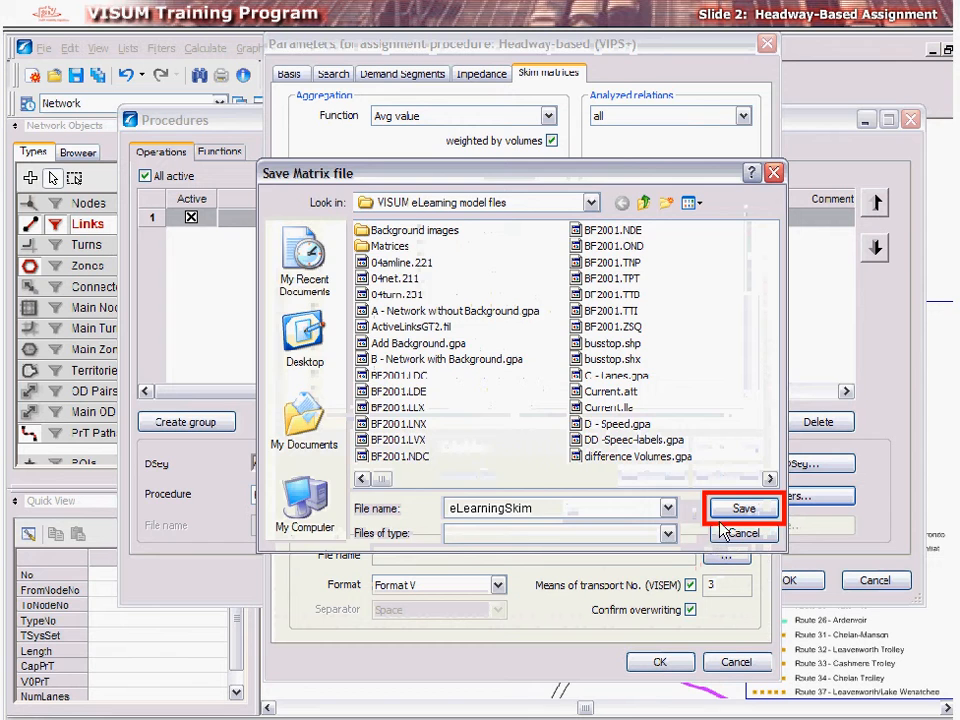
click(742, 508)
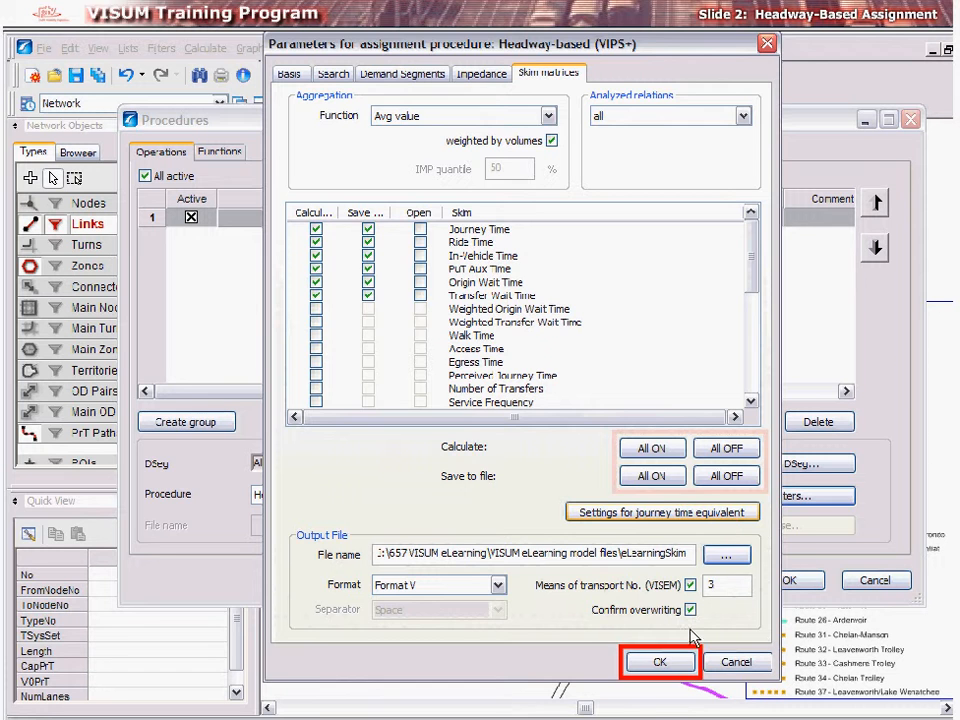
click(660, 660)
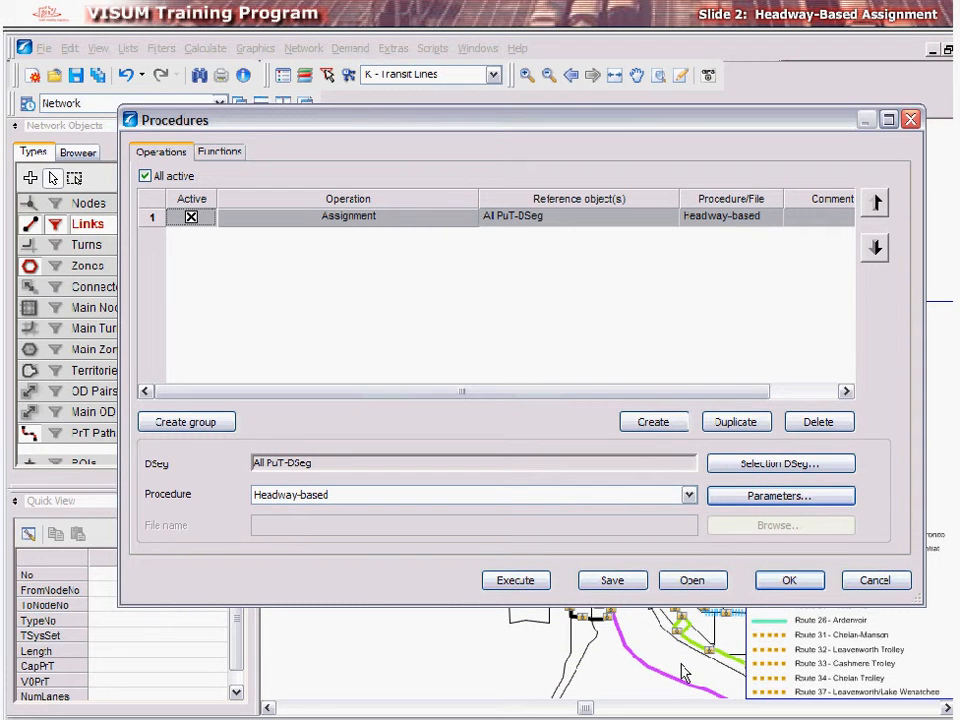
- Close the Procedures dialog to return to the transit network map
click(516, 580)
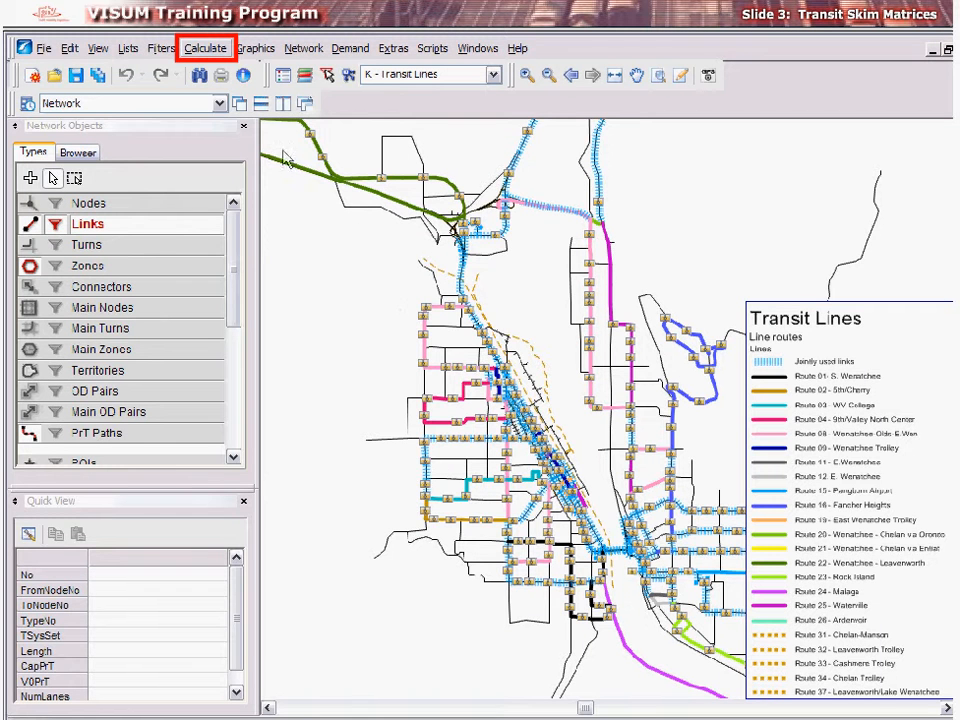
- Add a Calculate skim matrix operation from the Matrices group to the procedure sequence
click(206, 48)
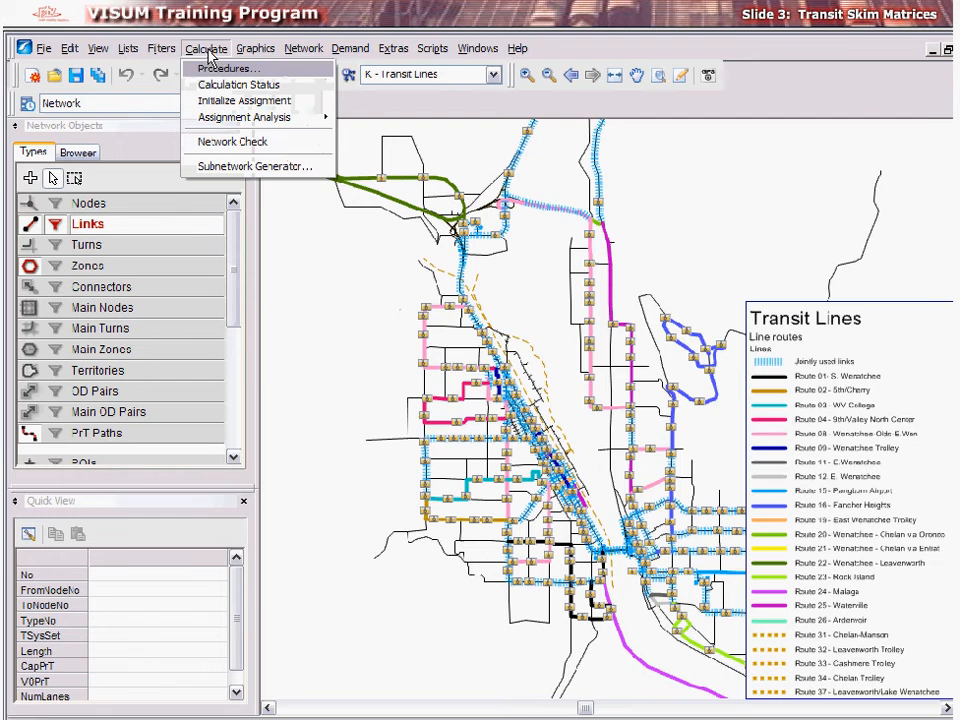
click(228, 68)
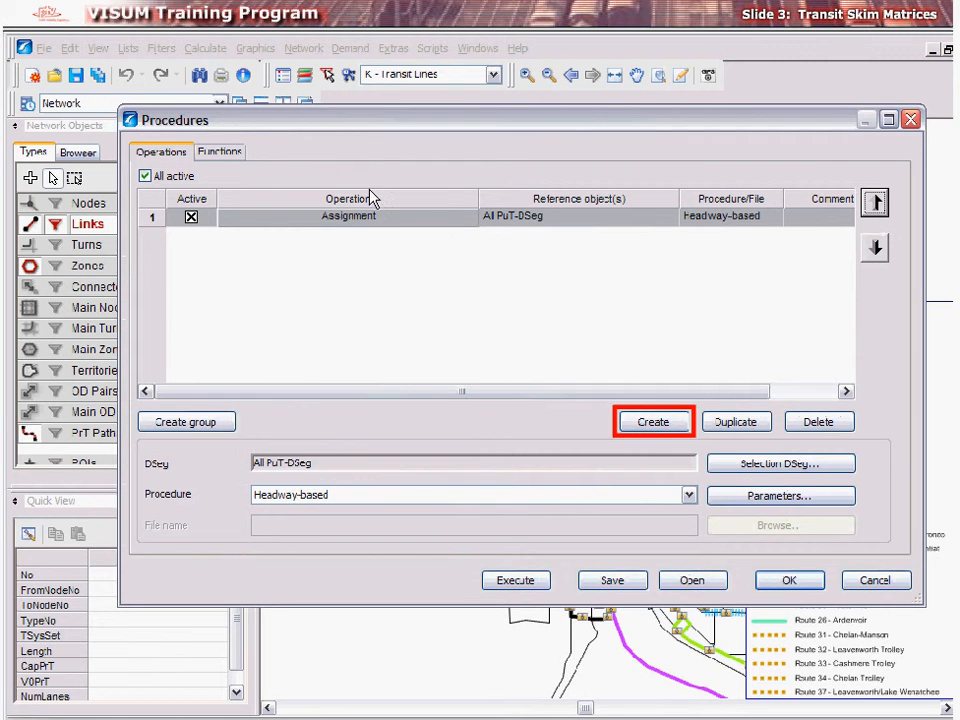
click(652, 420)
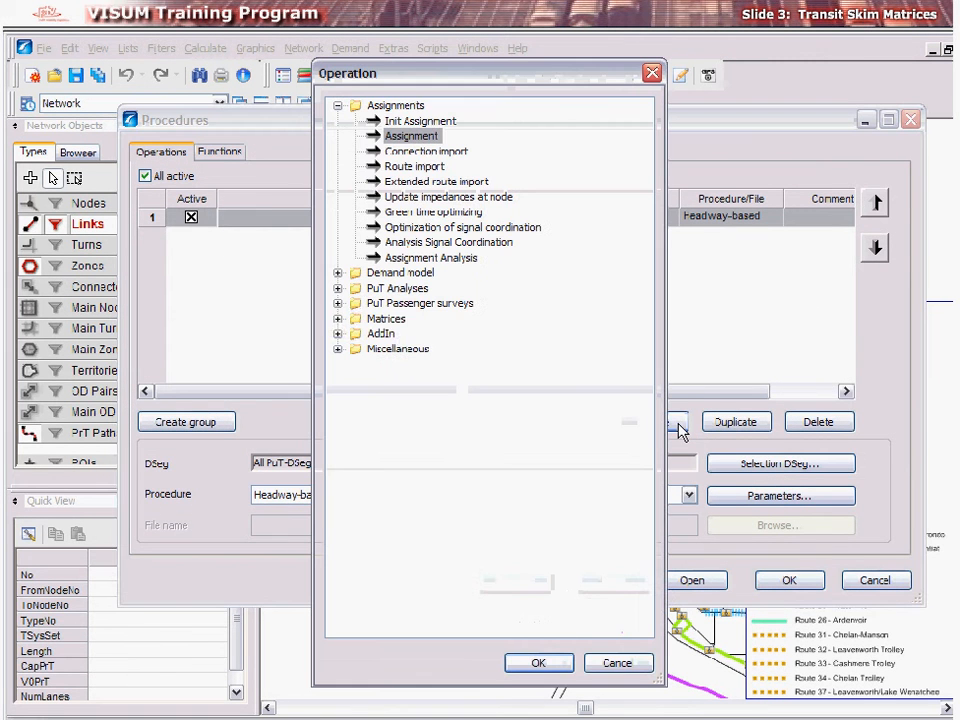
click(386, 318)
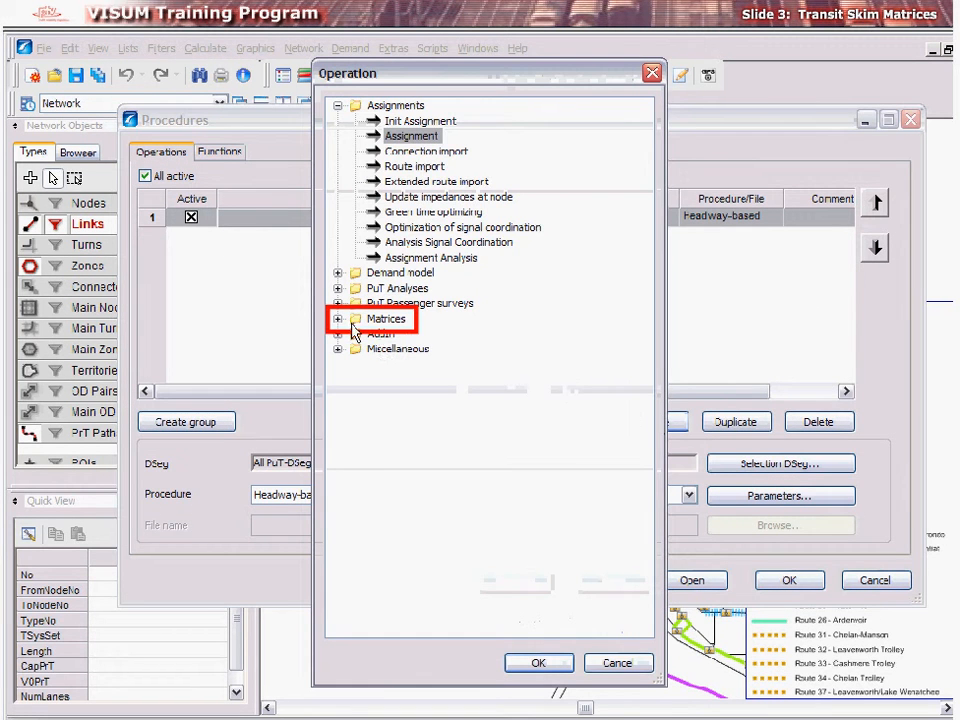
click(338, 318)
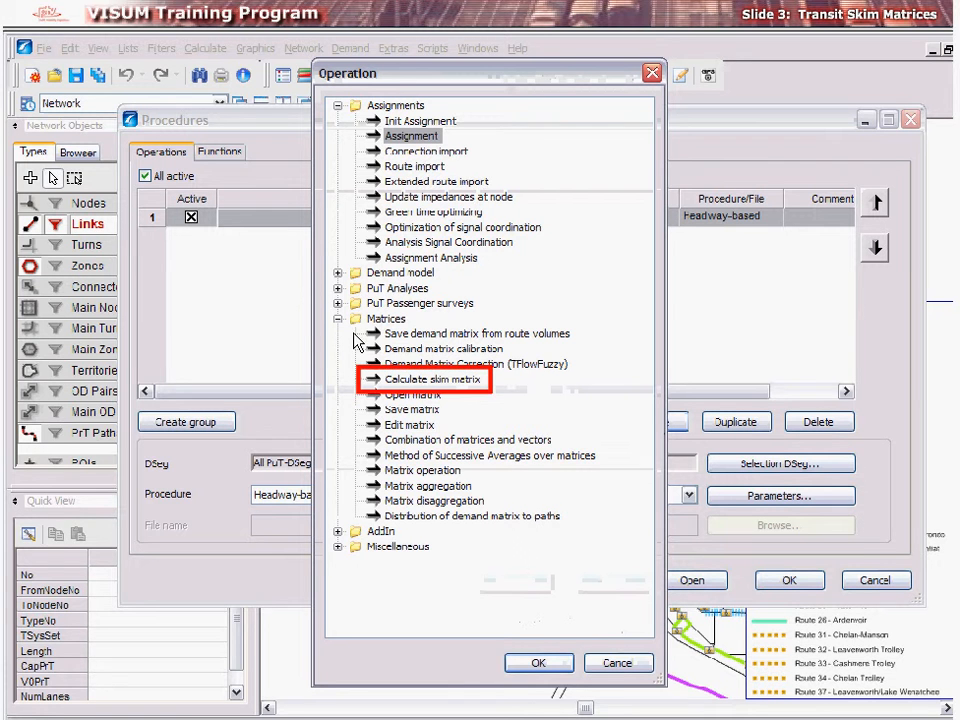
click(432, 380)
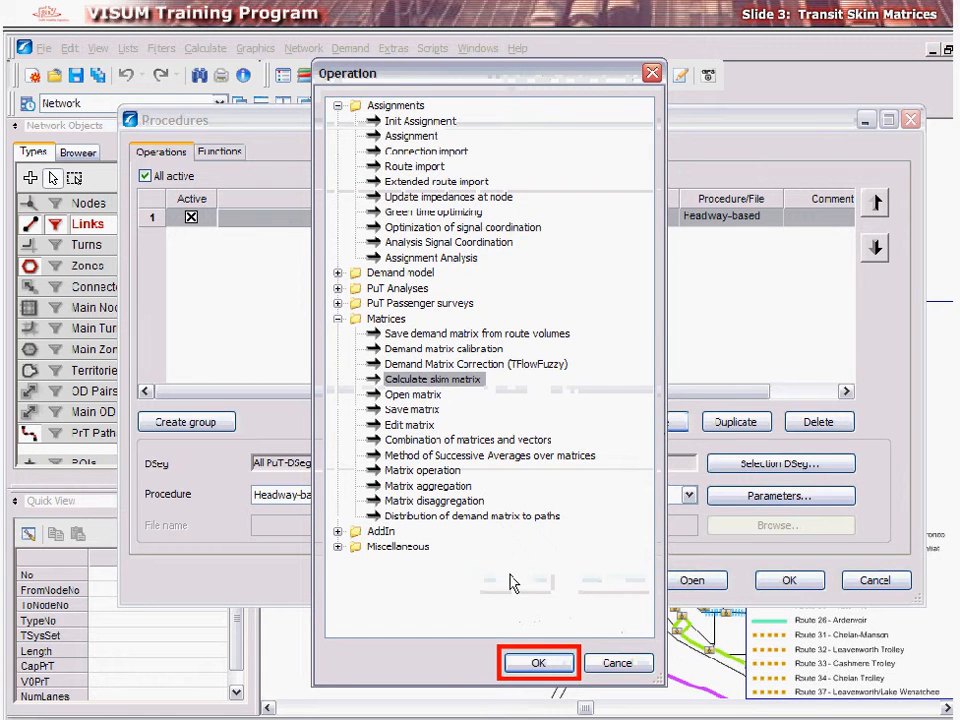
click(538, 662)
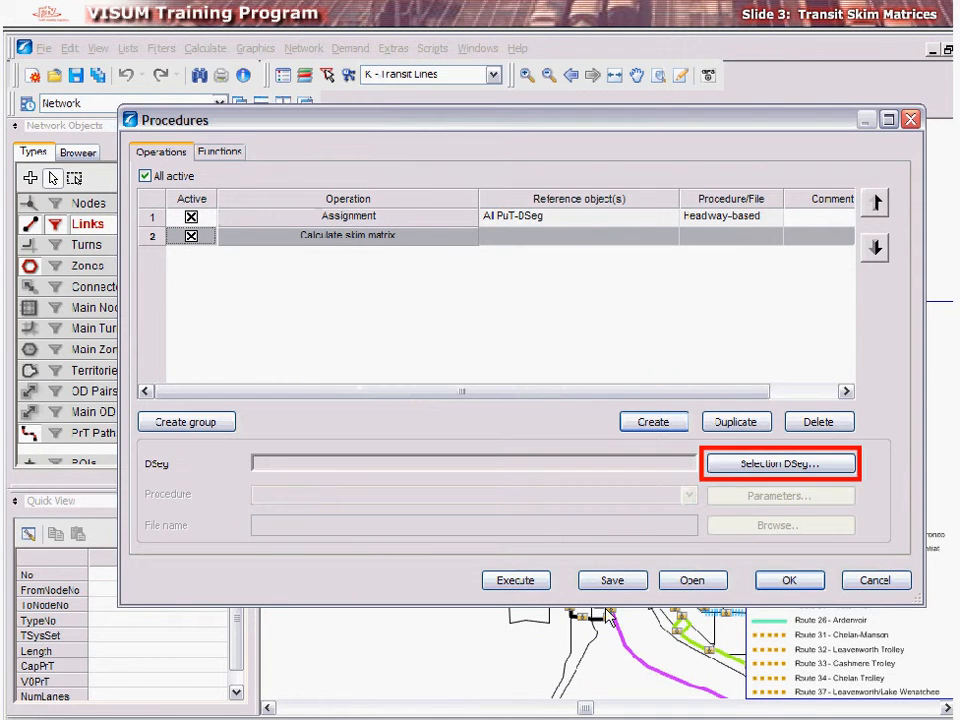
- Set the skim step to demand segment A-HBW_Transit_PM with the Headway-based procedure
click(780, 464)
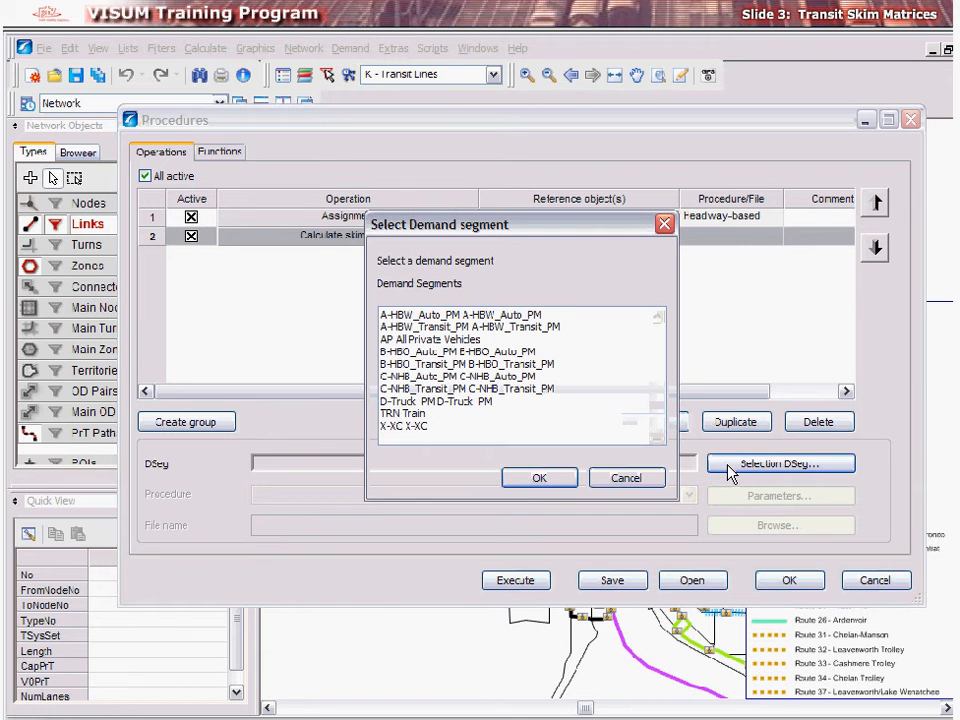
click(470, 326)
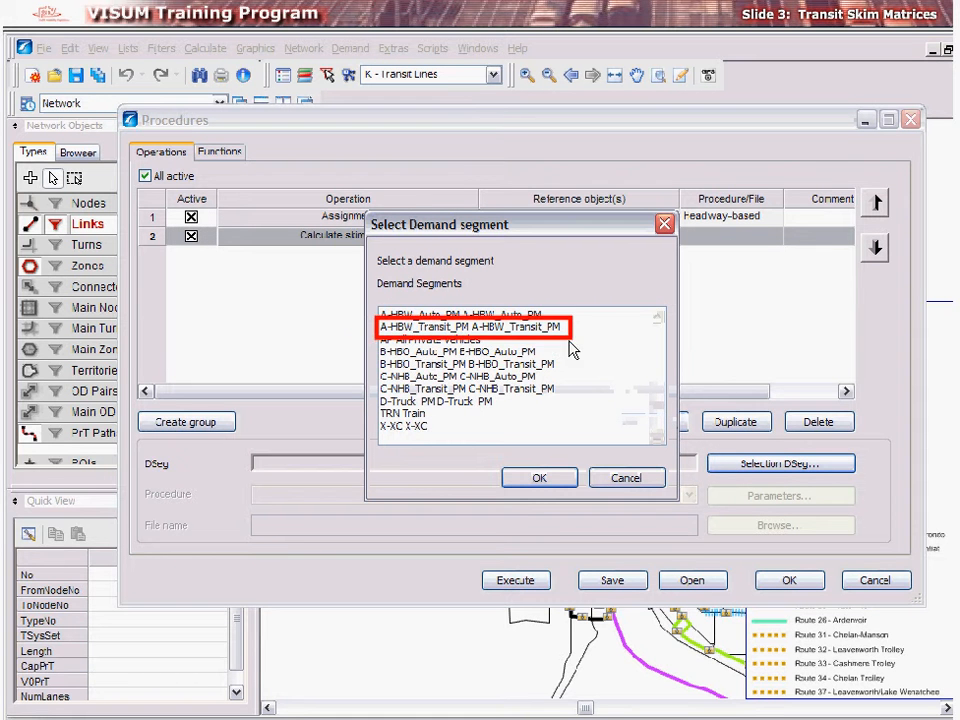
click(540, 476)
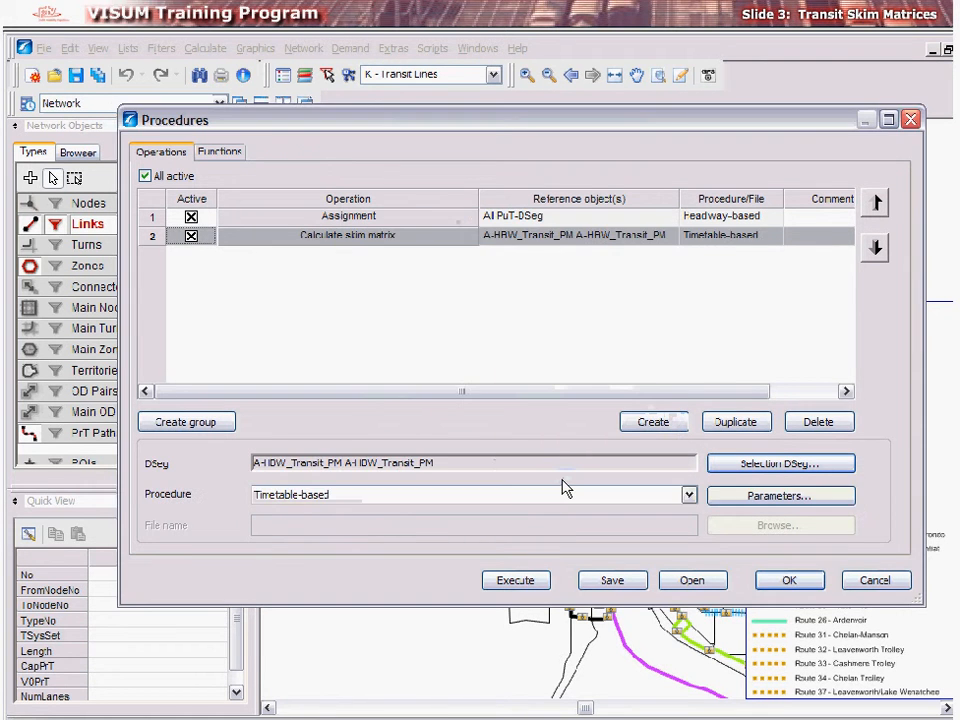
click(688, 496)
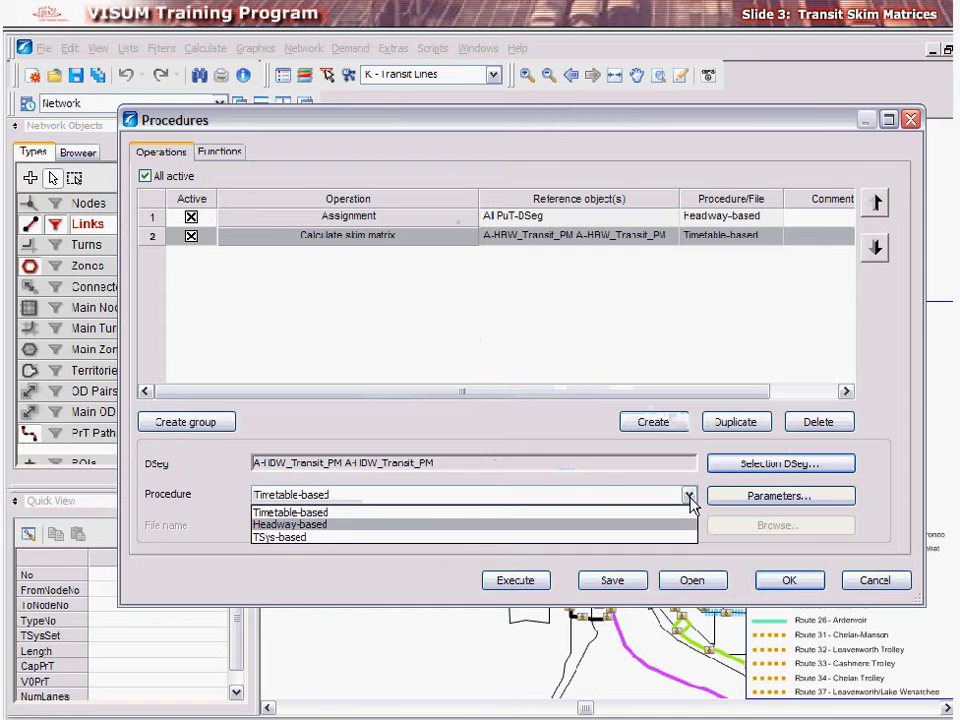
click(288, 524)
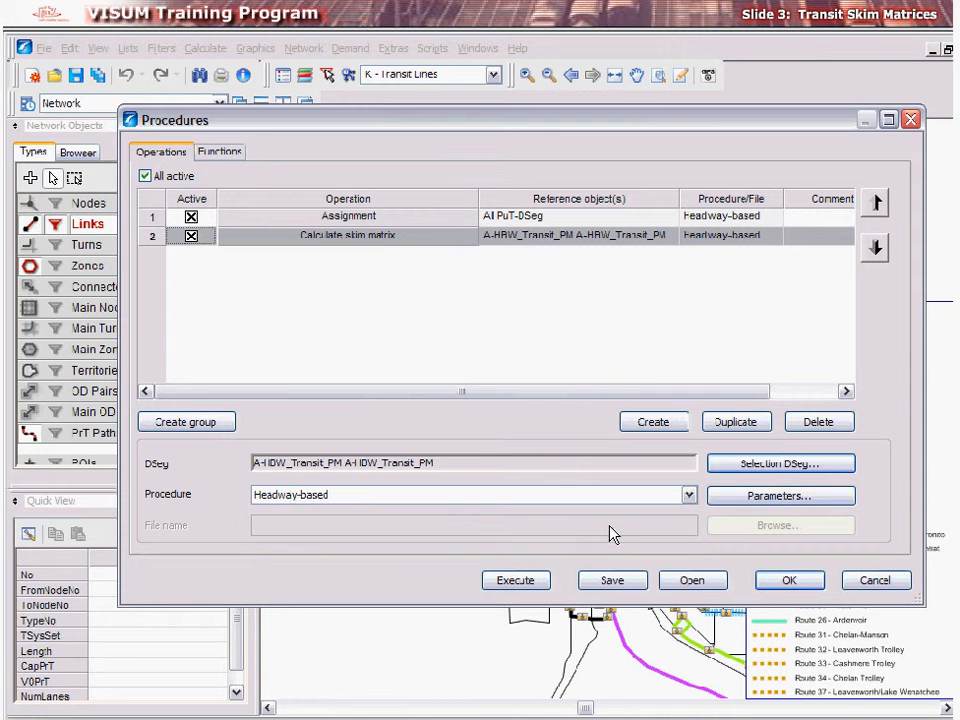
click(780, 496)
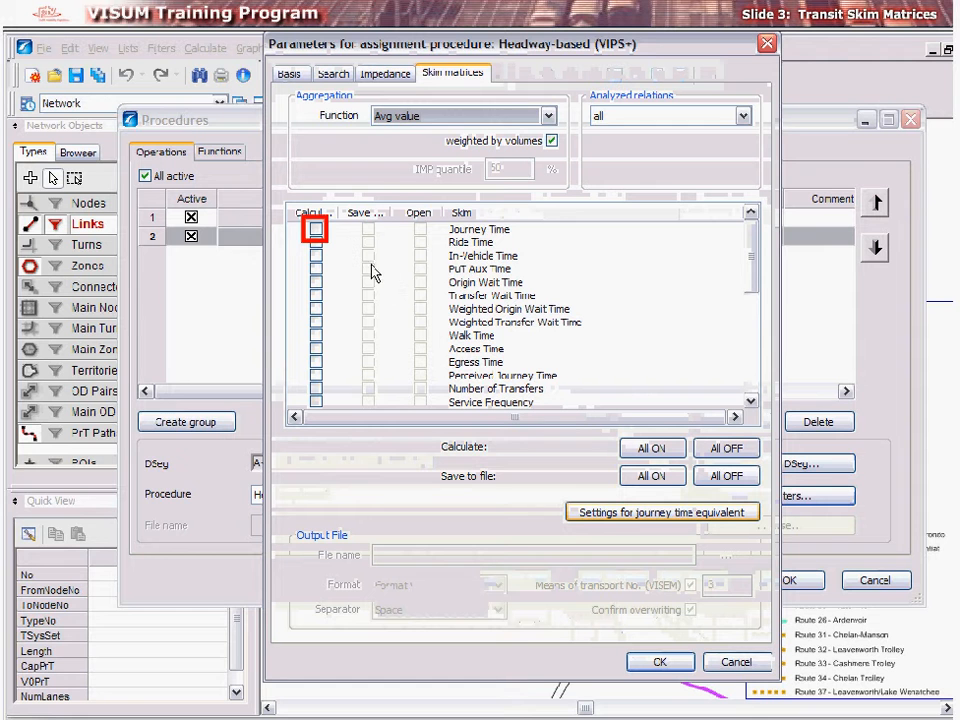
- Calculate the Journey Time skim and save it to a Journeytime file in Format V, overwriting
click(316, 228)
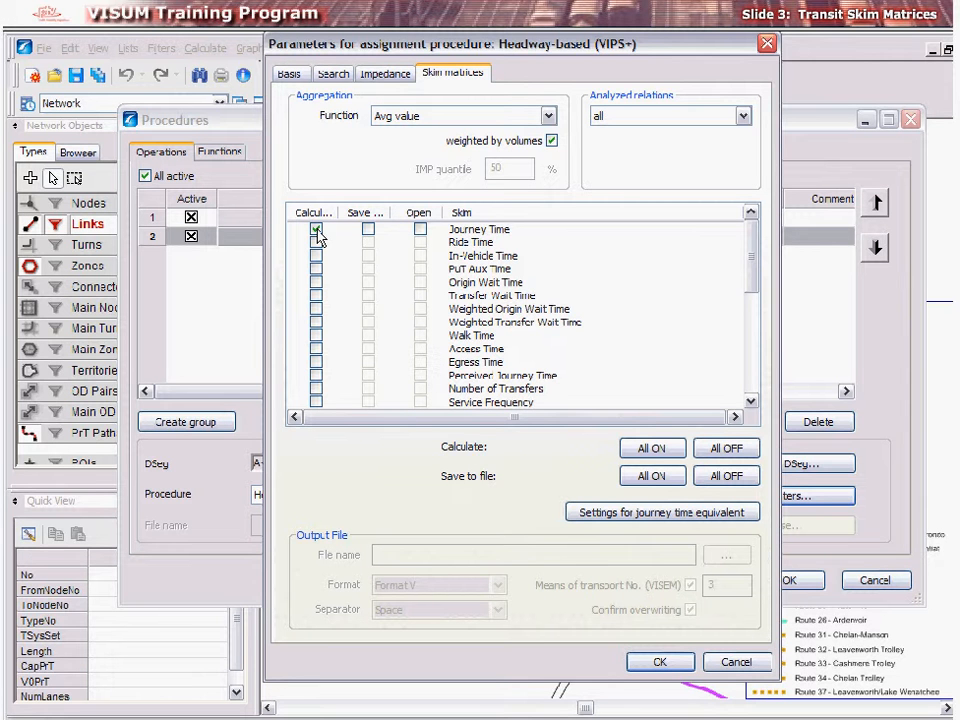
click(368, 228)
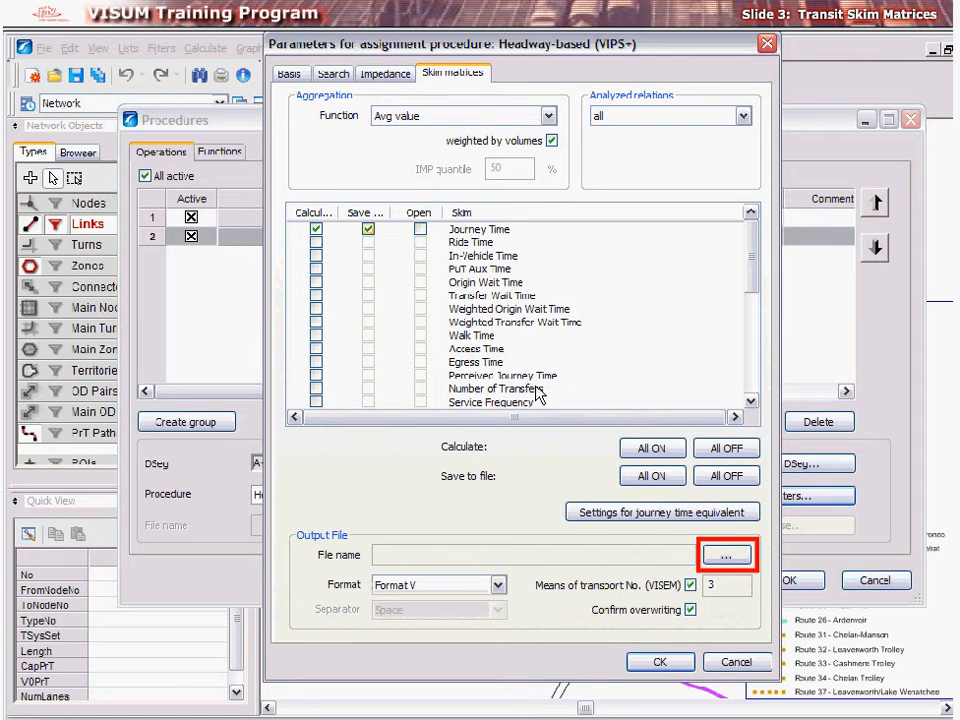
click(726, 554)
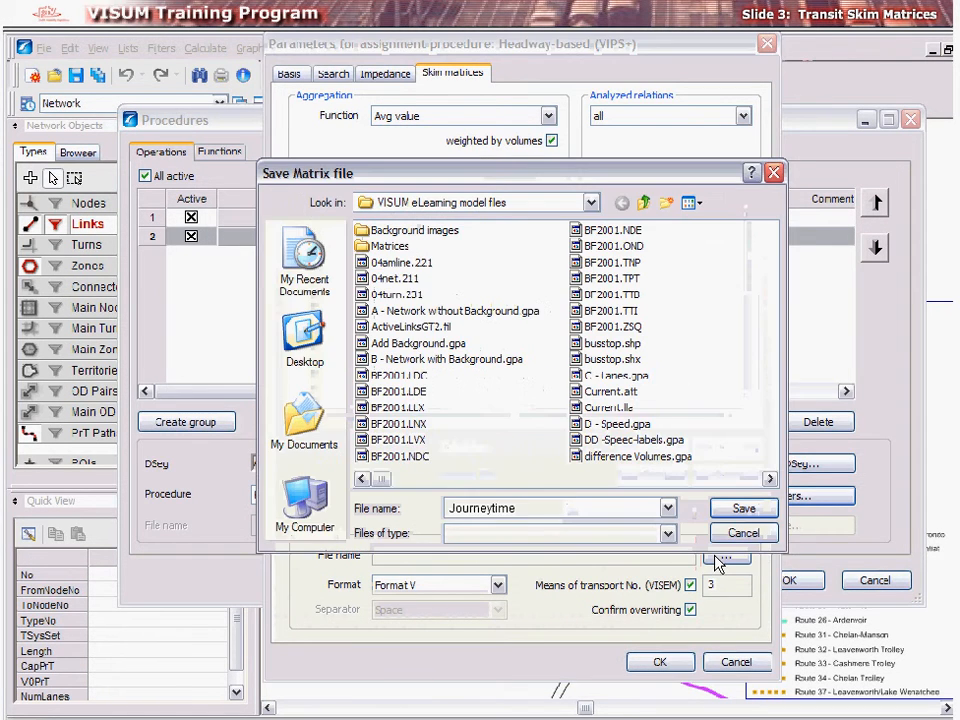
click(744, 508)
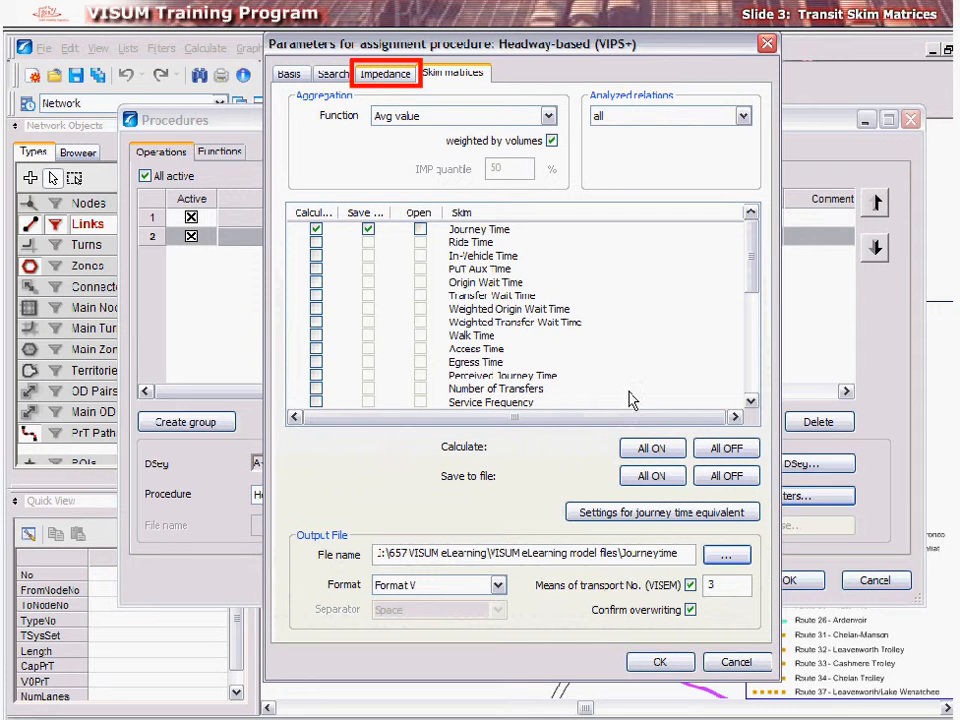
- Review the skim's impedance weights and accept the skim calculation parameters
click(384, 72)
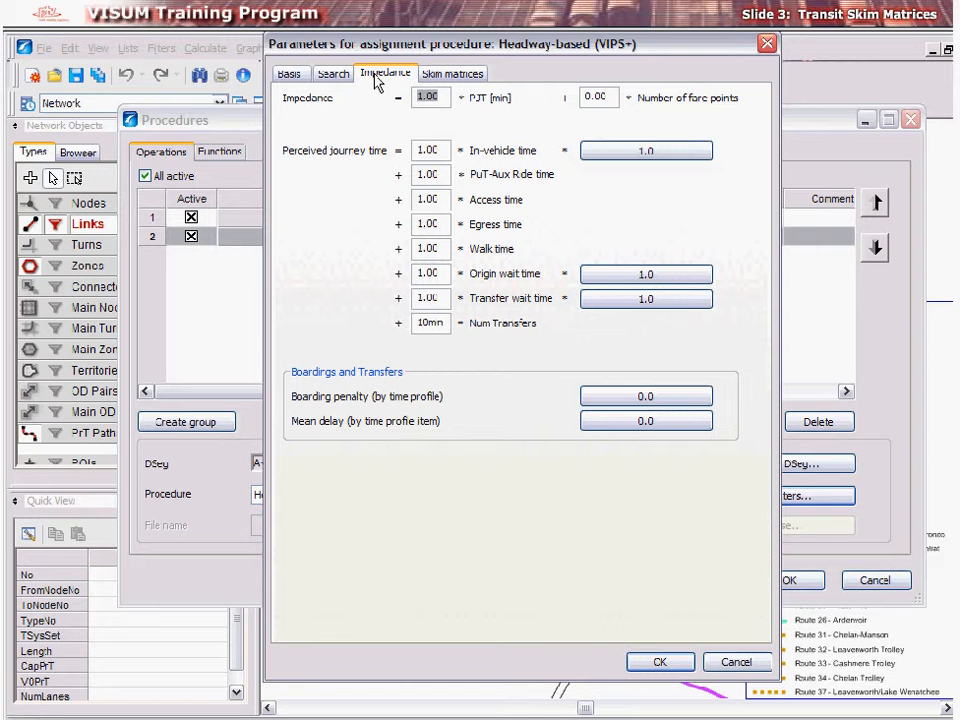
mouse_move(660, 660)
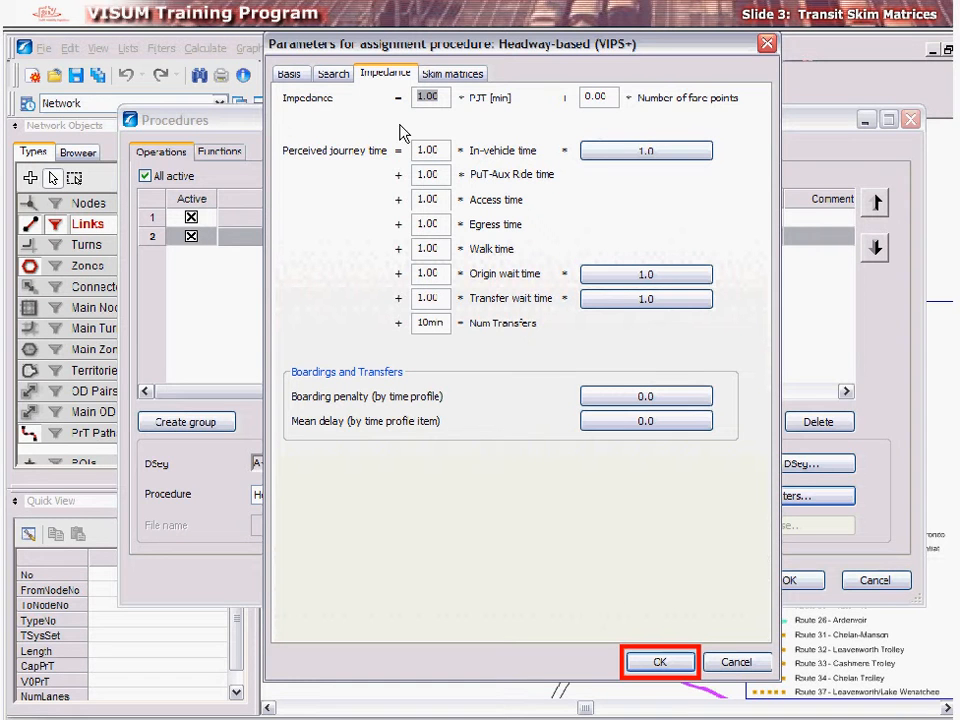
mouse_move(634, 578)
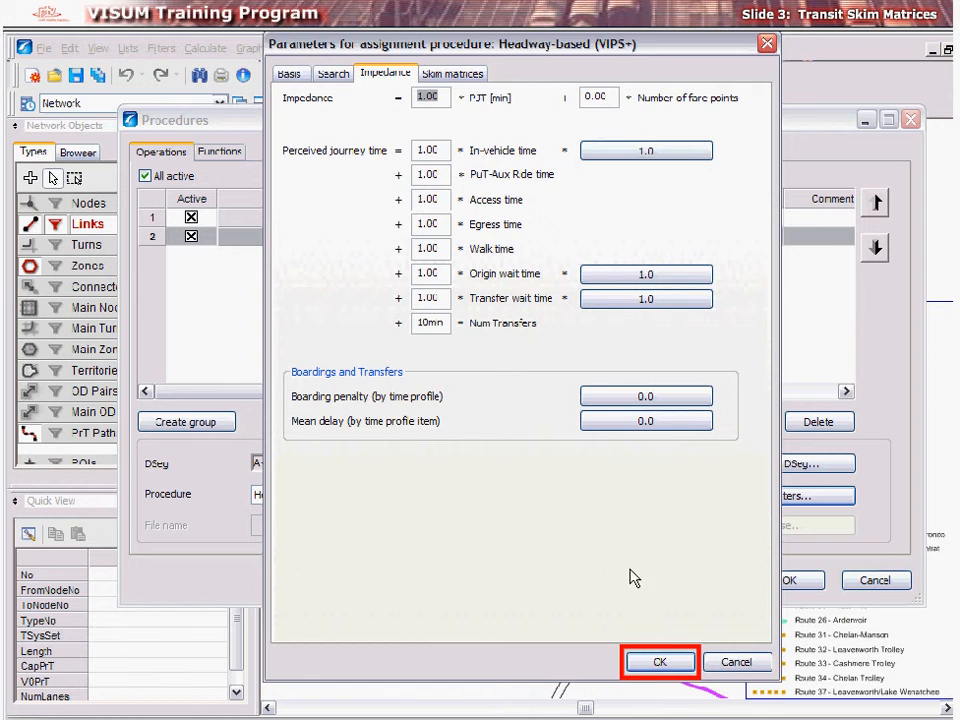
click(660, 662)
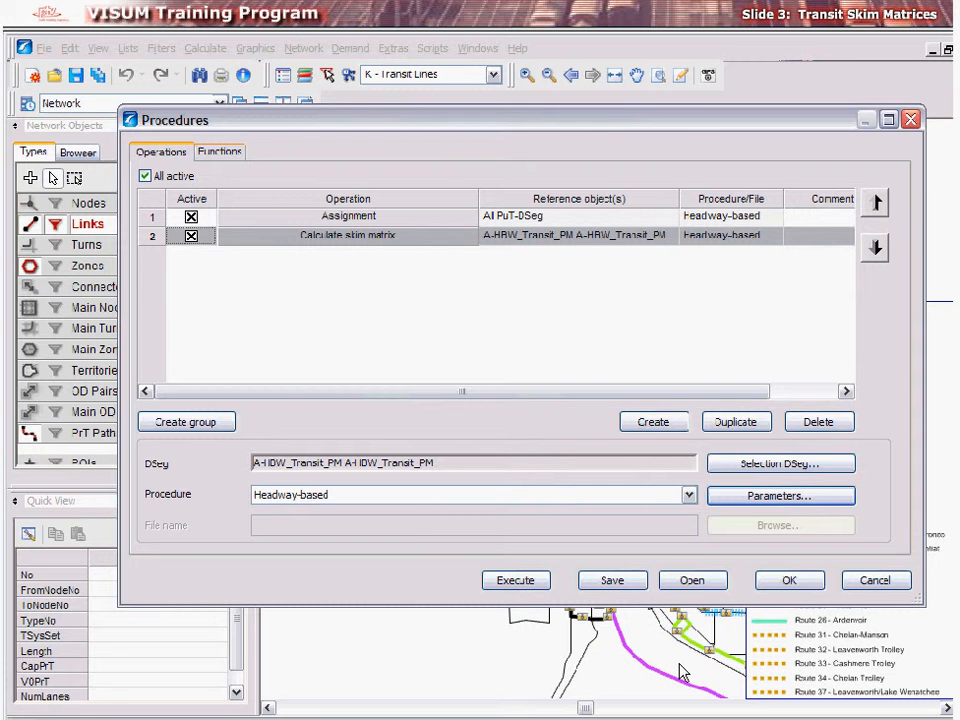
- Show the Skims page under PuT Functions in the Procedures Functions settings
click(220, 152)
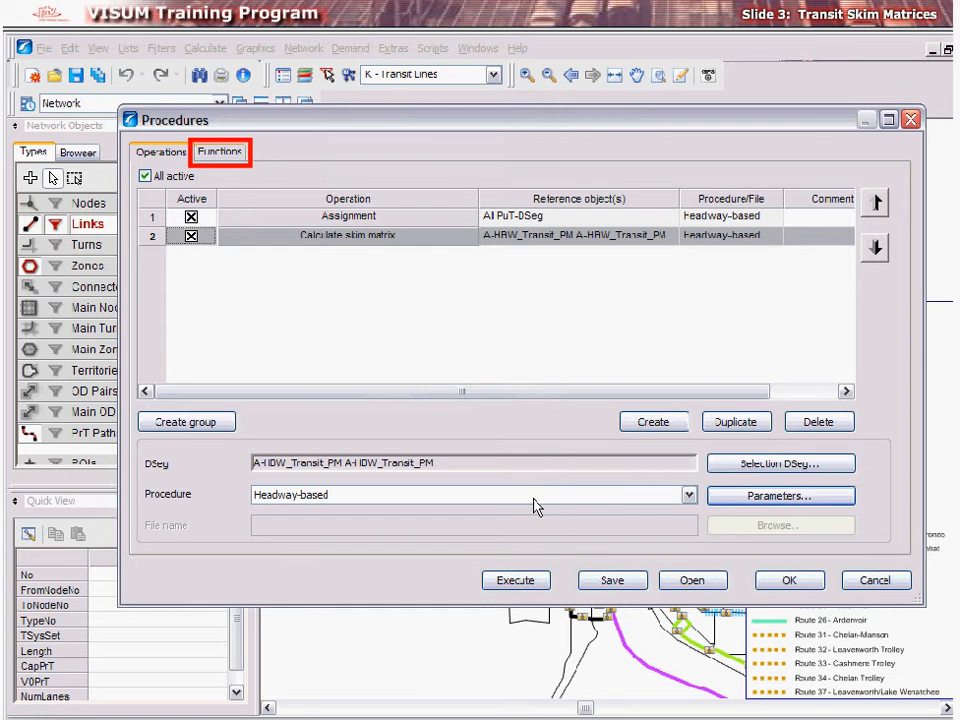
click(220, 152)
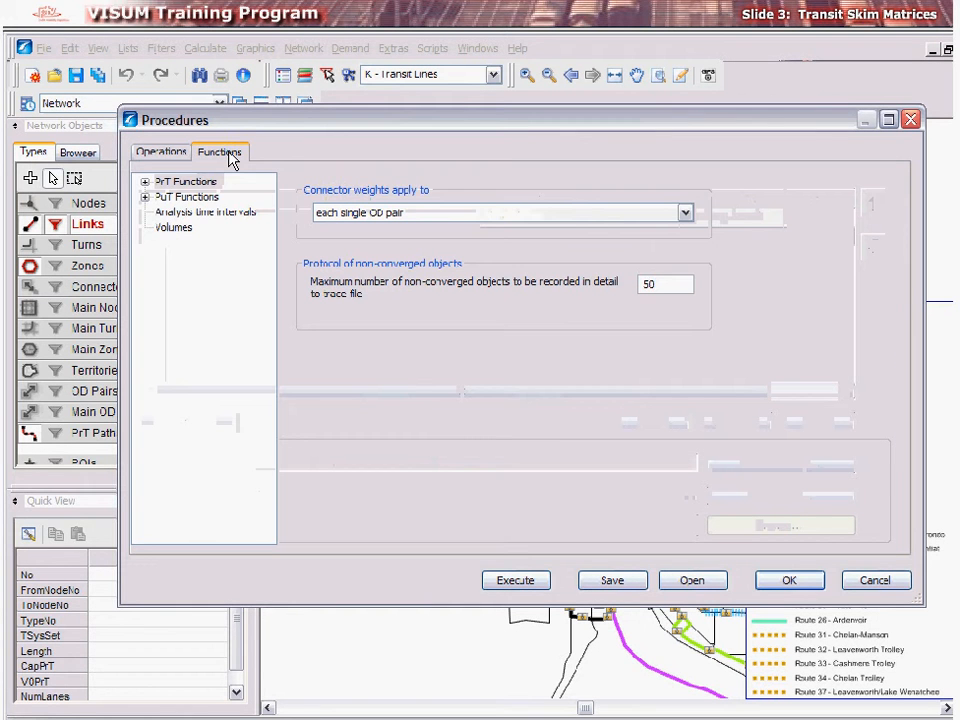
click(188, 196)
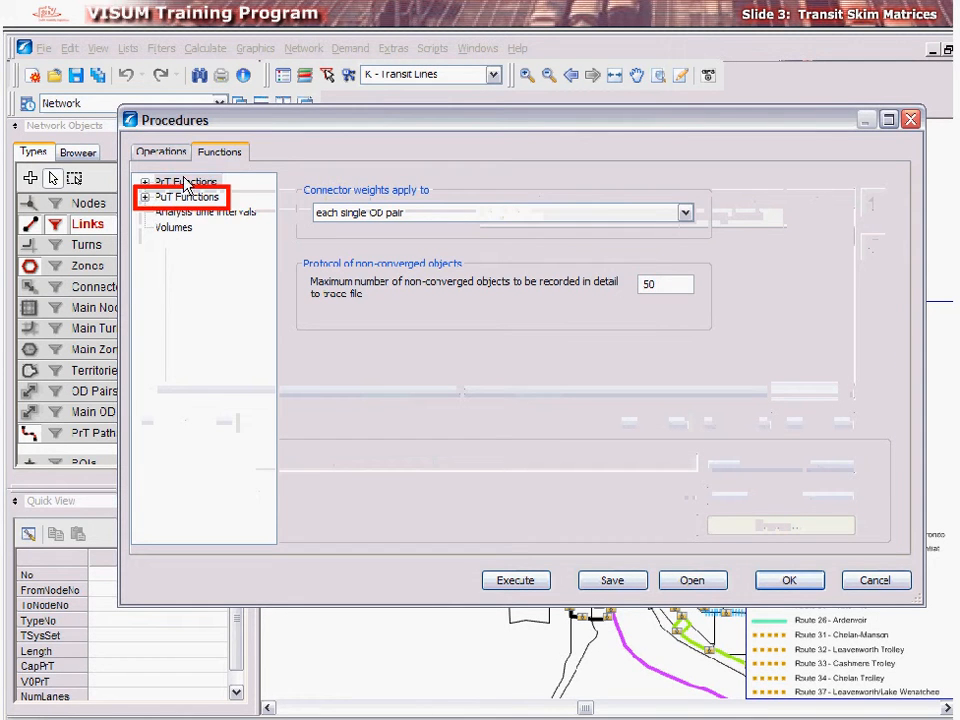
click(186, 228)
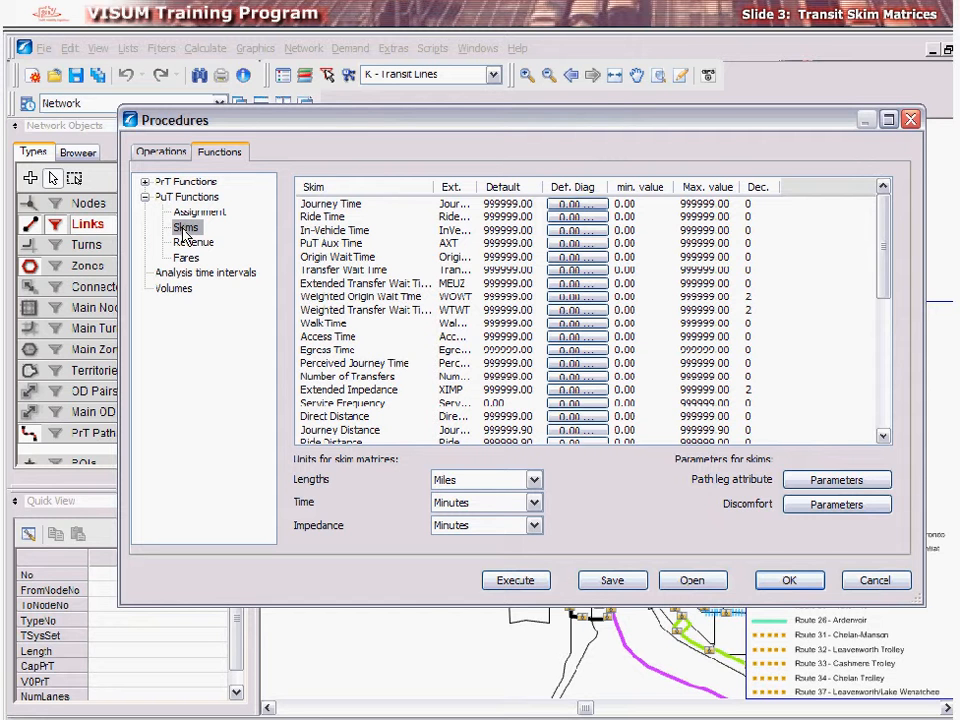
click(576, 204)
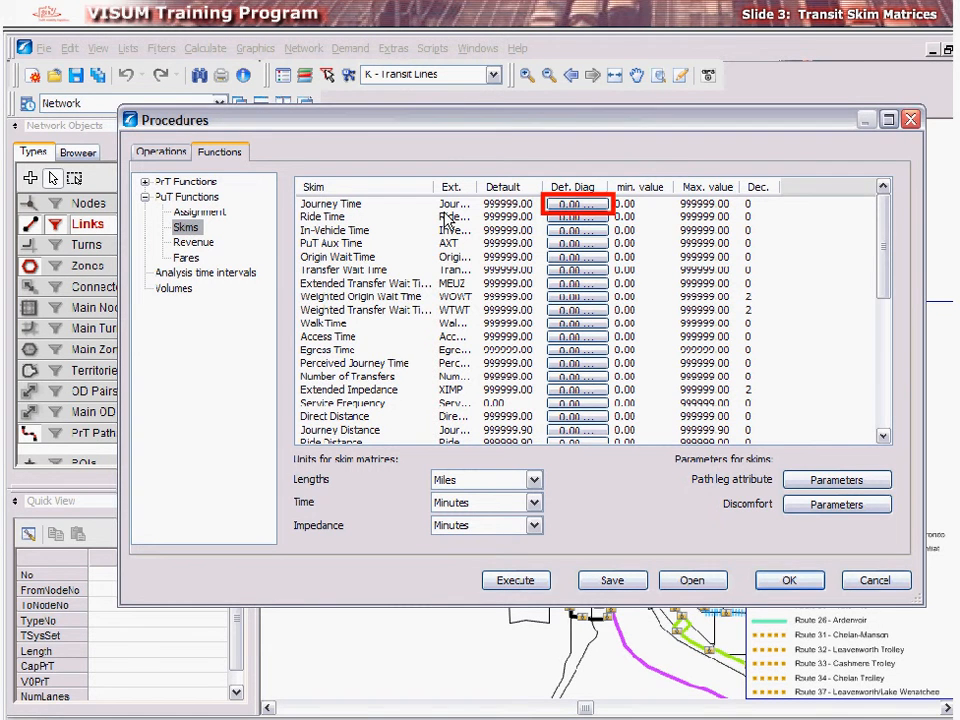
- Review Row/Column minimum and Mean of n minima options for Journey Time's diagonal, then cancel
click(578, 204)
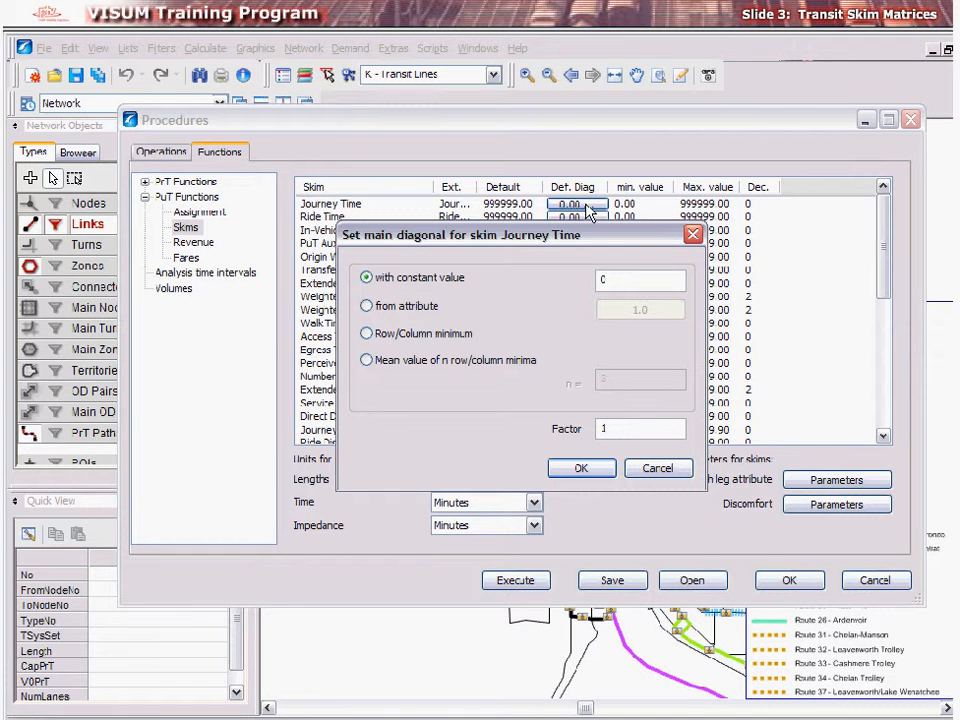
click(368, 304)
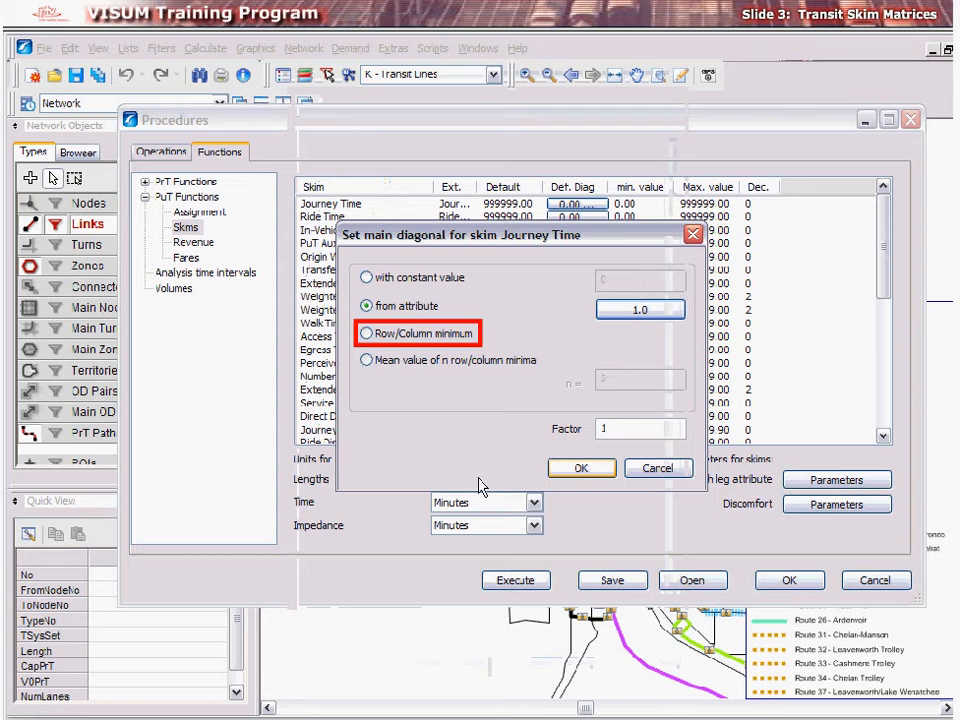
click(368, 332)
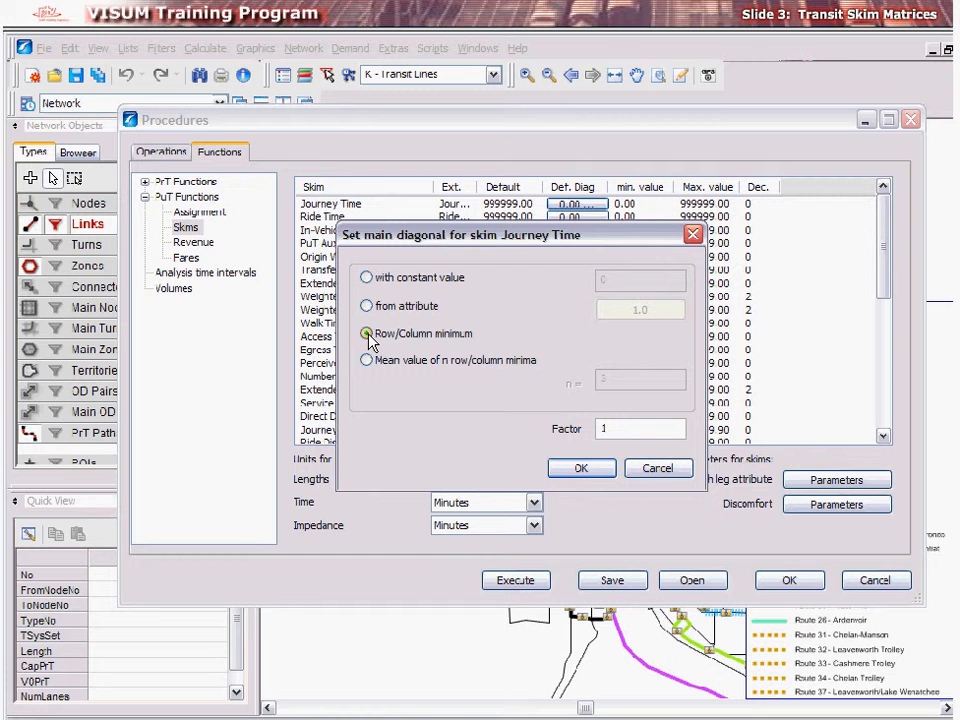
click(368, 360)
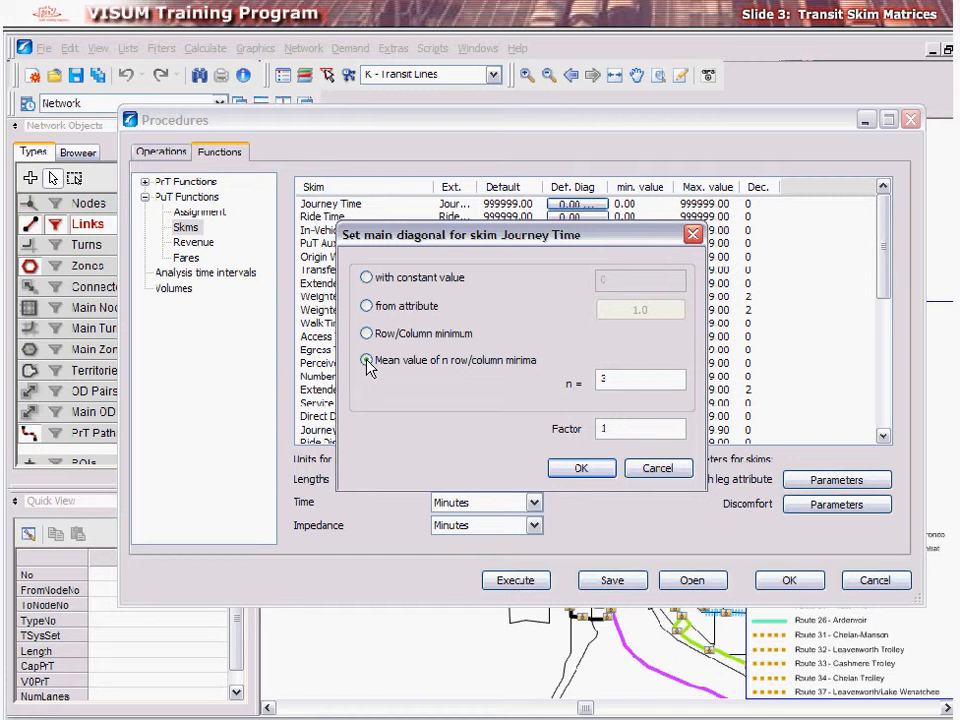
click(640, 428)
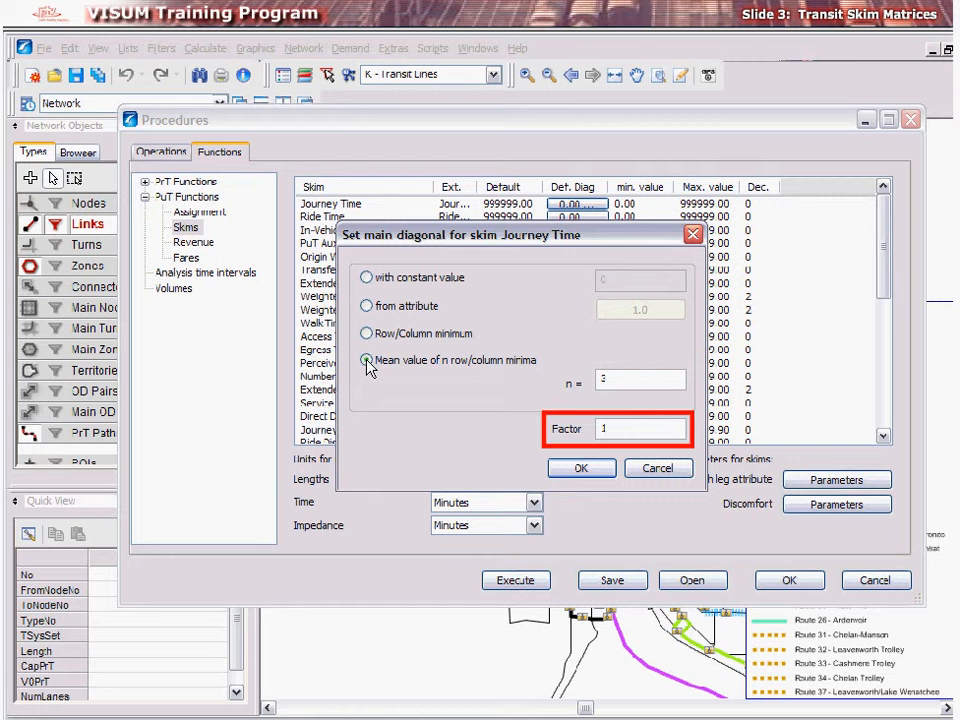
mouse_move(658, 468)
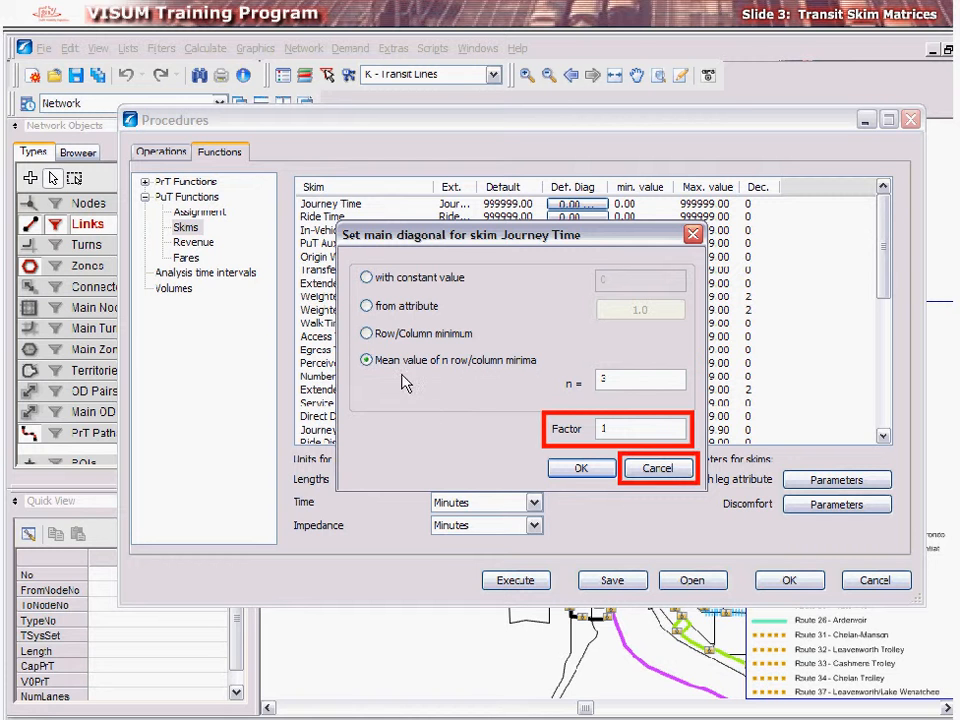
click(656, 468)
text(2)
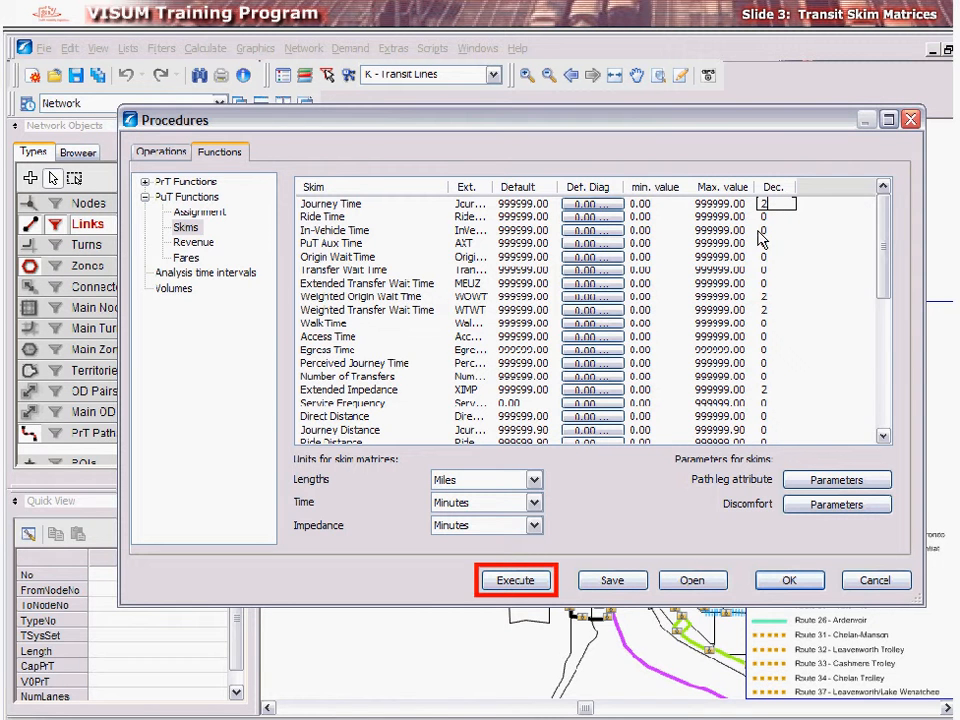
mouse_move(556, 572)
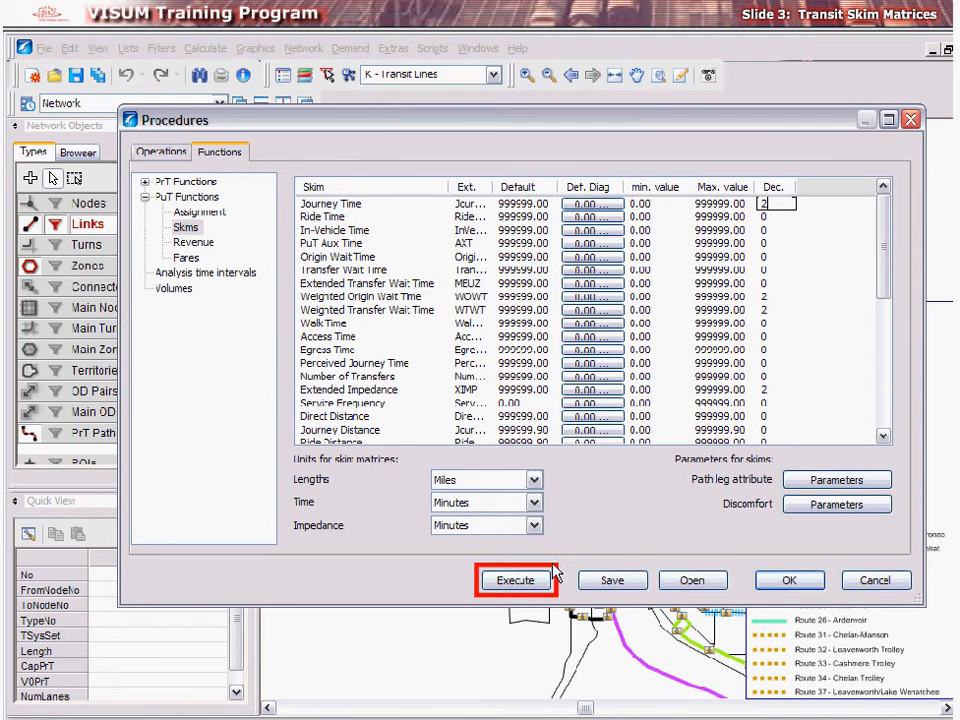
- Execute the PuT skim matrix calculation from the Skims page
click(516, 580)
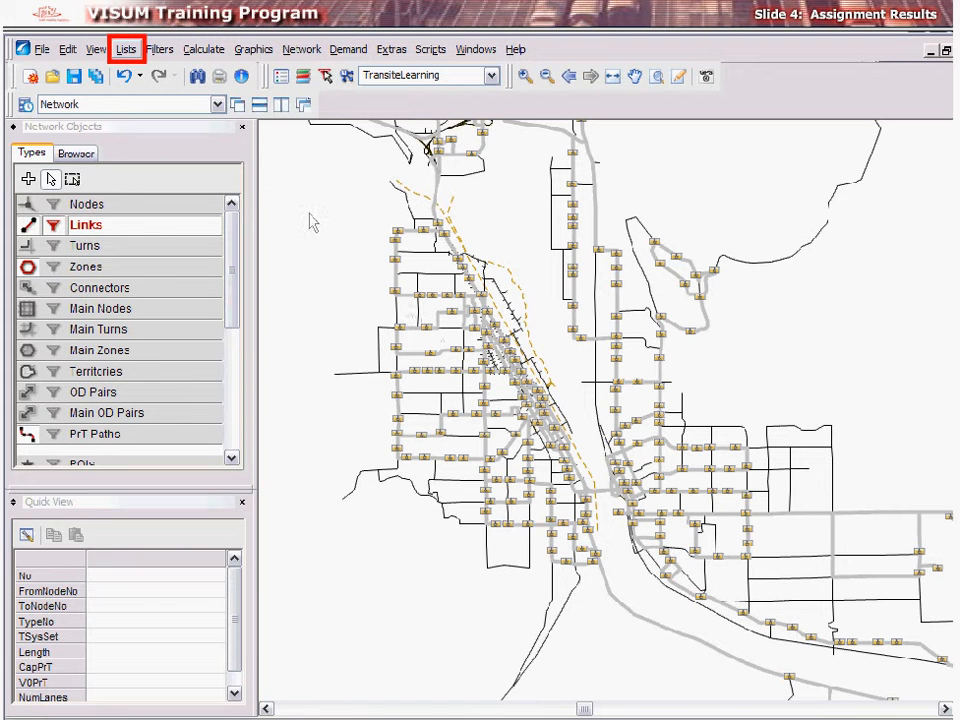
- Open the PuT Paths list from the Lists menu
click(126, 48)
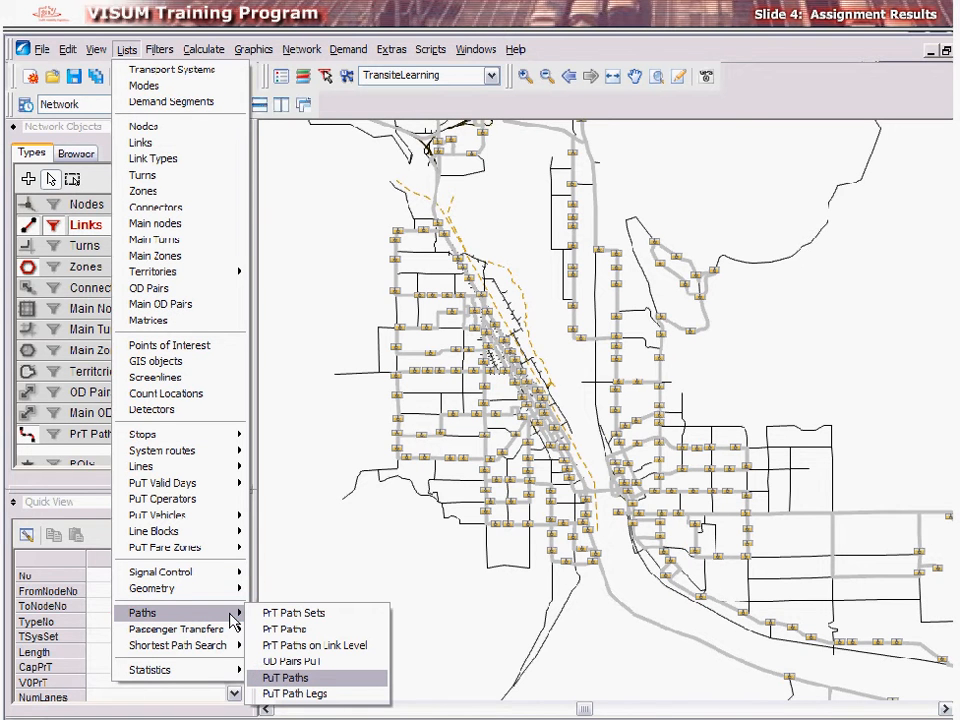
mouse_move(284, 678)
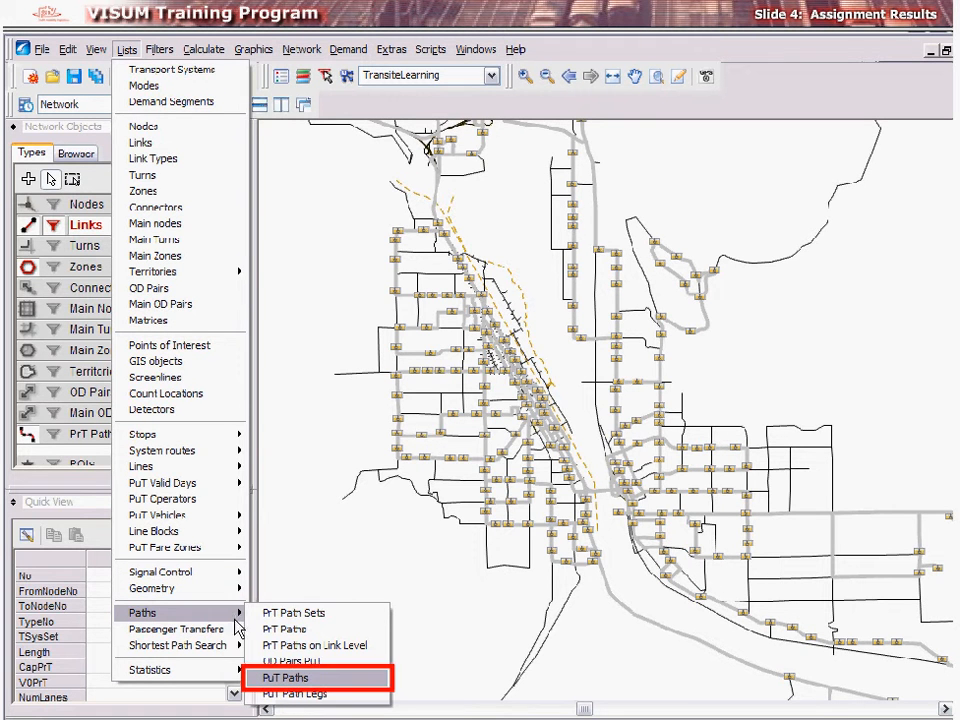
click(284, 678)
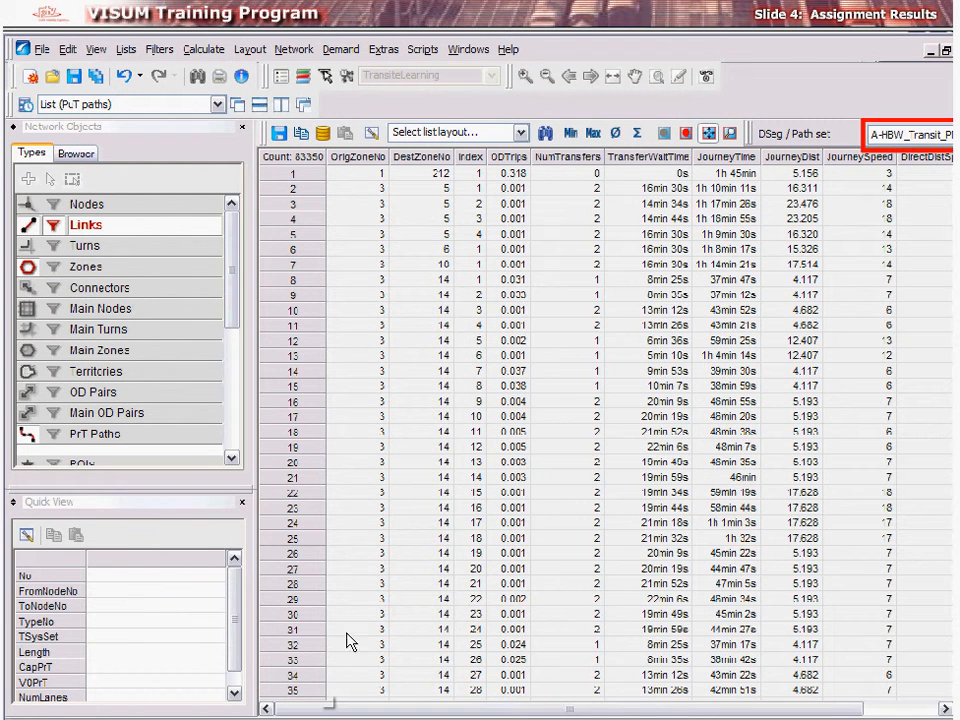
mouse_move(858, 230)
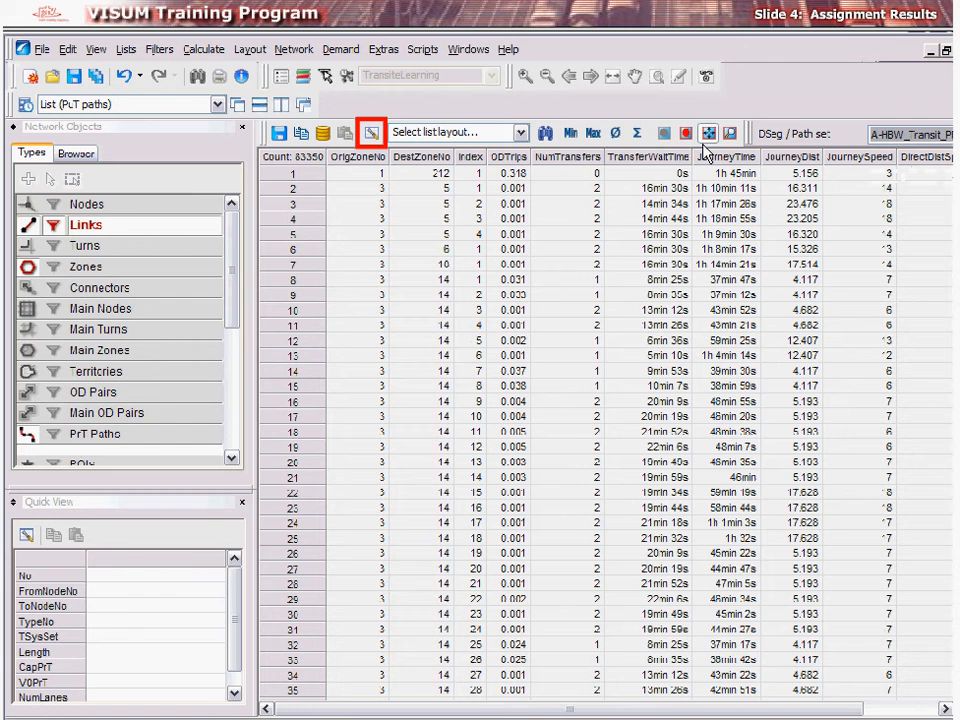
- Remove the Index column and add Walk Time and Ride Time columns to the paths list
click(370, 132)
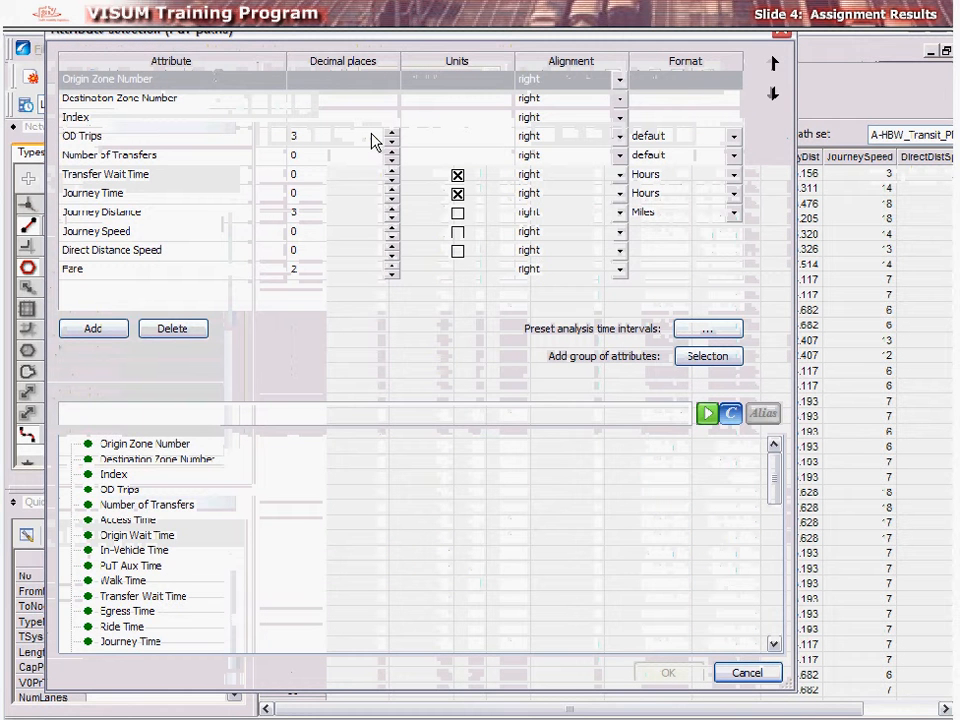
click(170, 116)
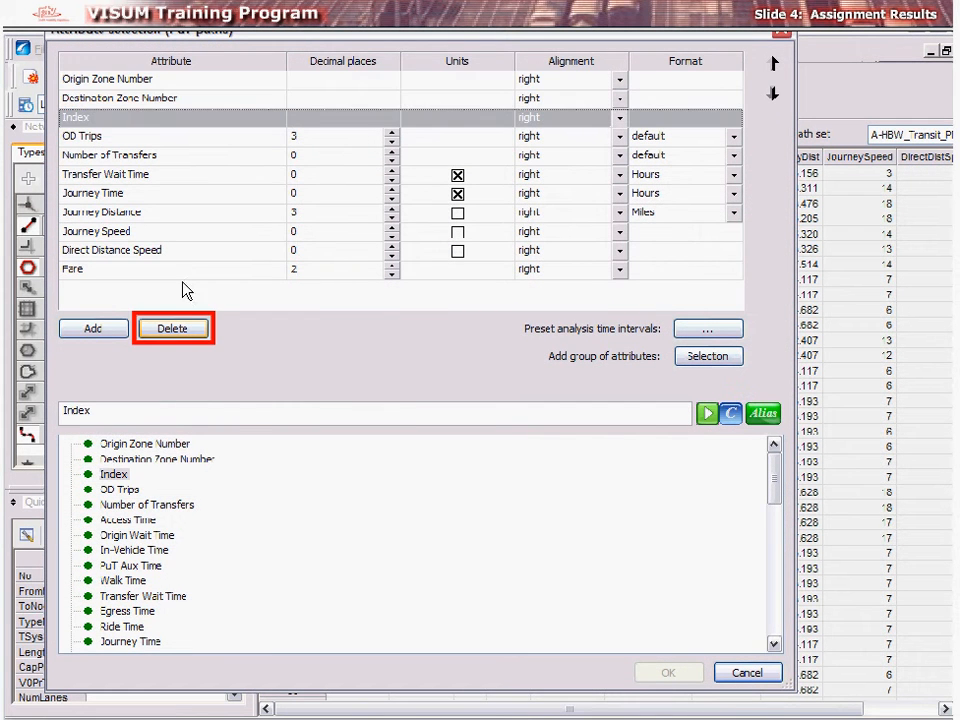
click(172, 328)
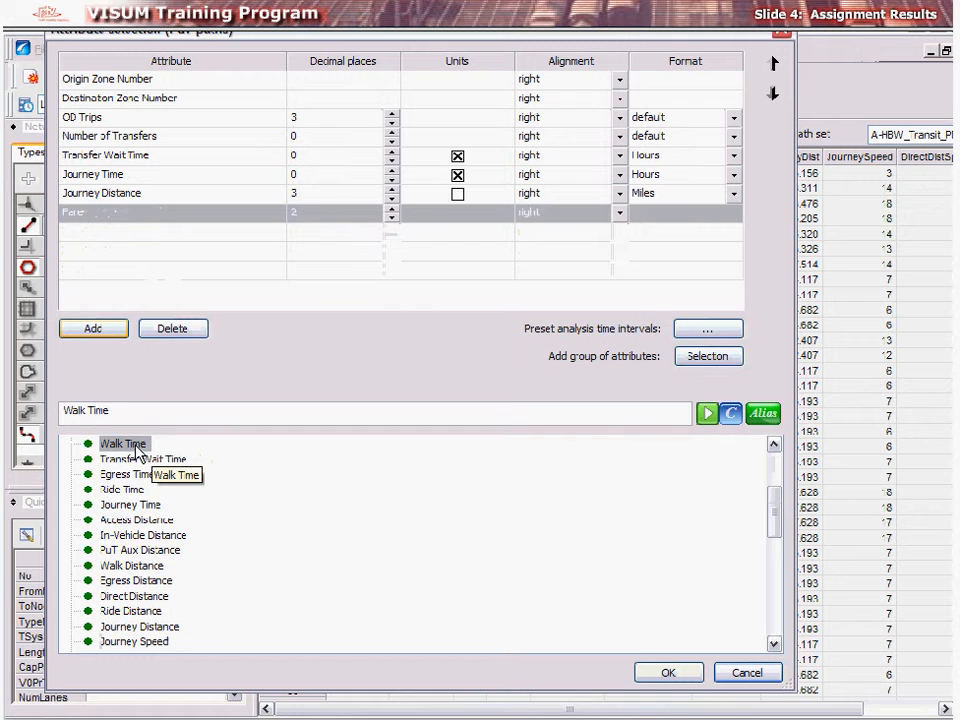
click(92, 328)
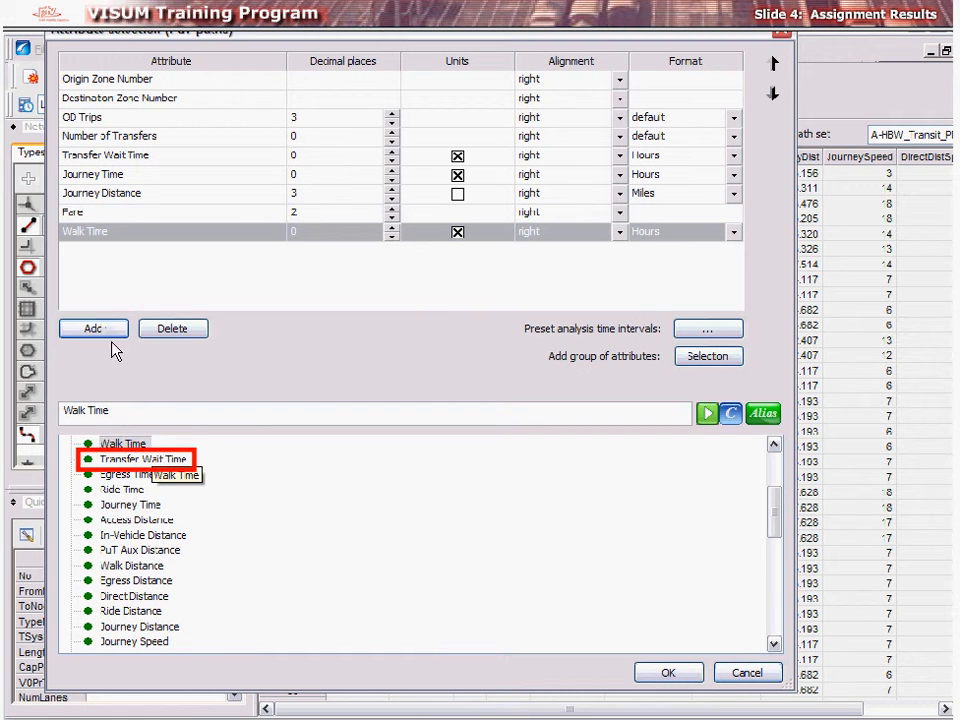
click(92, 328)
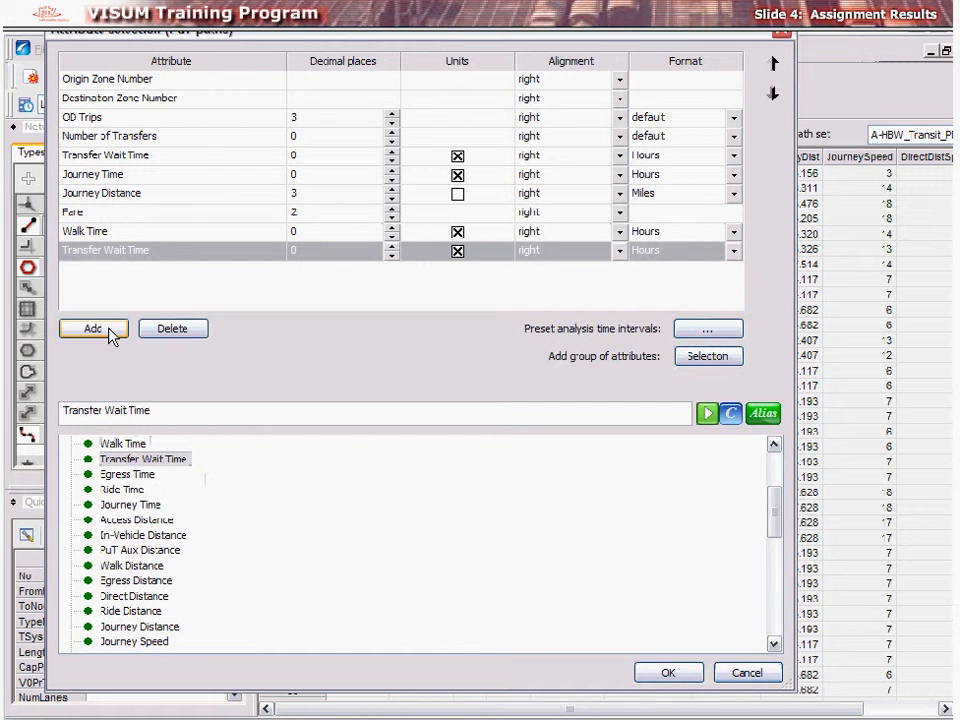
click(172, 328)
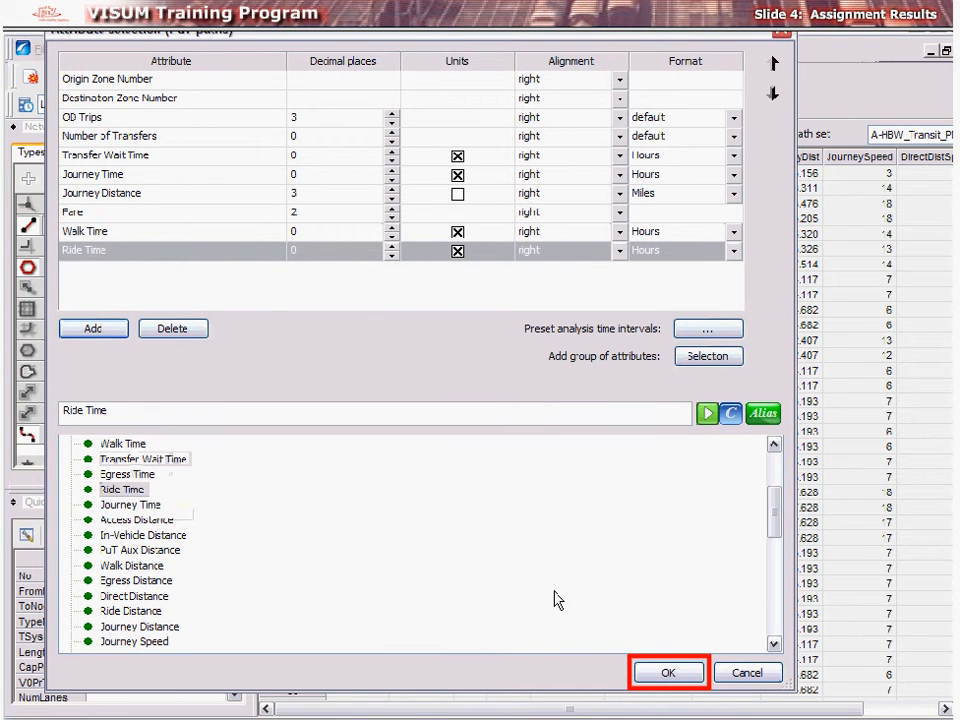
click(668, 672)
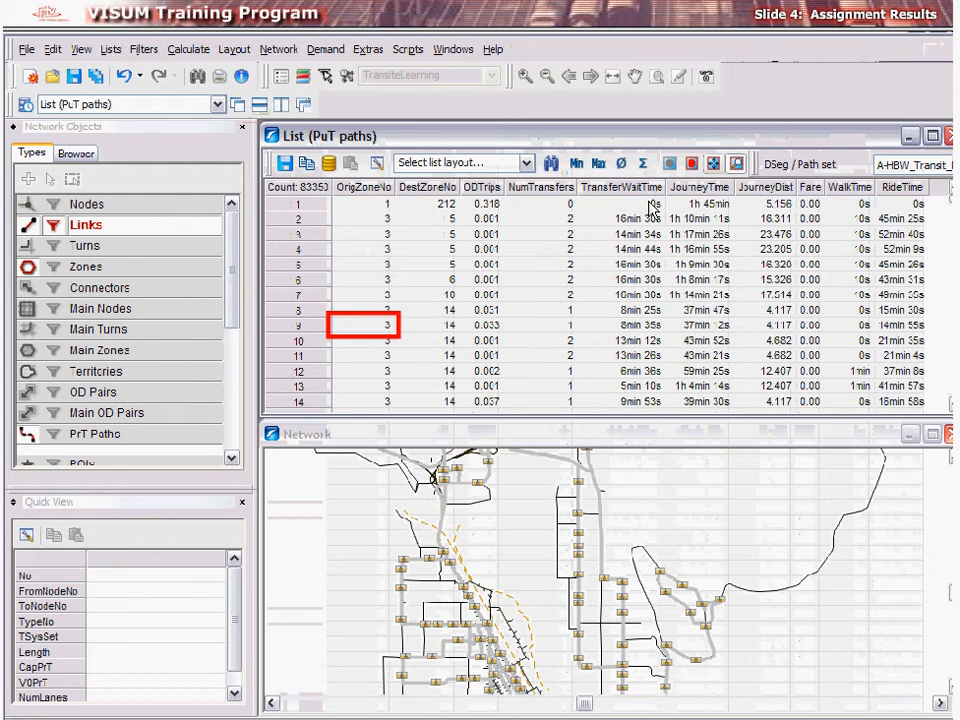
- Close the PuT paths list, leaving the network map open
click(364, 324)
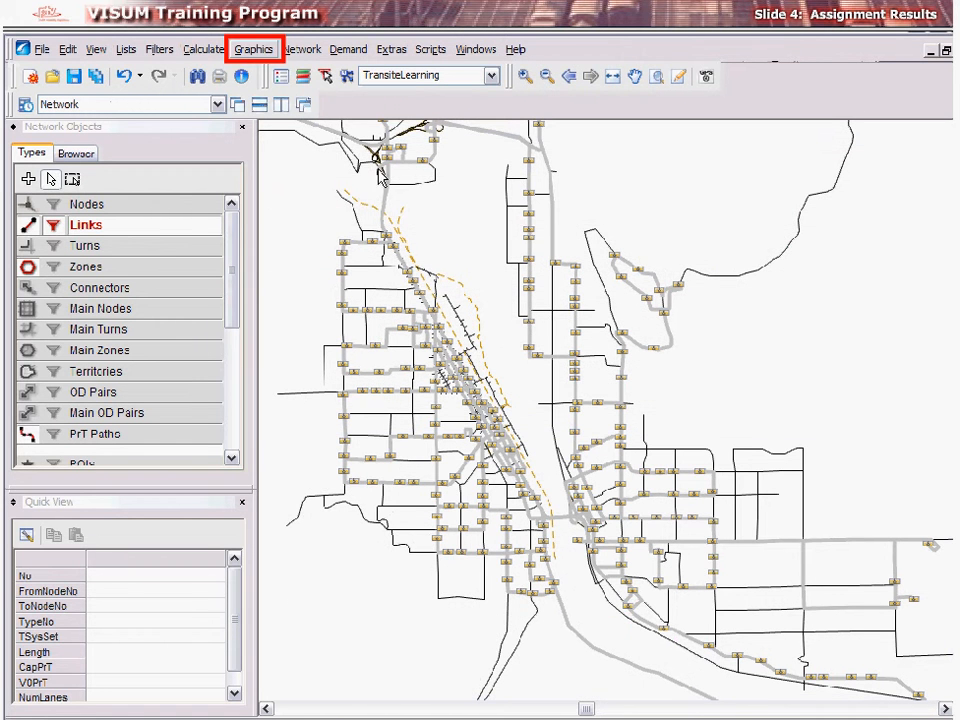
- Open Flow Bundle from Graphics with PuT mode and Link as object type
click(252, 48)
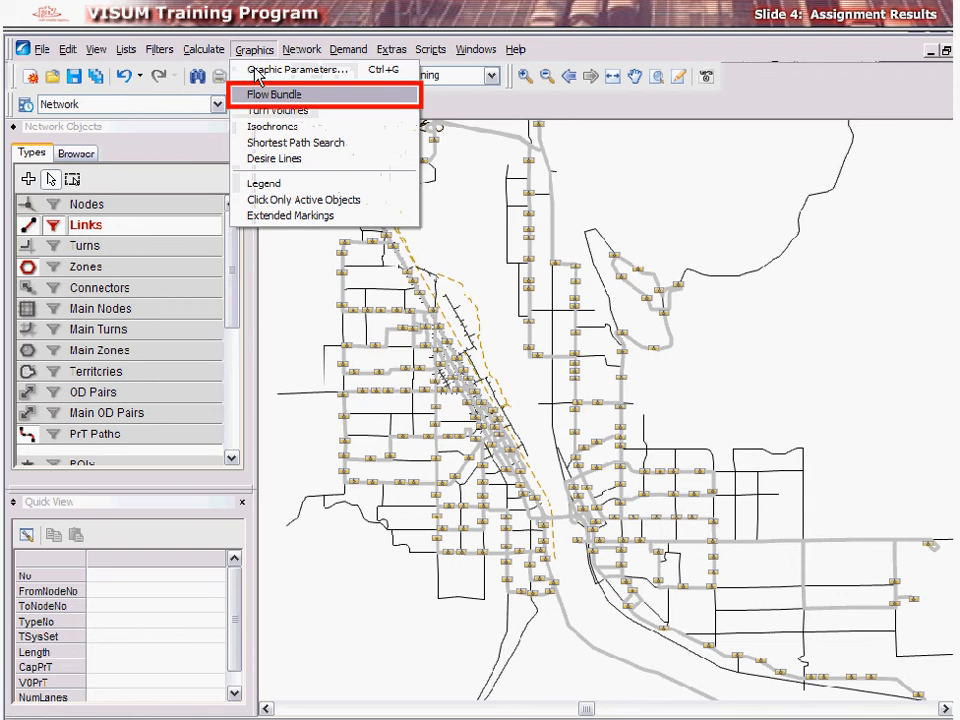
click(272, 94)
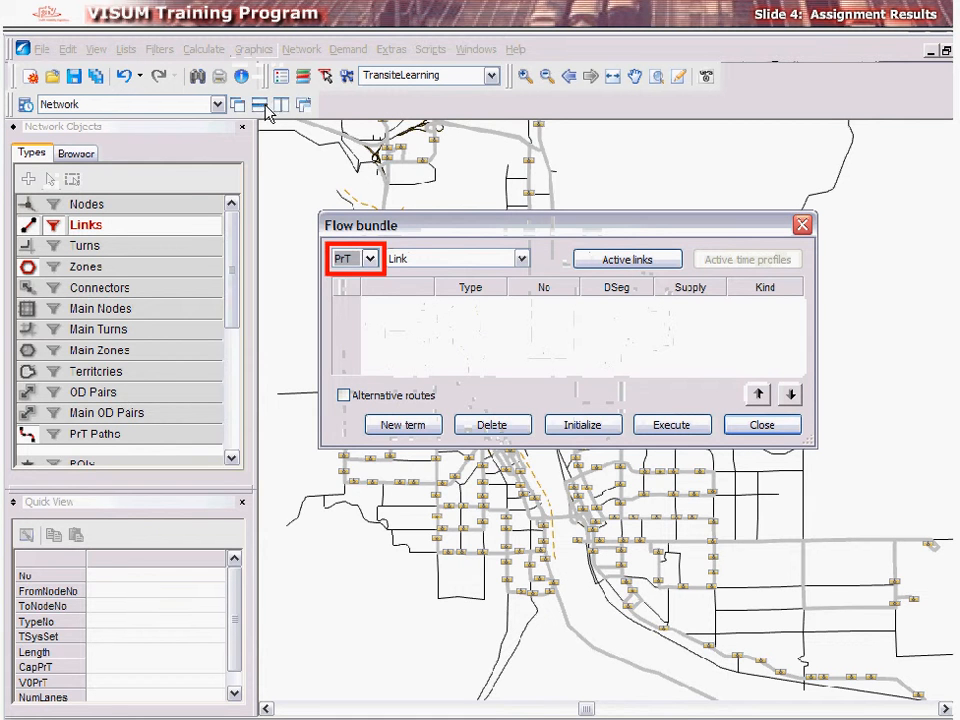
click(368, 258)
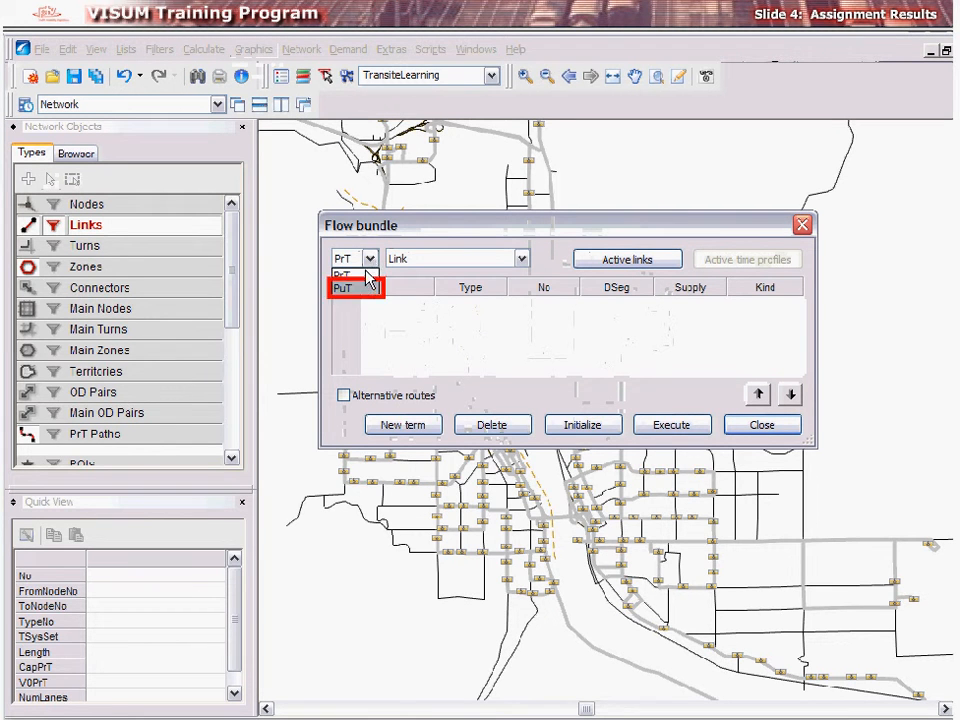
click(344, 288)
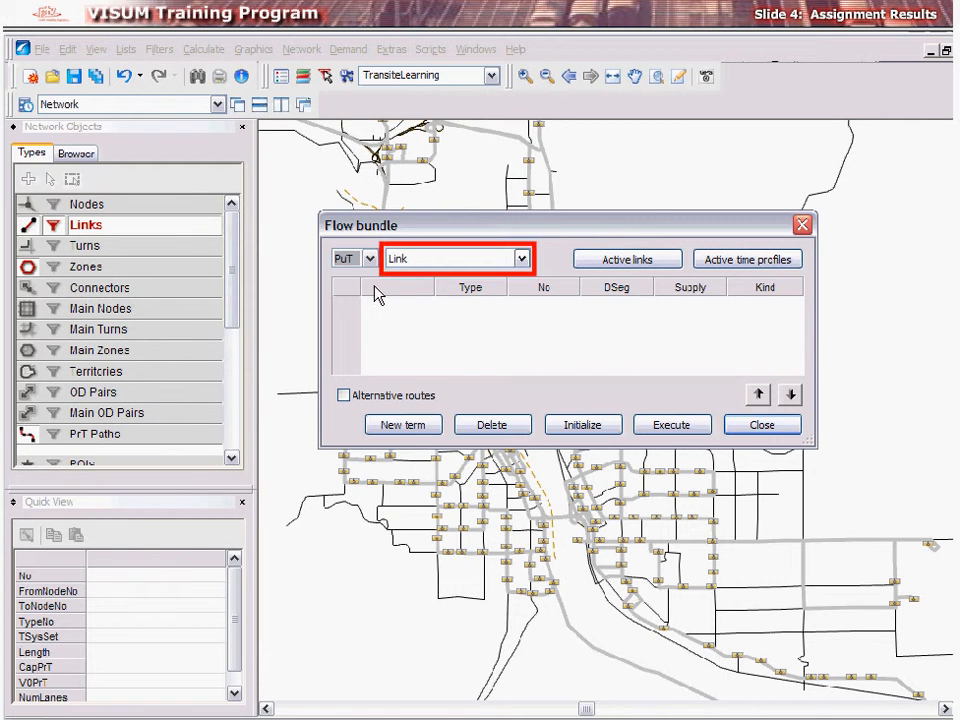
click(520, 258)
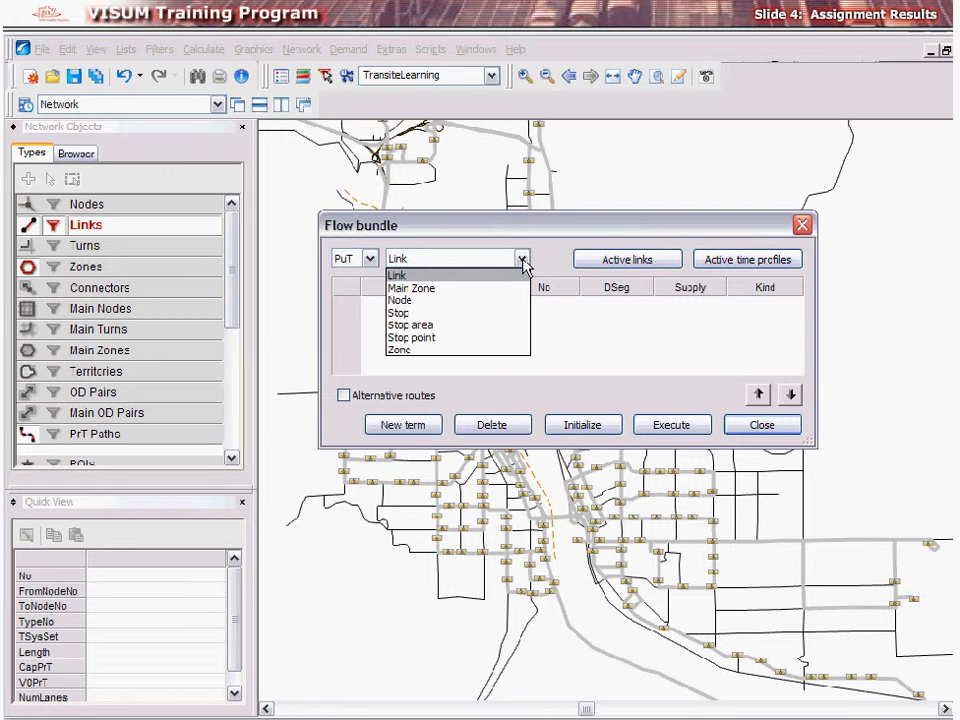
click(396, 276)
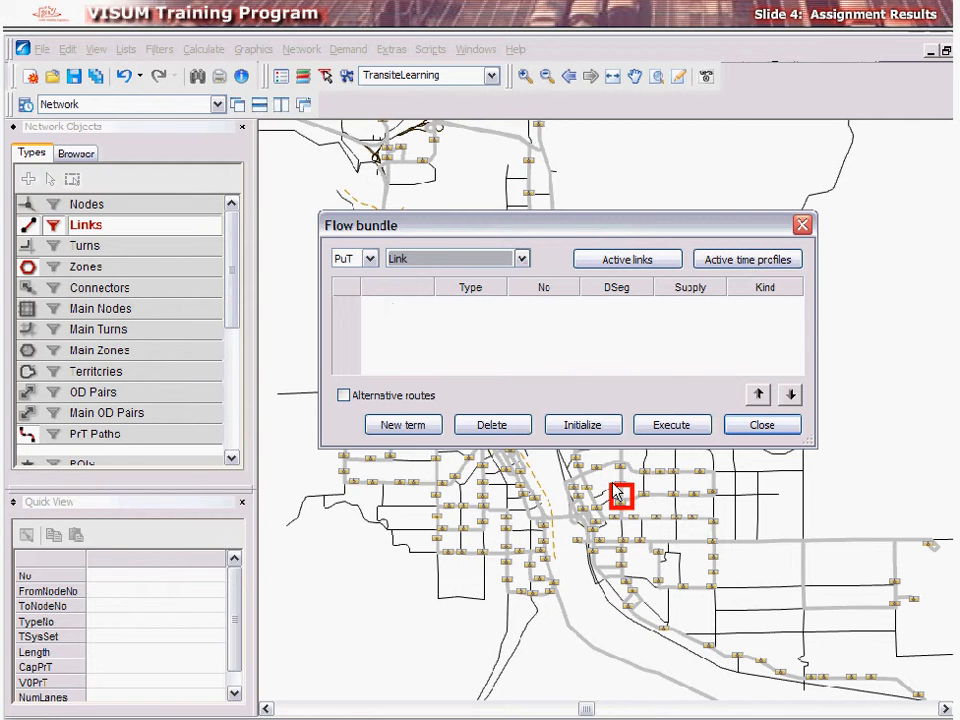
- Add two link terms joined by 'and then' with transit demand segments selected
click(620, 496)
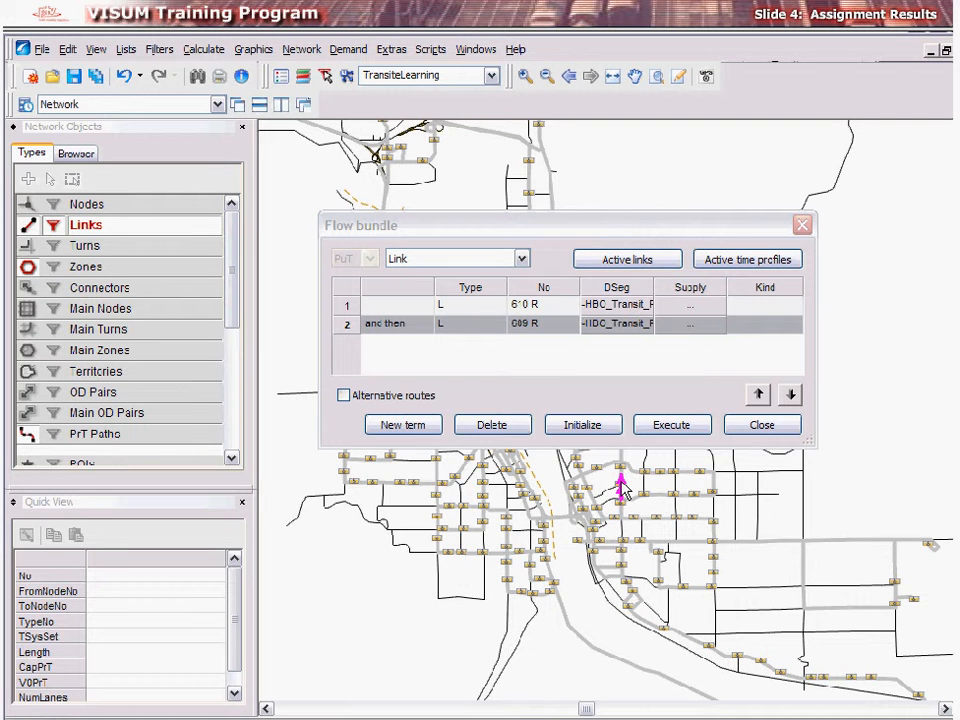
click(616, 304)
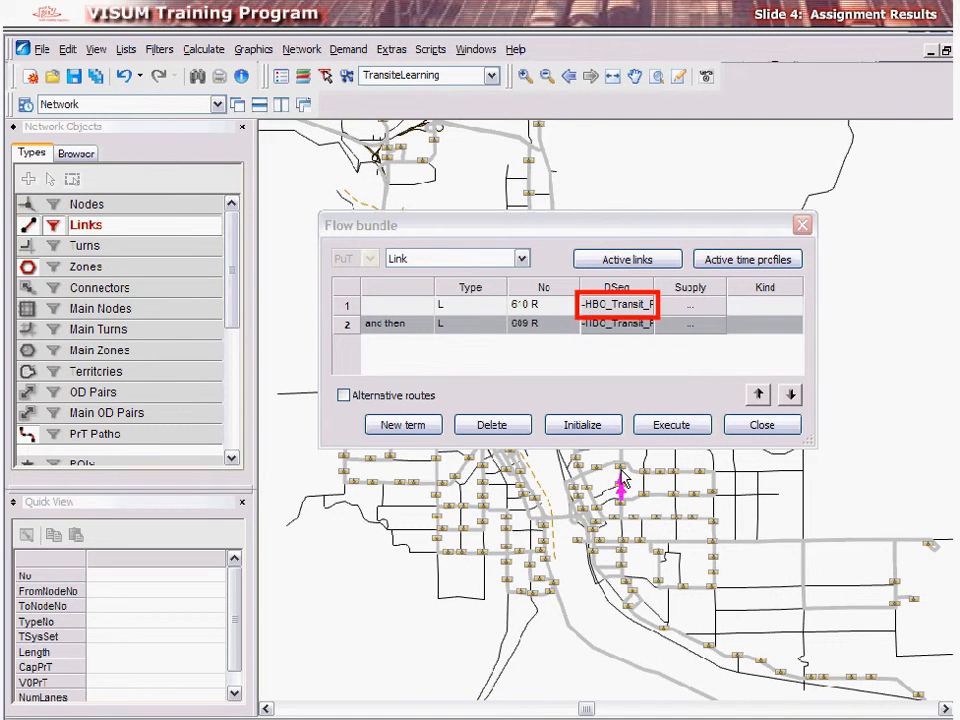
click(616, 304)
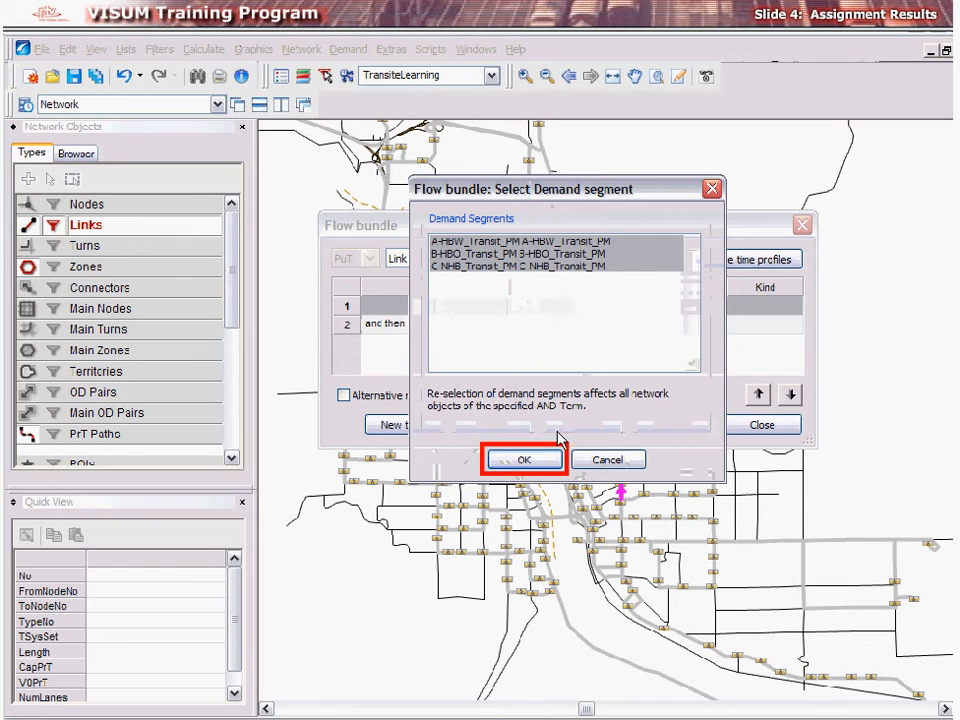
click(524, 458)
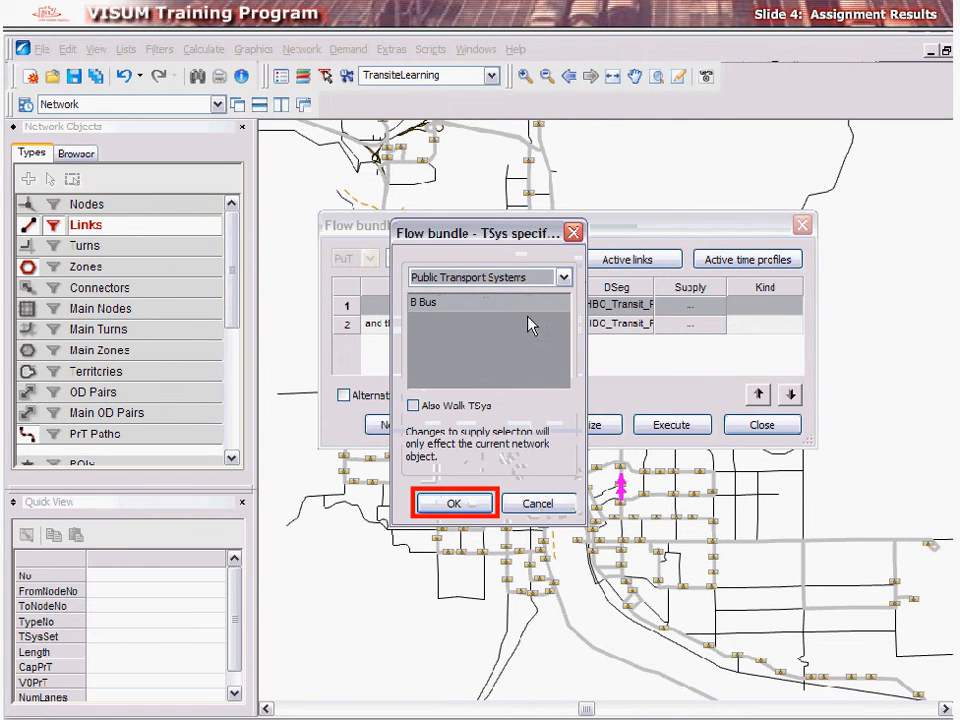
click(452, 504)
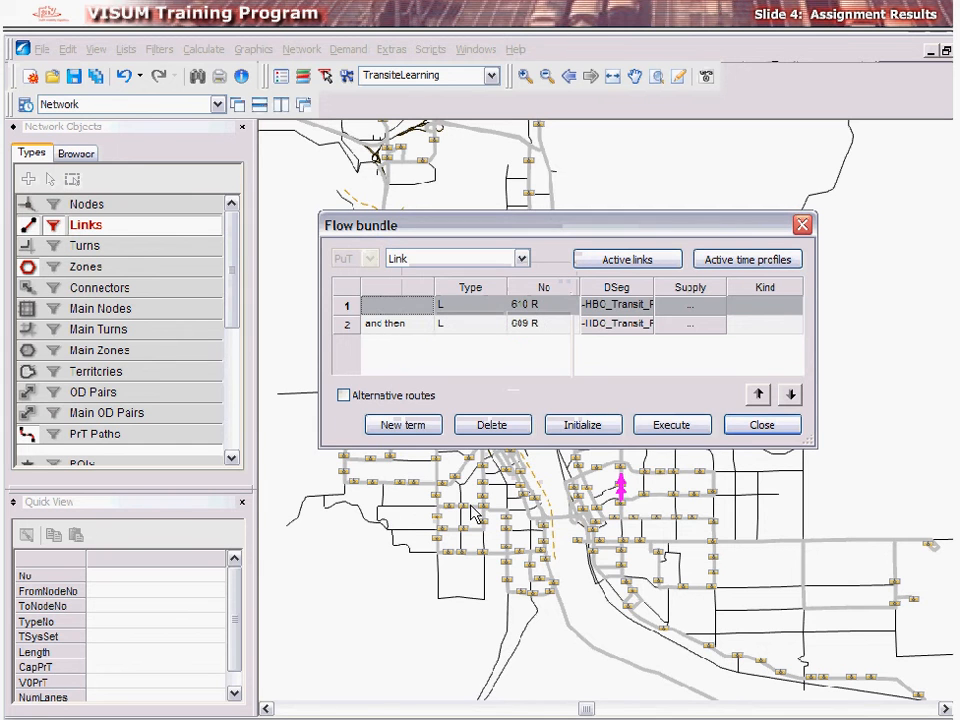
click(672, 424)
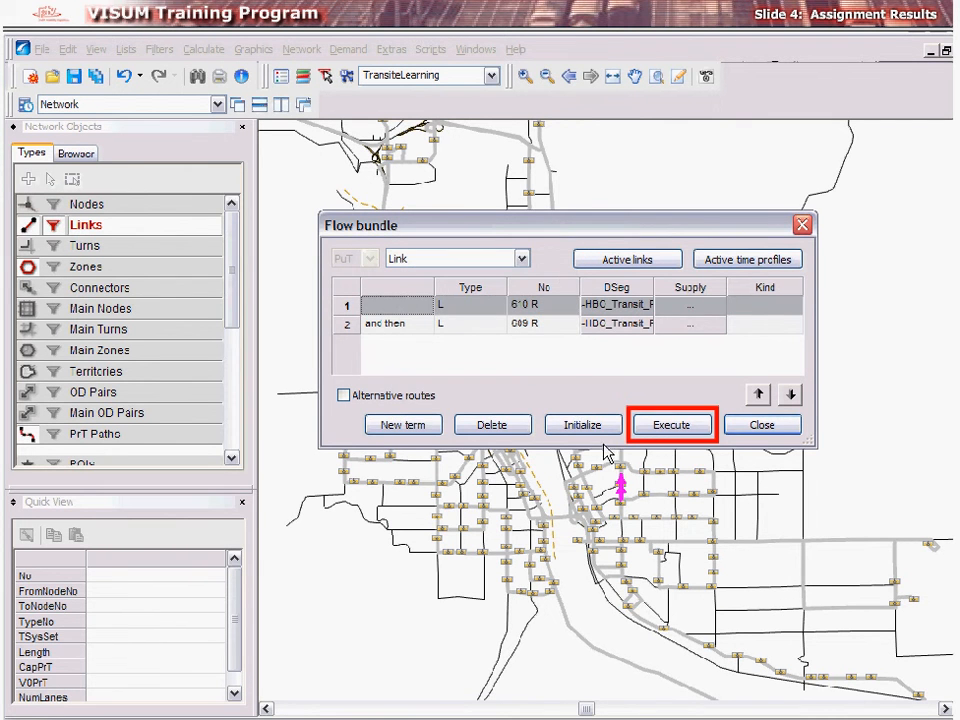
- Execute the two-link flow bundle and close the dialog
click(672, 424)
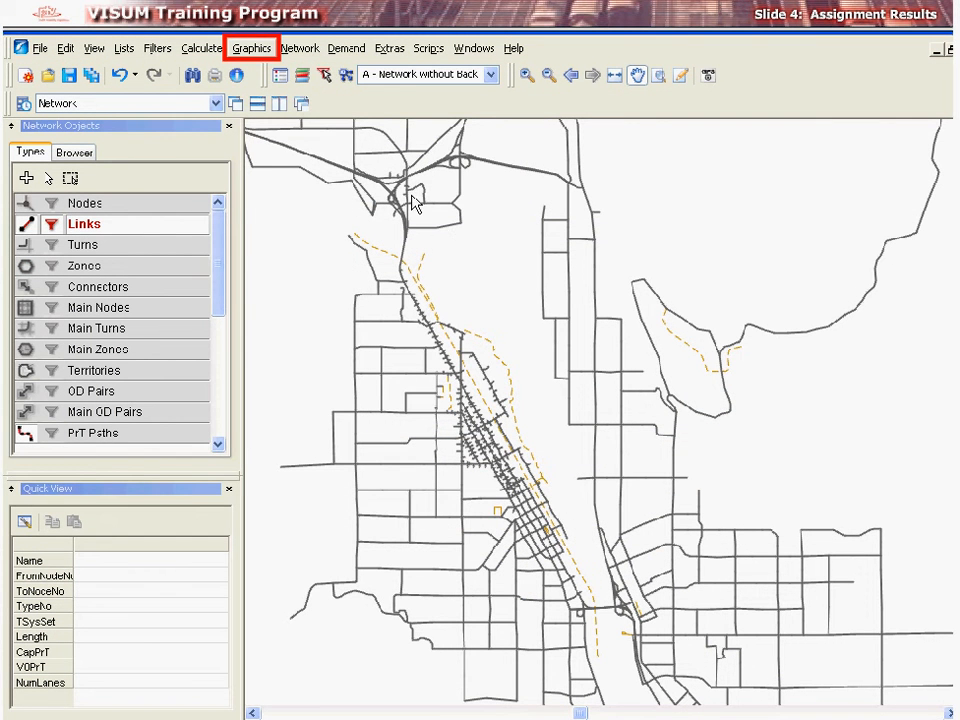
- Open Graphic Parameters on the Links > Bars > Display settings
click(252, 48)
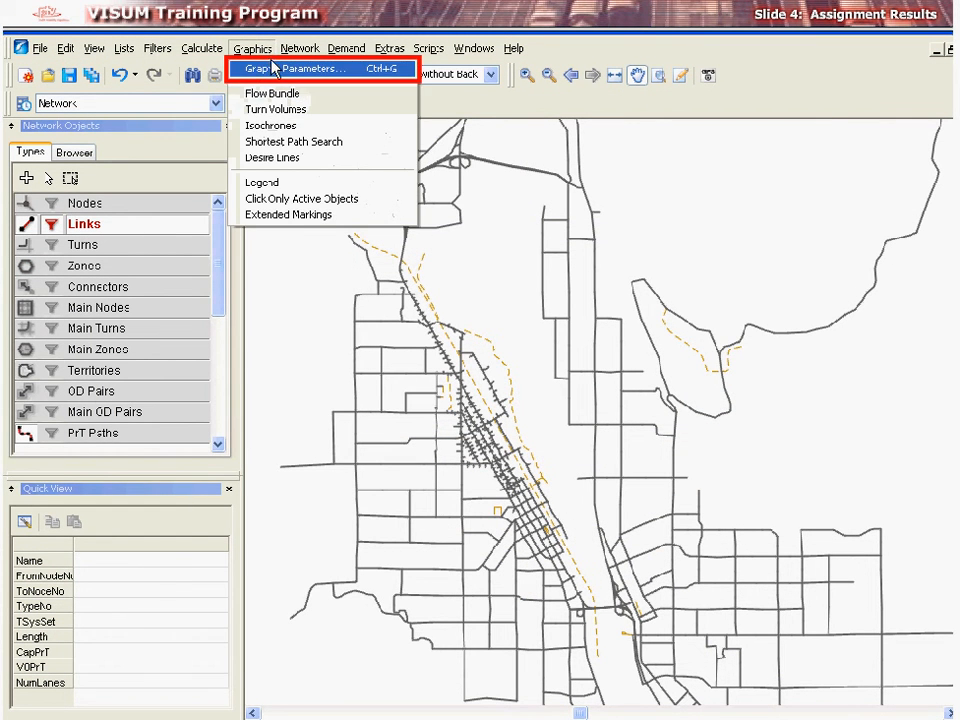
click(304, 68)
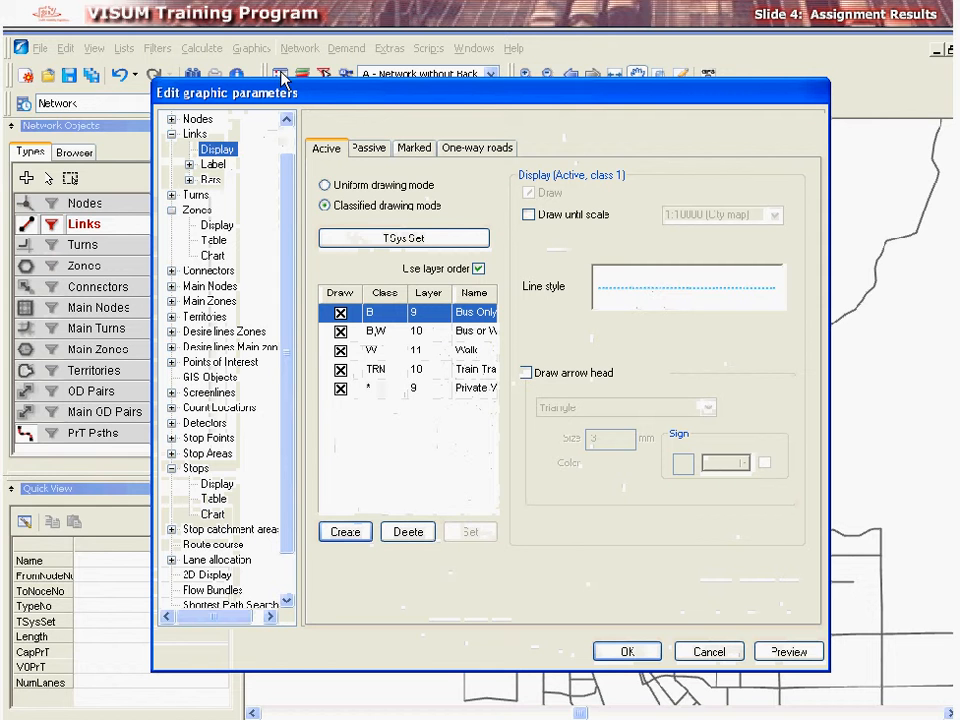
click(196, 132)
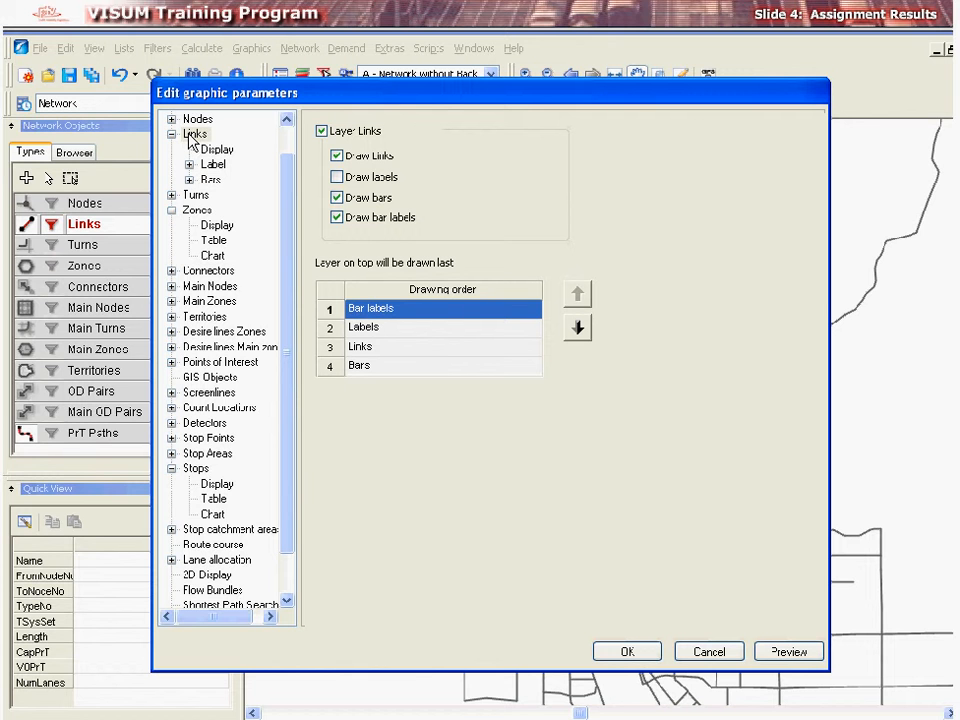
click(204, 180)
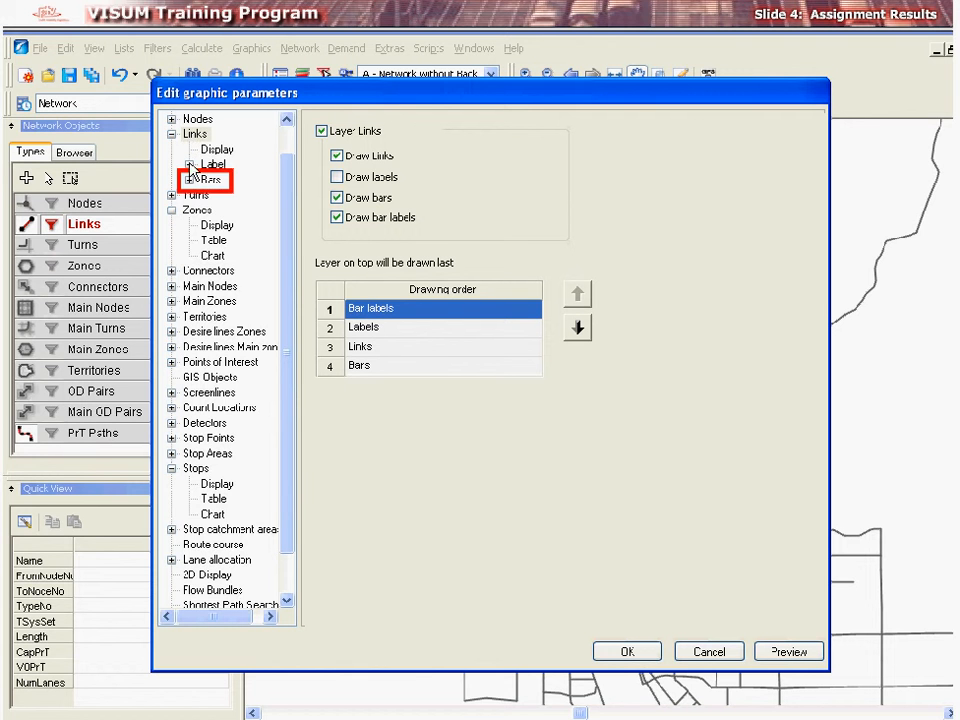
click(190, 180)
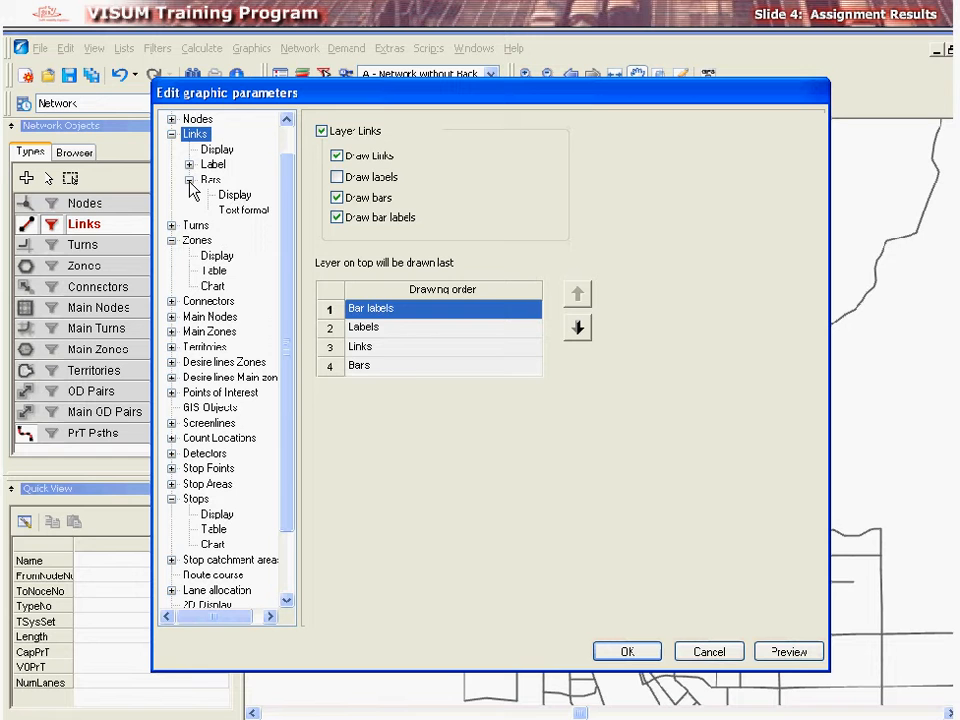
click(236, 194)
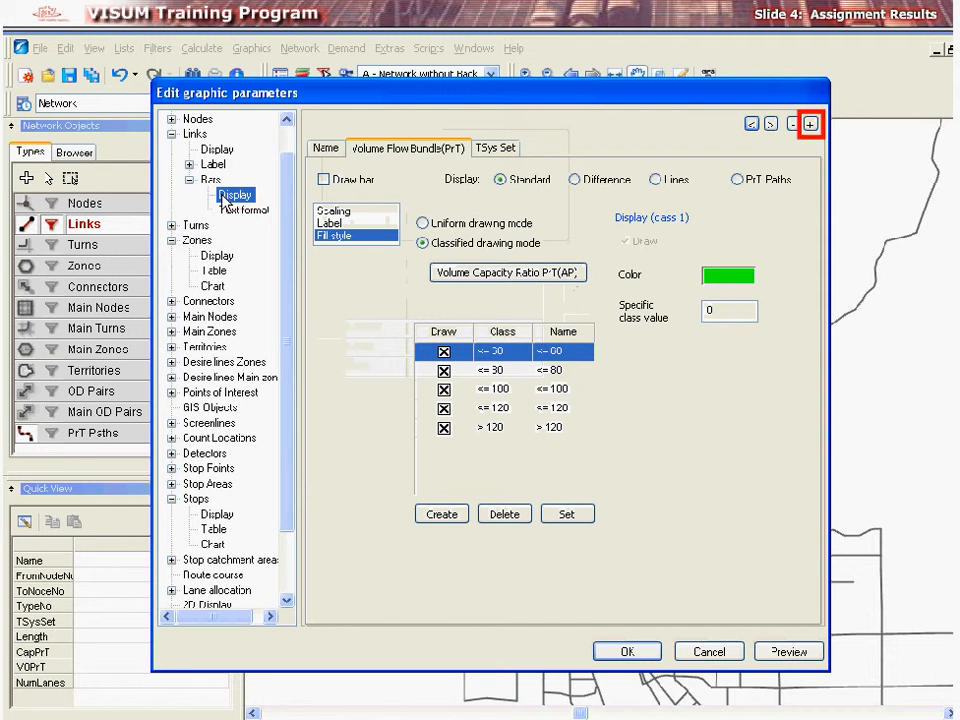
- Add a new link bar and scale it by Volume PuT [Pers] for the analysis period
click(810, 124)
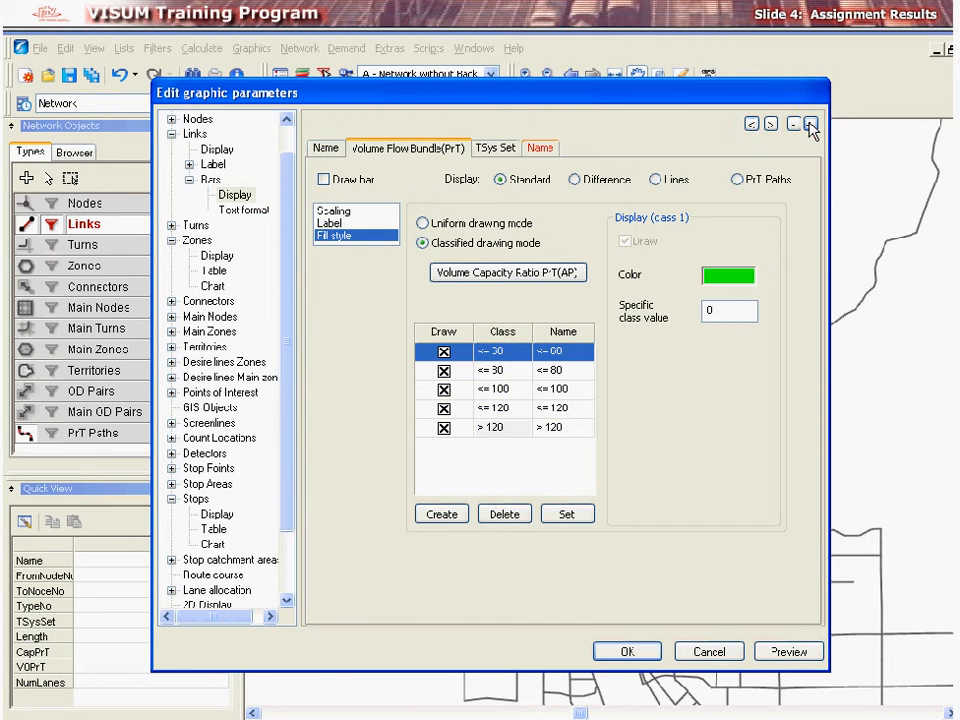
click(540, 148)
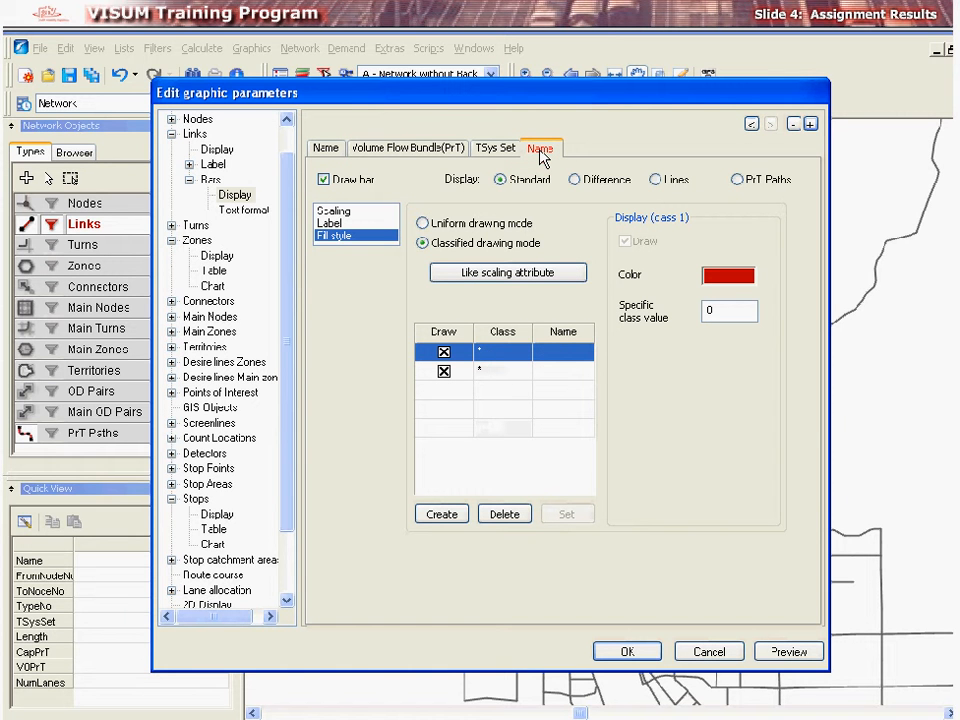
click(334, 210)
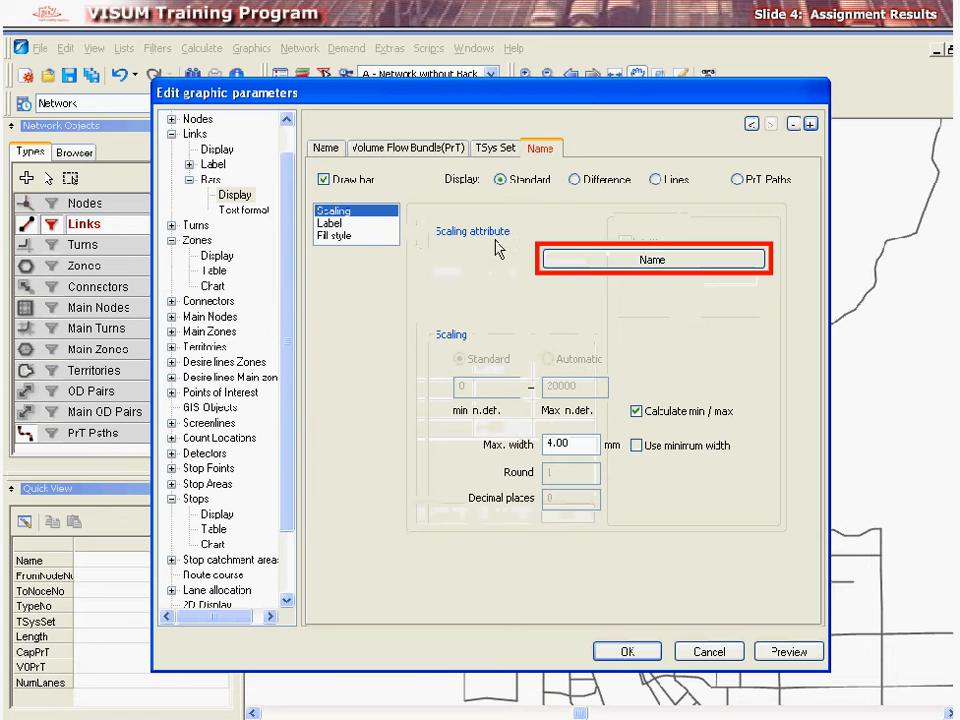
click(652, 260)
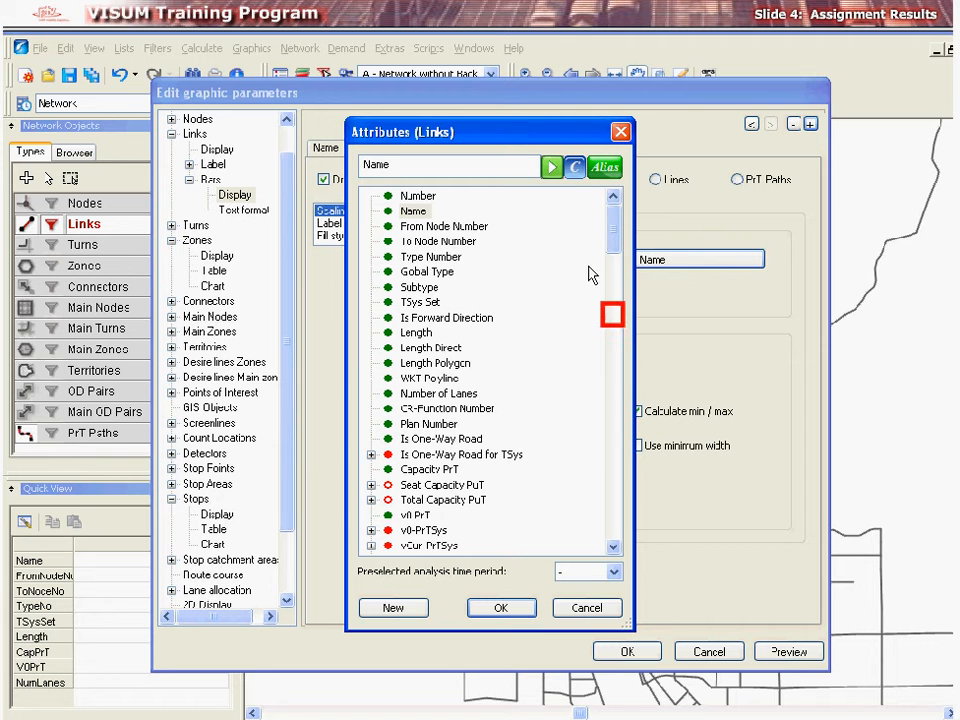
scroll(down, 3)
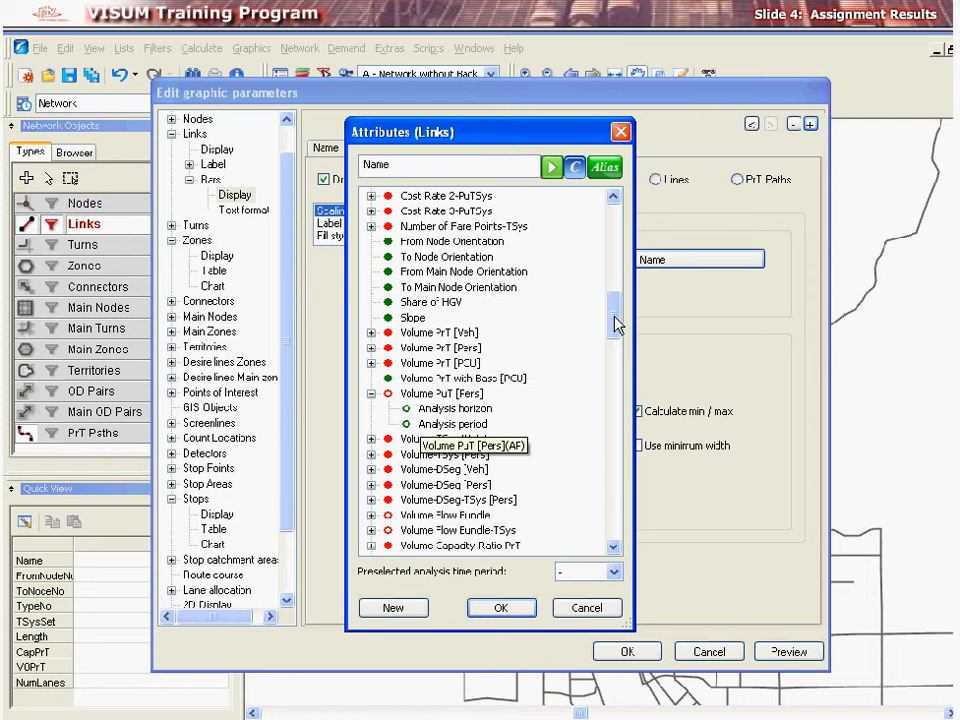
click(452, 424)
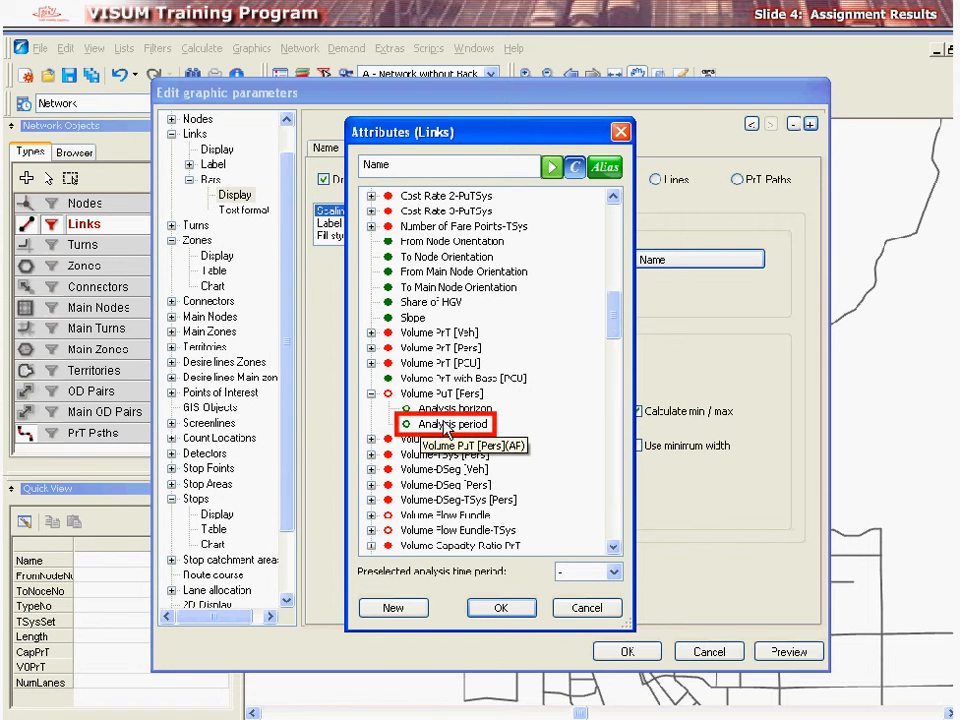
click(500, 608)
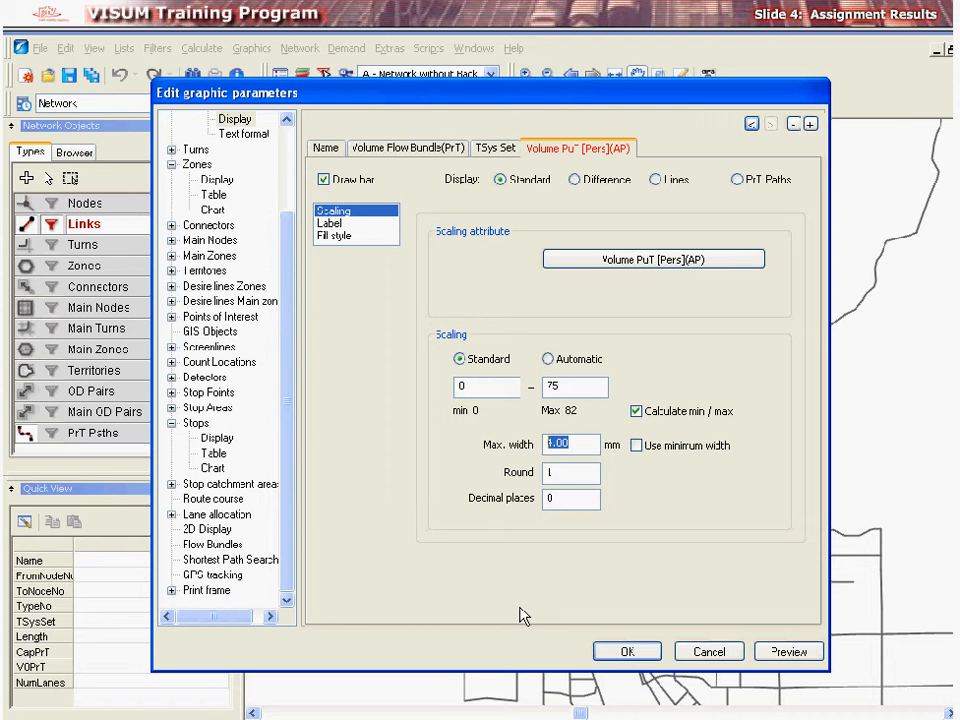
- Review the bar's Label settings, then switch to its Fill style classes (≤0, >0)
click(330, 222)
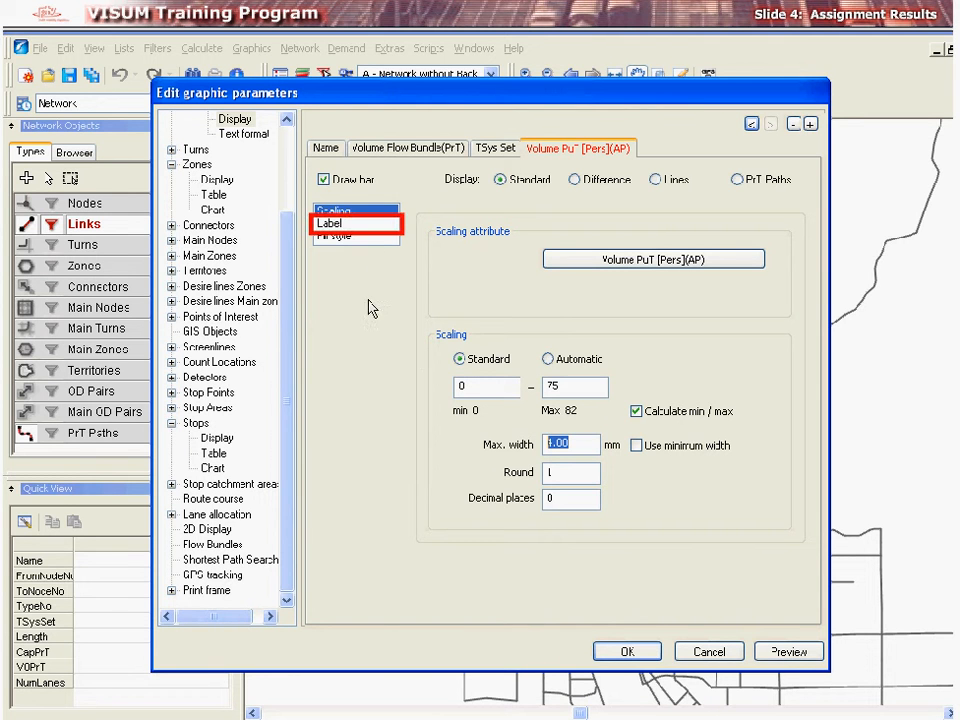
click(330, 222)
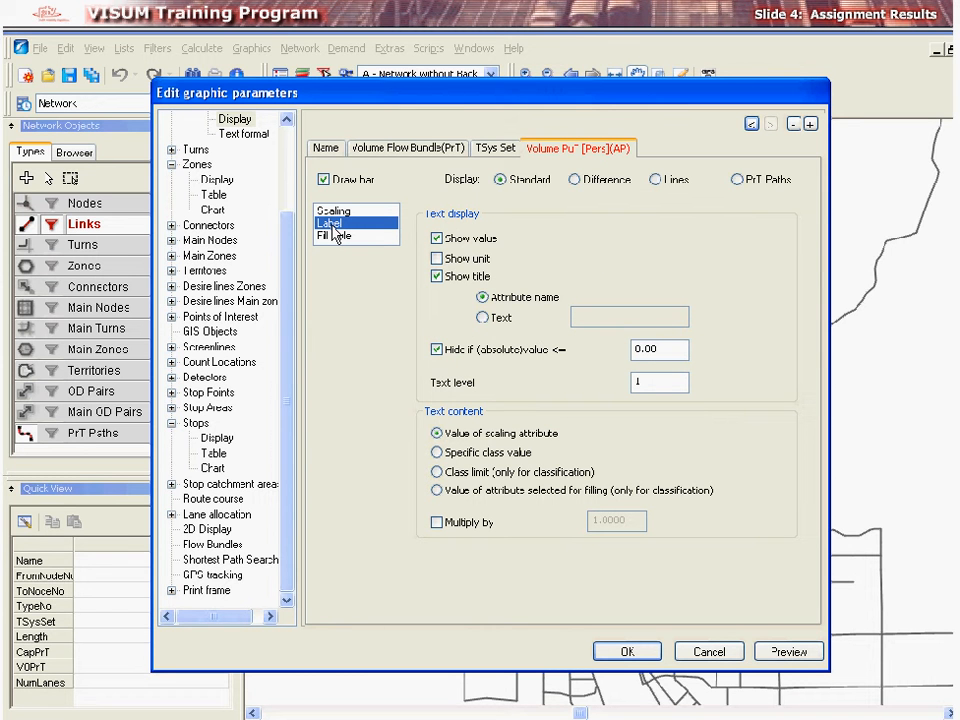
click(332, 236)
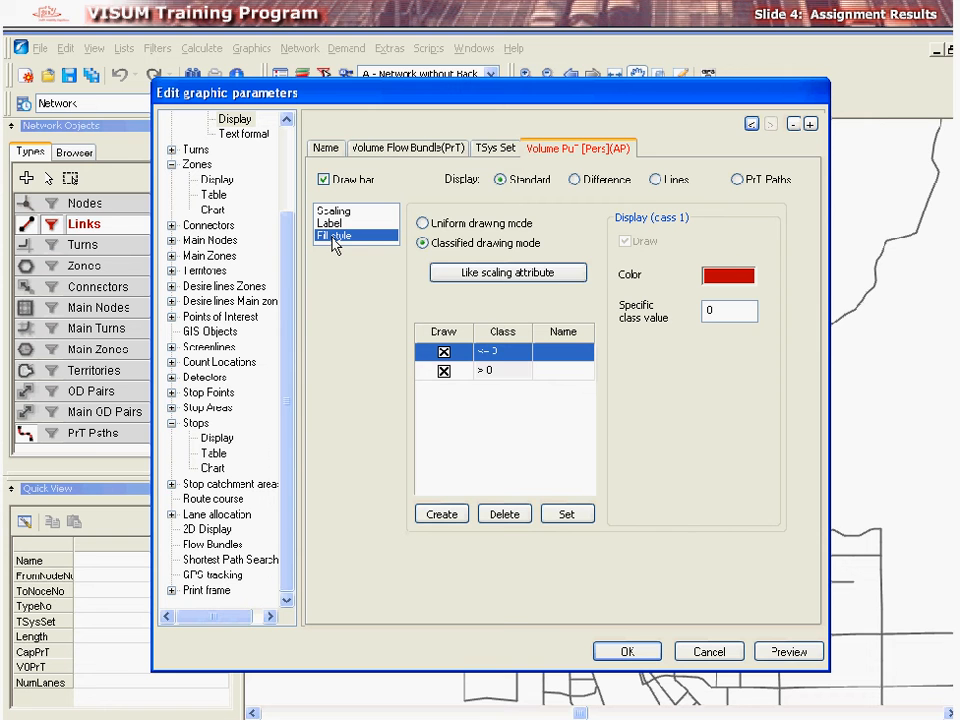
- Classify the bar fill colours by link Type Number and create a third class (≤0, ≤1, >1)
click(508, 272)
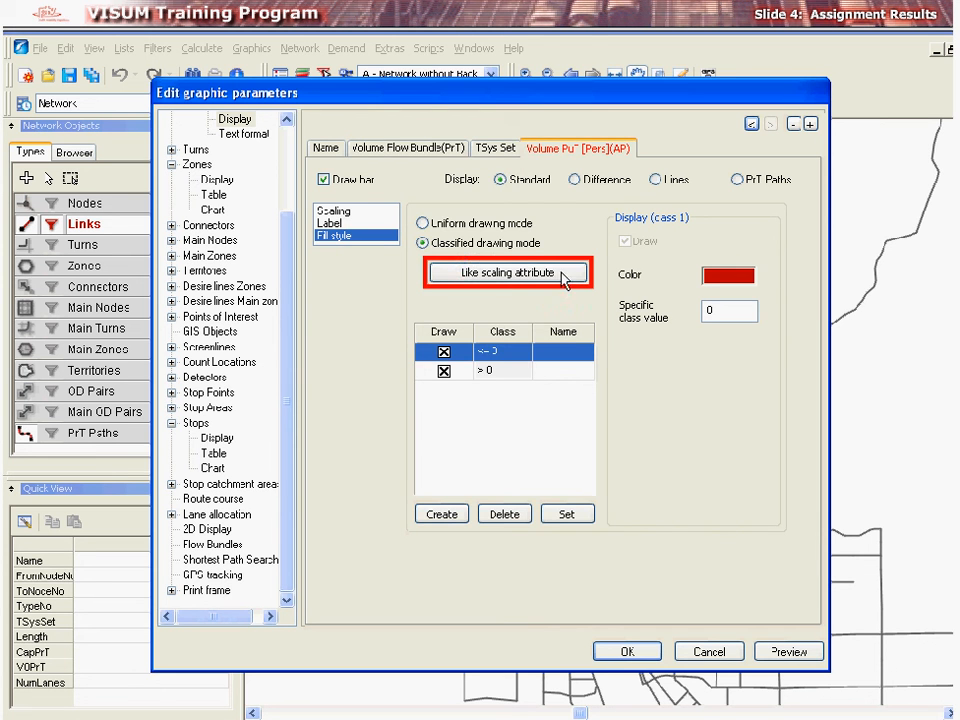
click(506, 272)
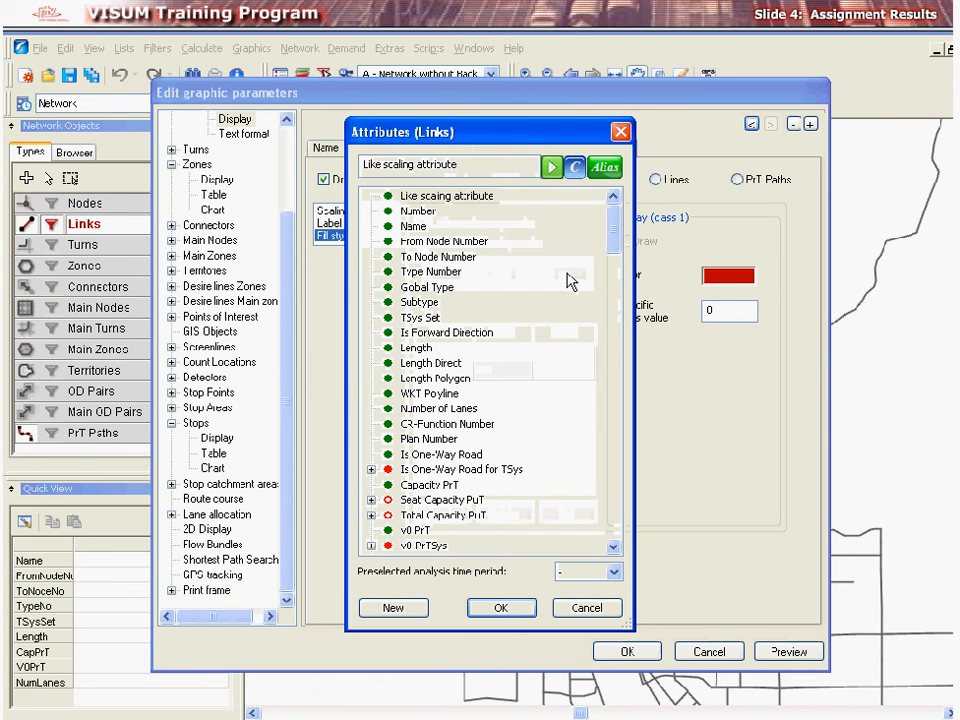
click(432, 272)
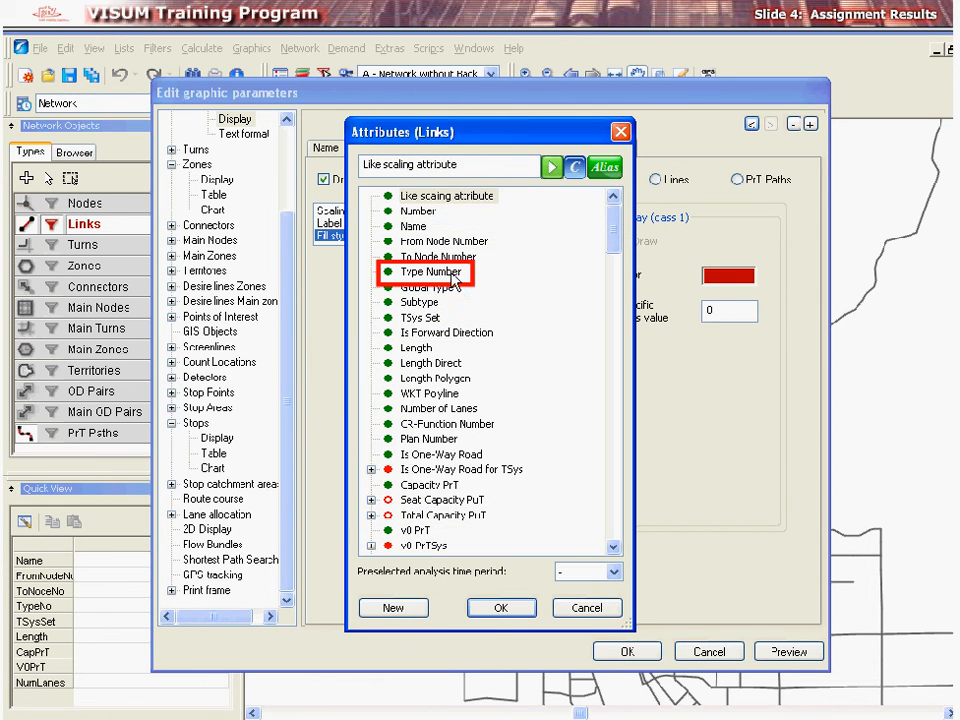
click(500, 608)
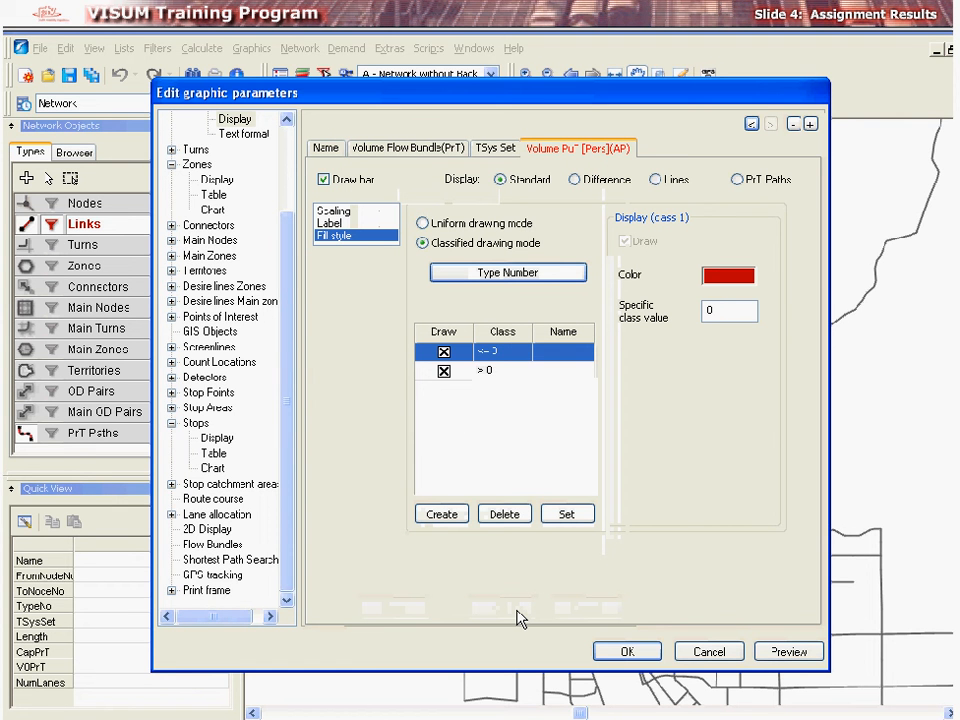
click(440, 512)
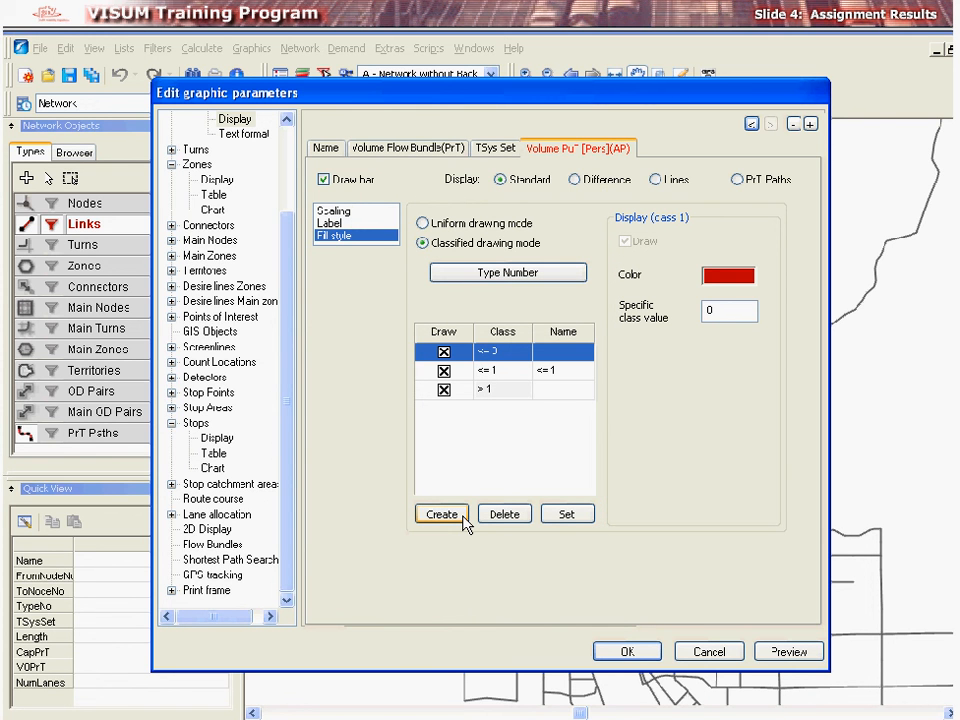
- Recolour the first class's fill to yellow-orange
click(728, 276)
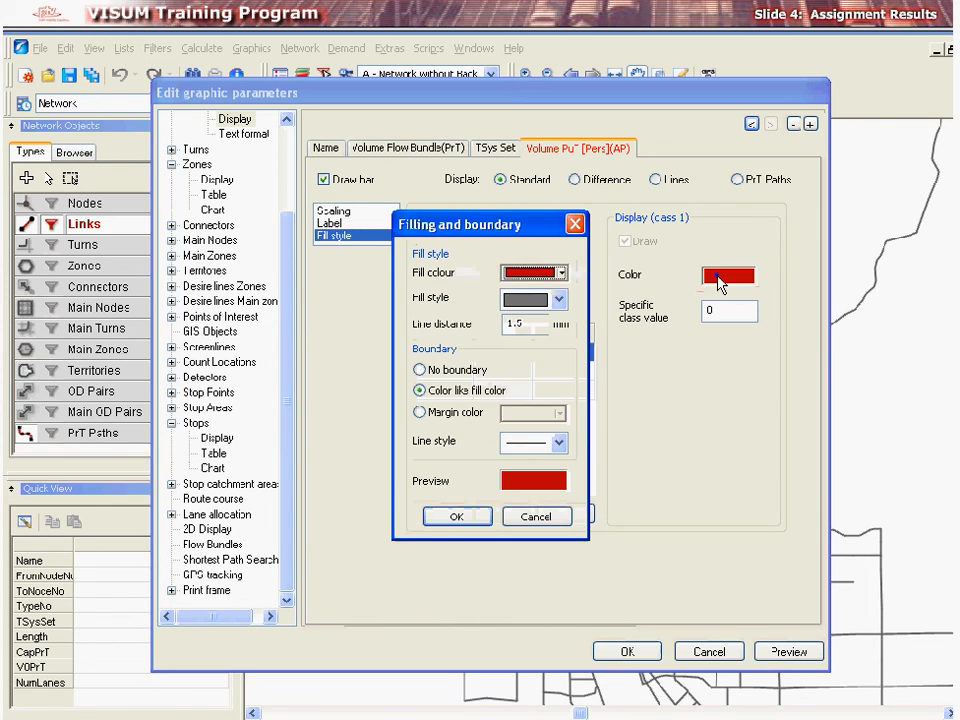
click(566, 272)
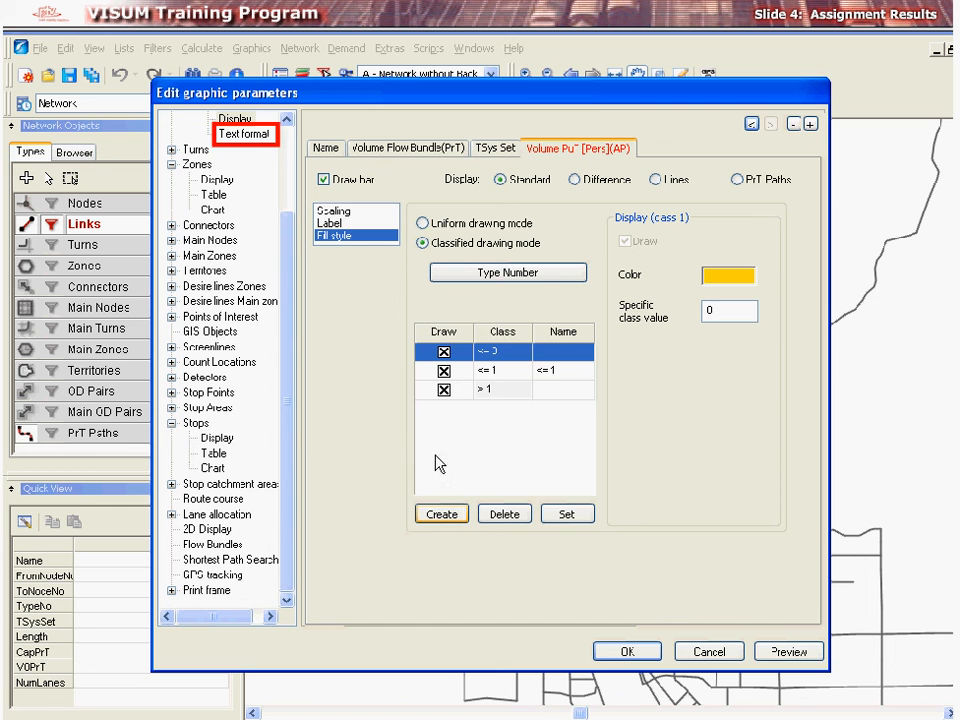
- Review bar label text format (next to bar, 3 mm, transparent, colour like bar) and preview on the map
click(244, 134)
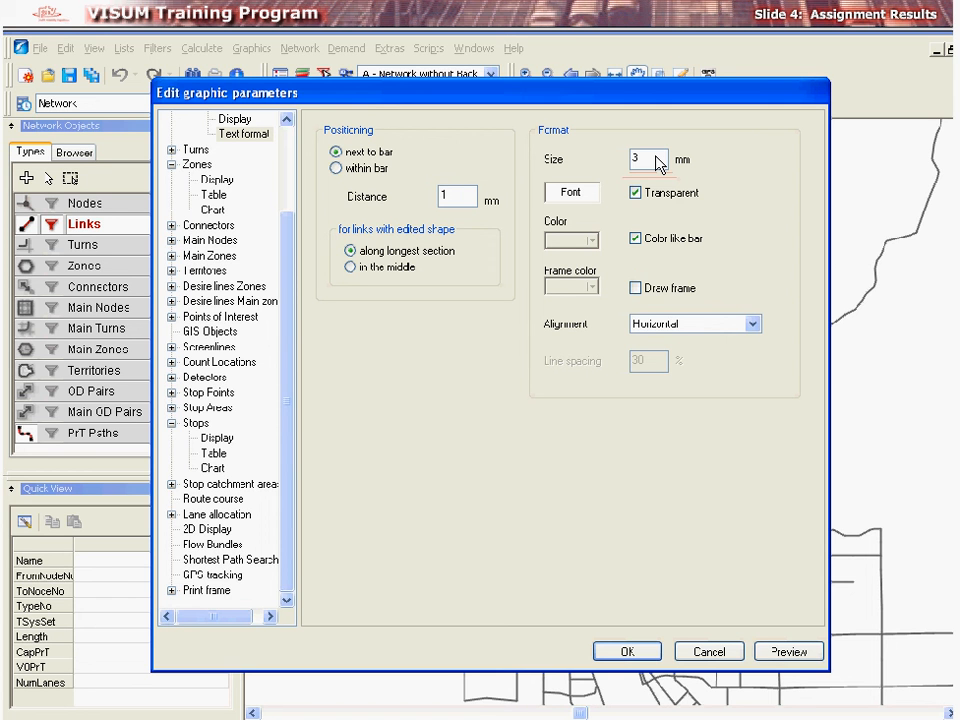
click(788, 652)
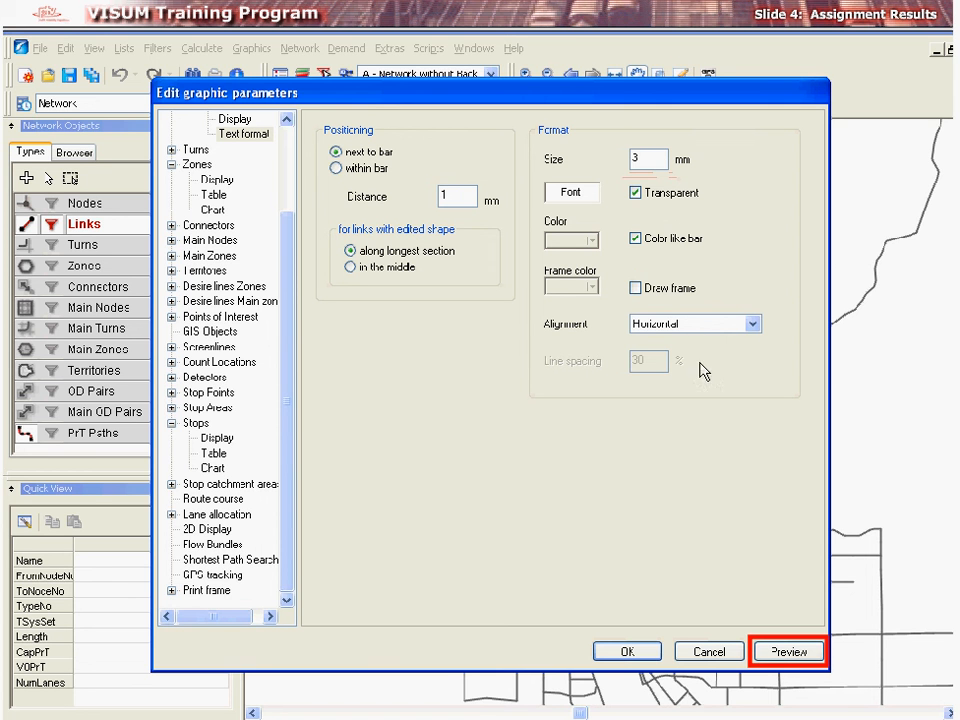
click(788, 652)
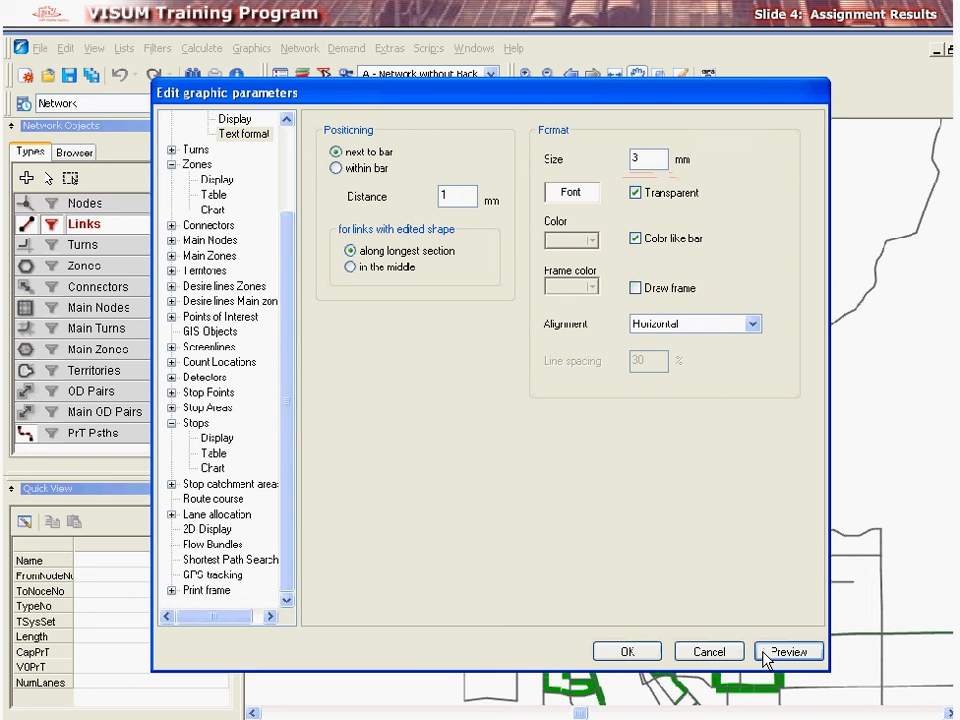